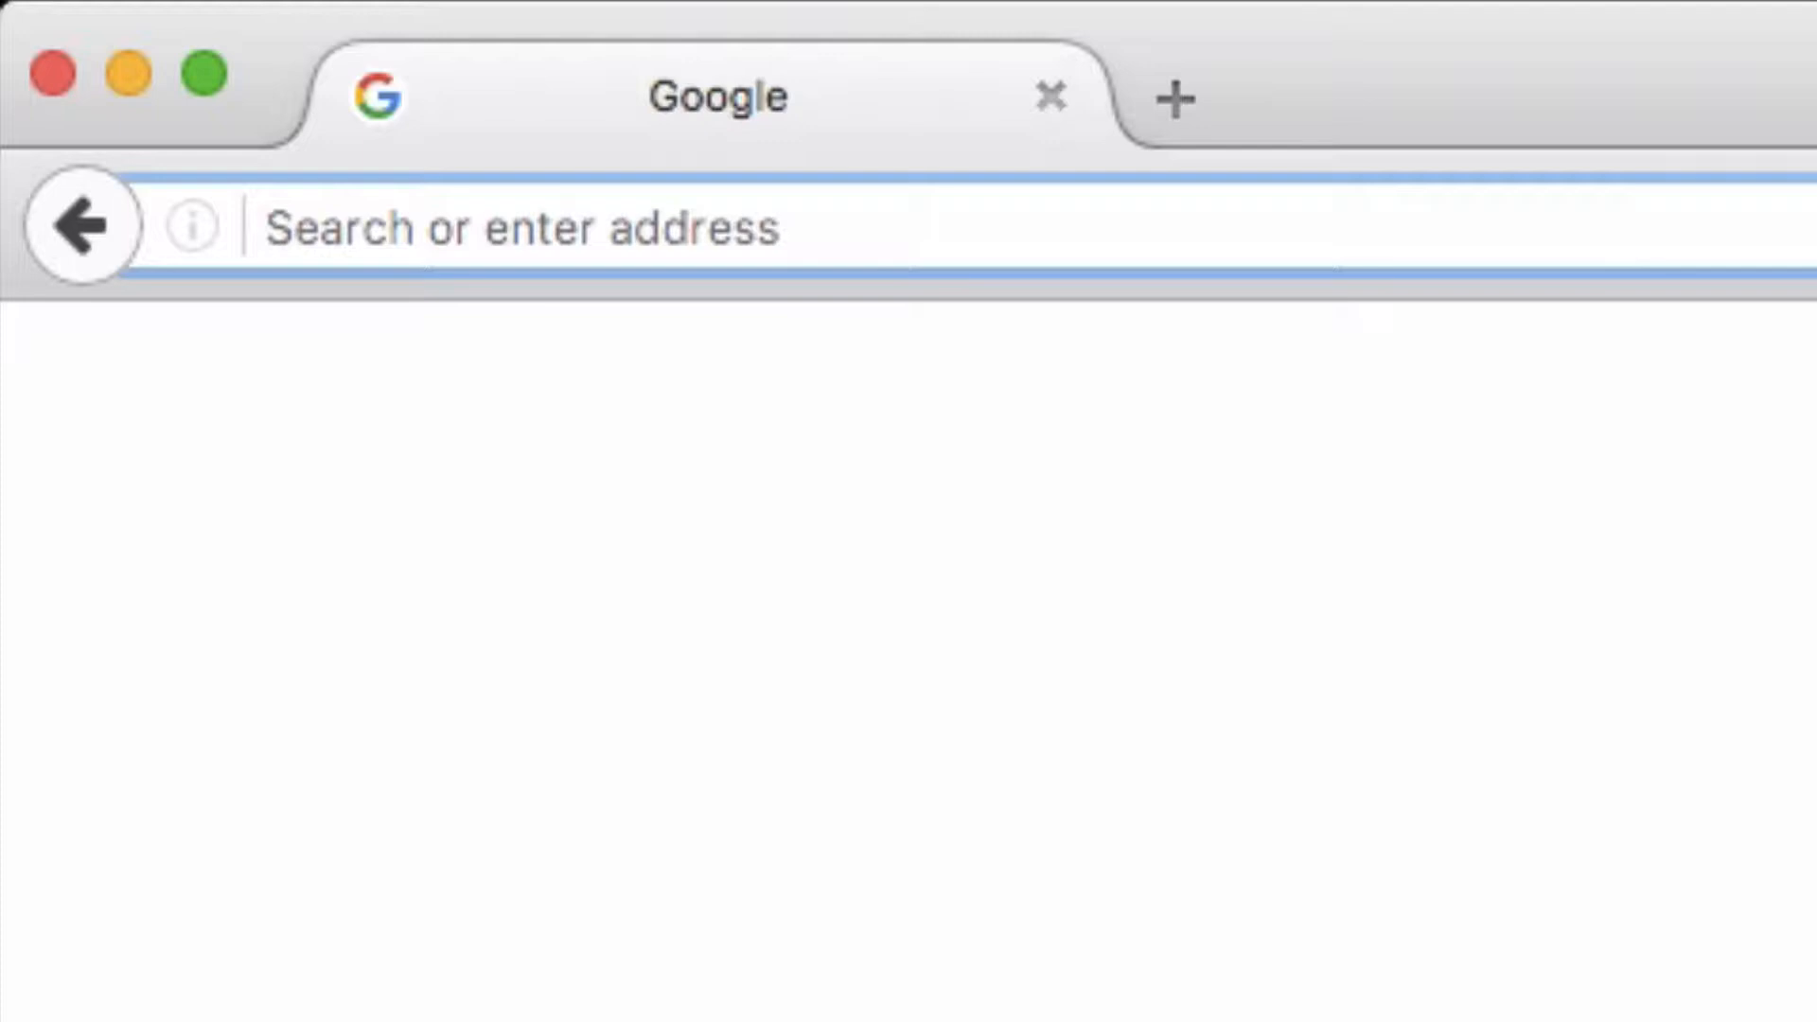
Enter yourdomainname.com in the Firefox address bar to load the domain.
text(yourdomainname.c)
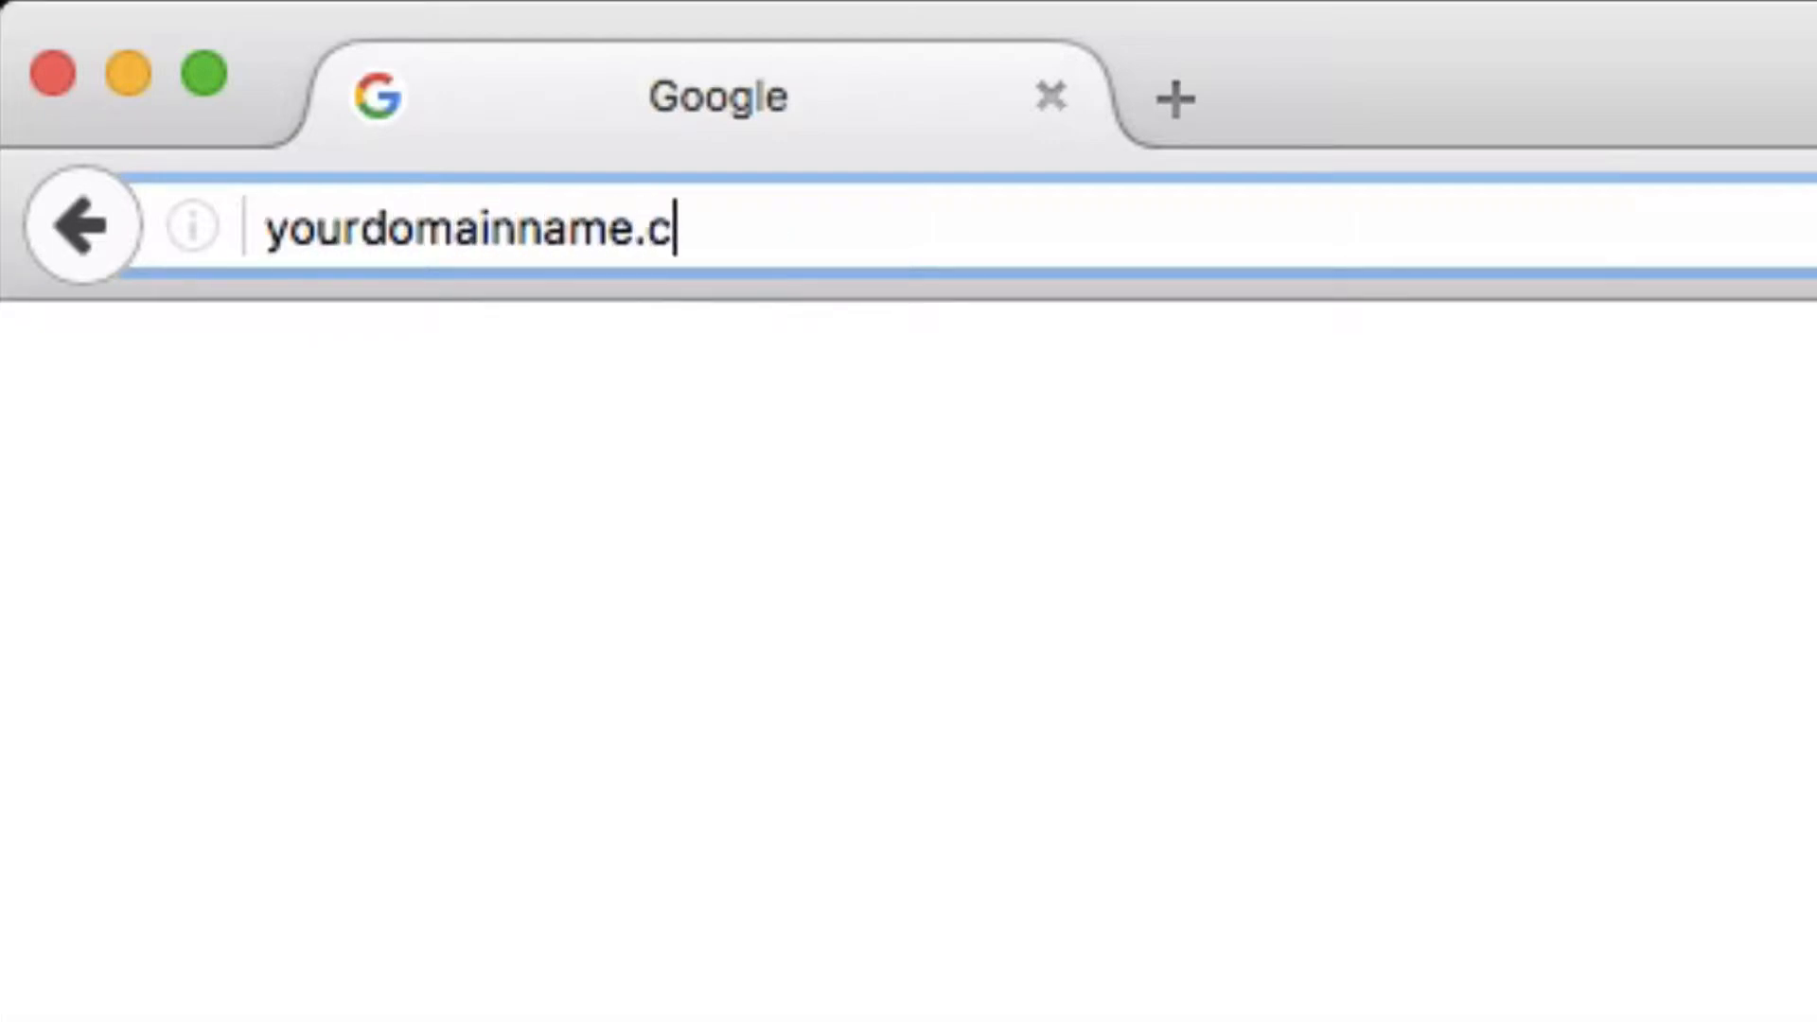
text(om)
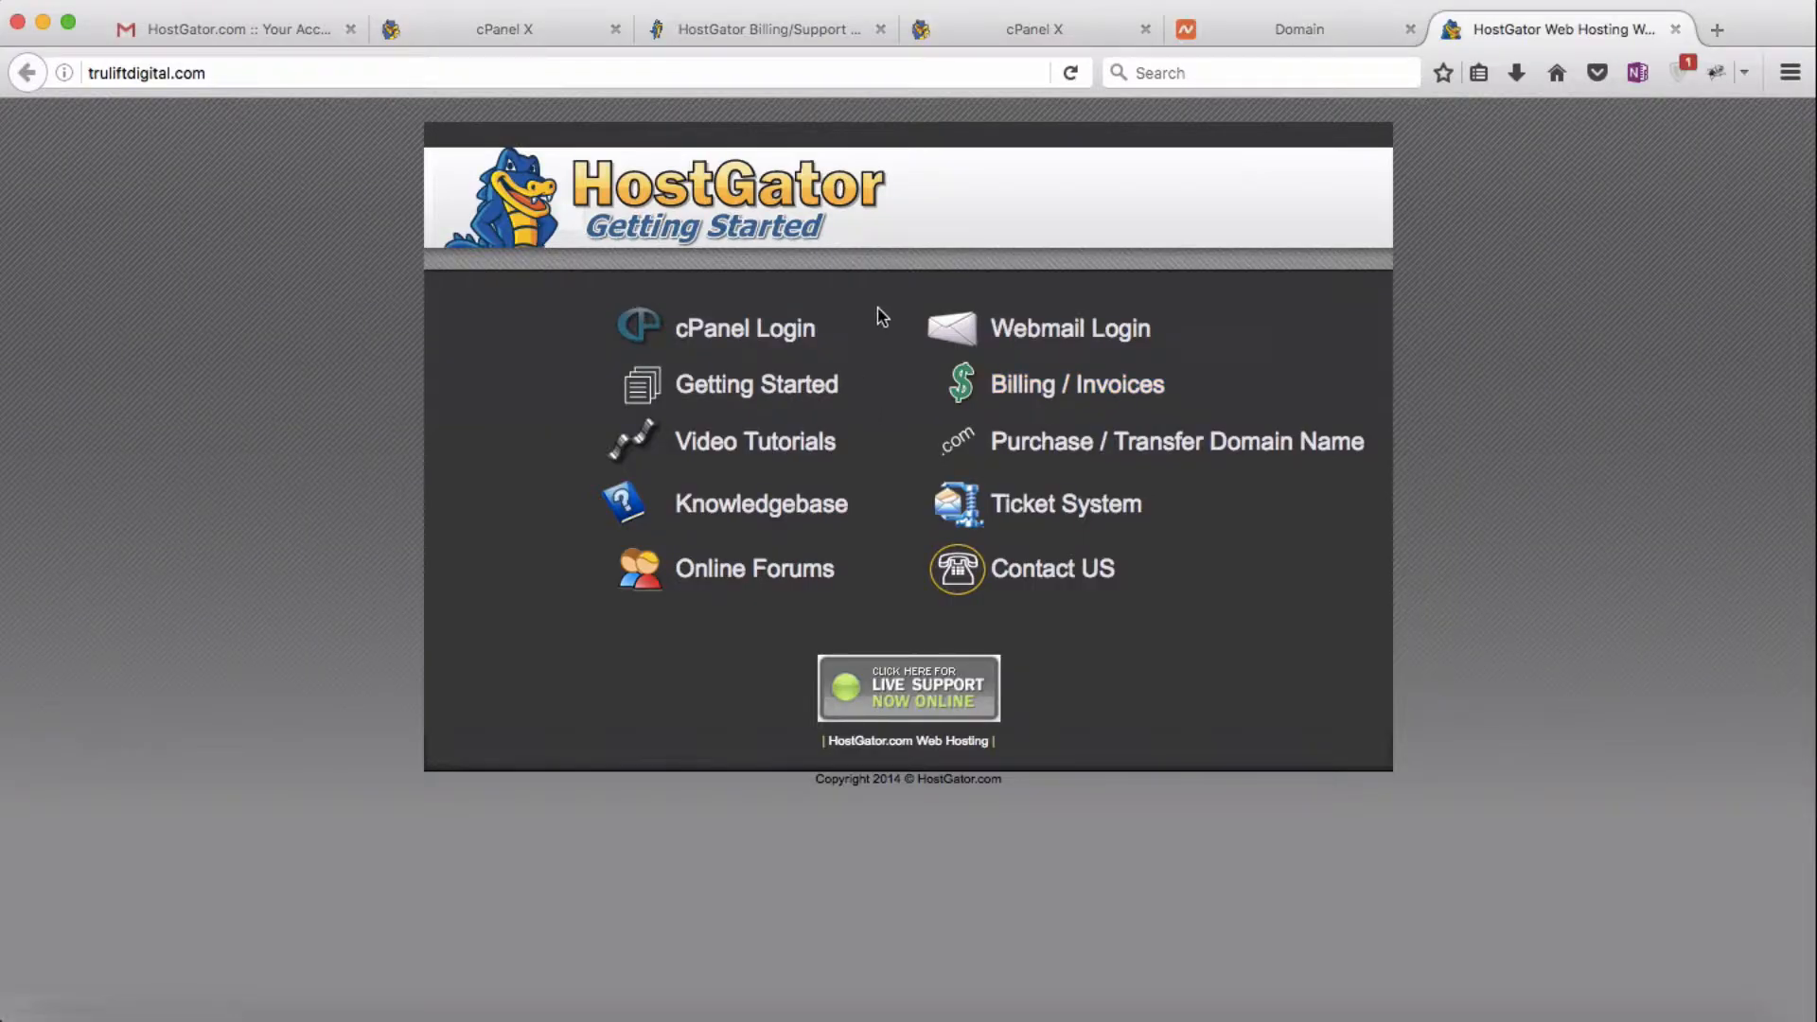
click(764, 28)
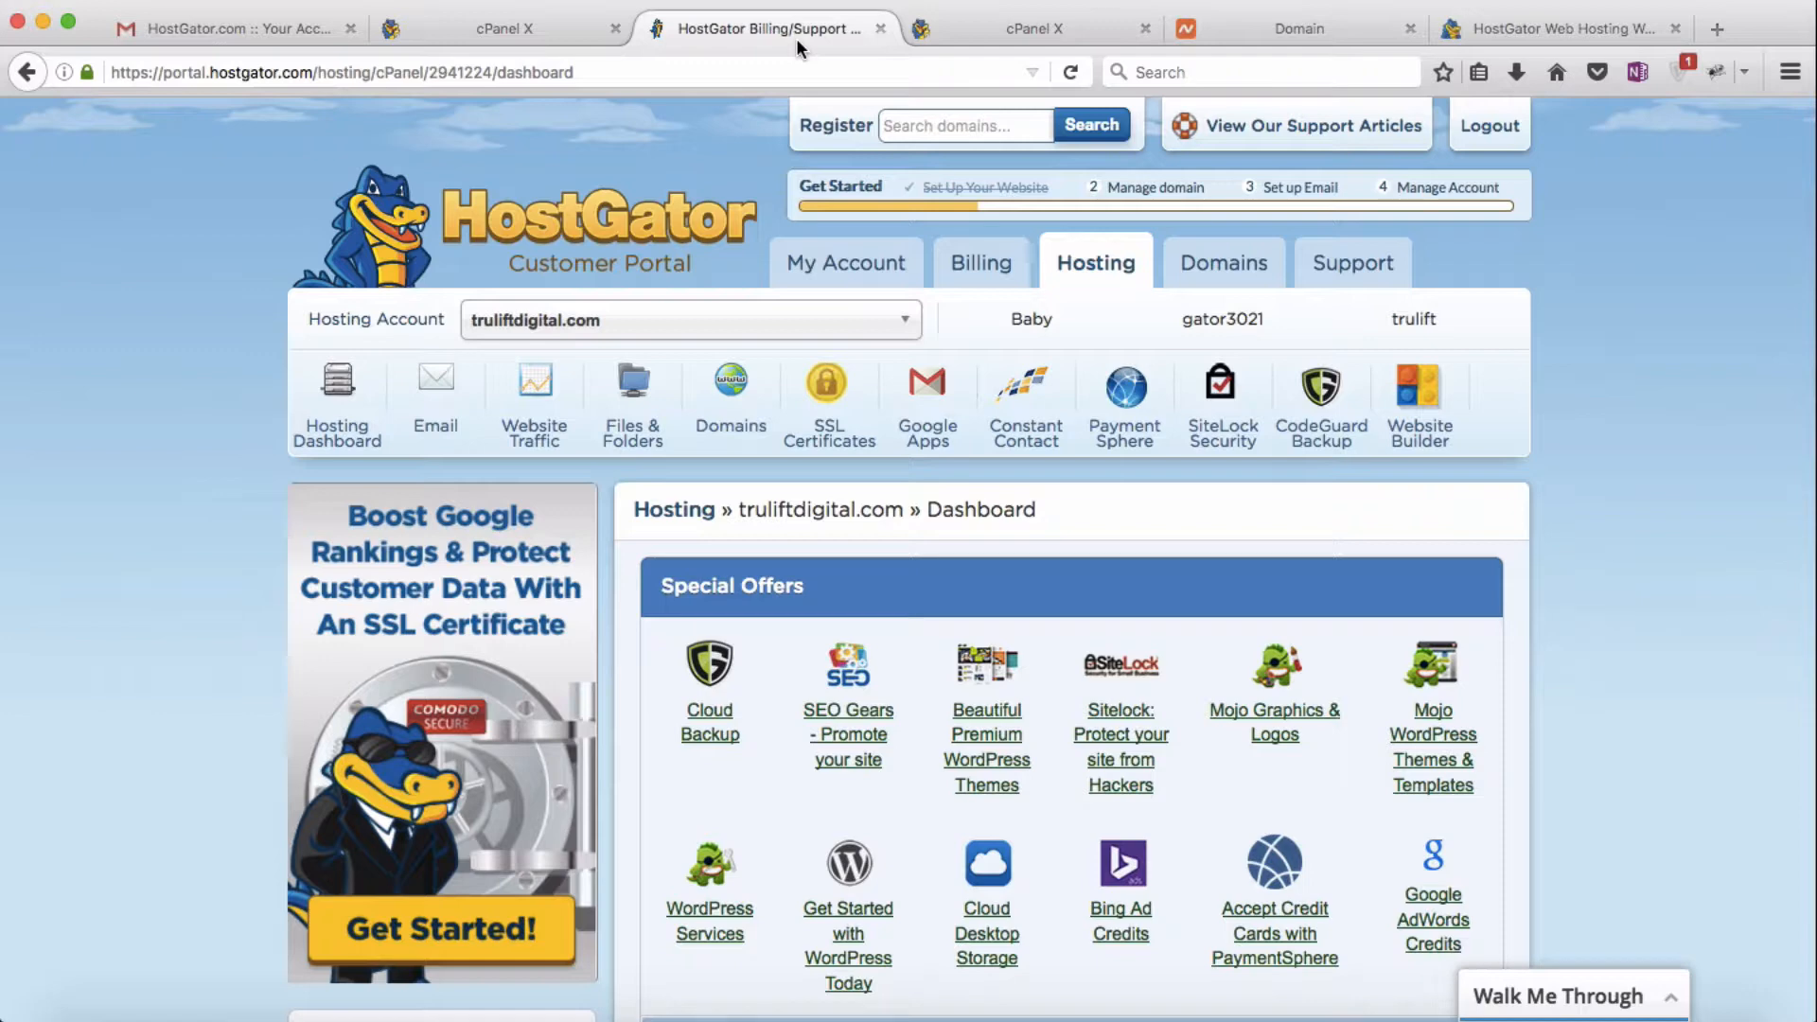
mouse_move(1125, 358)
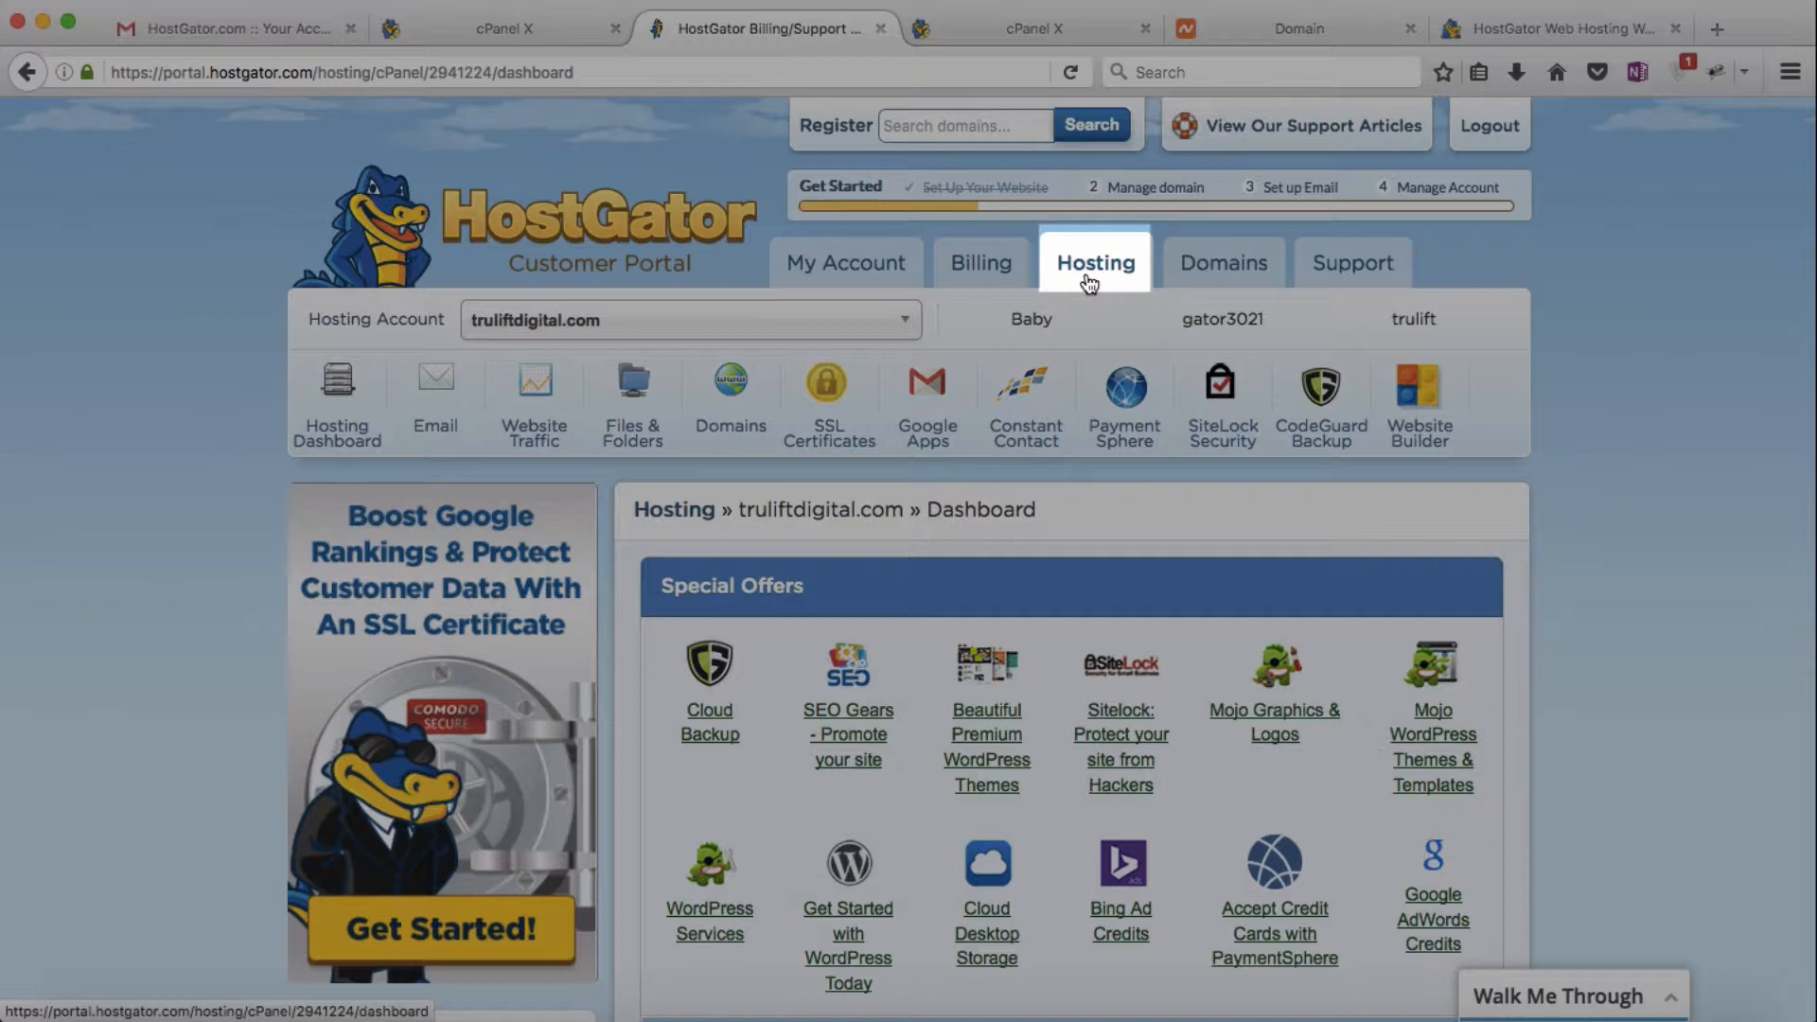
mouse_move(1606, 554)
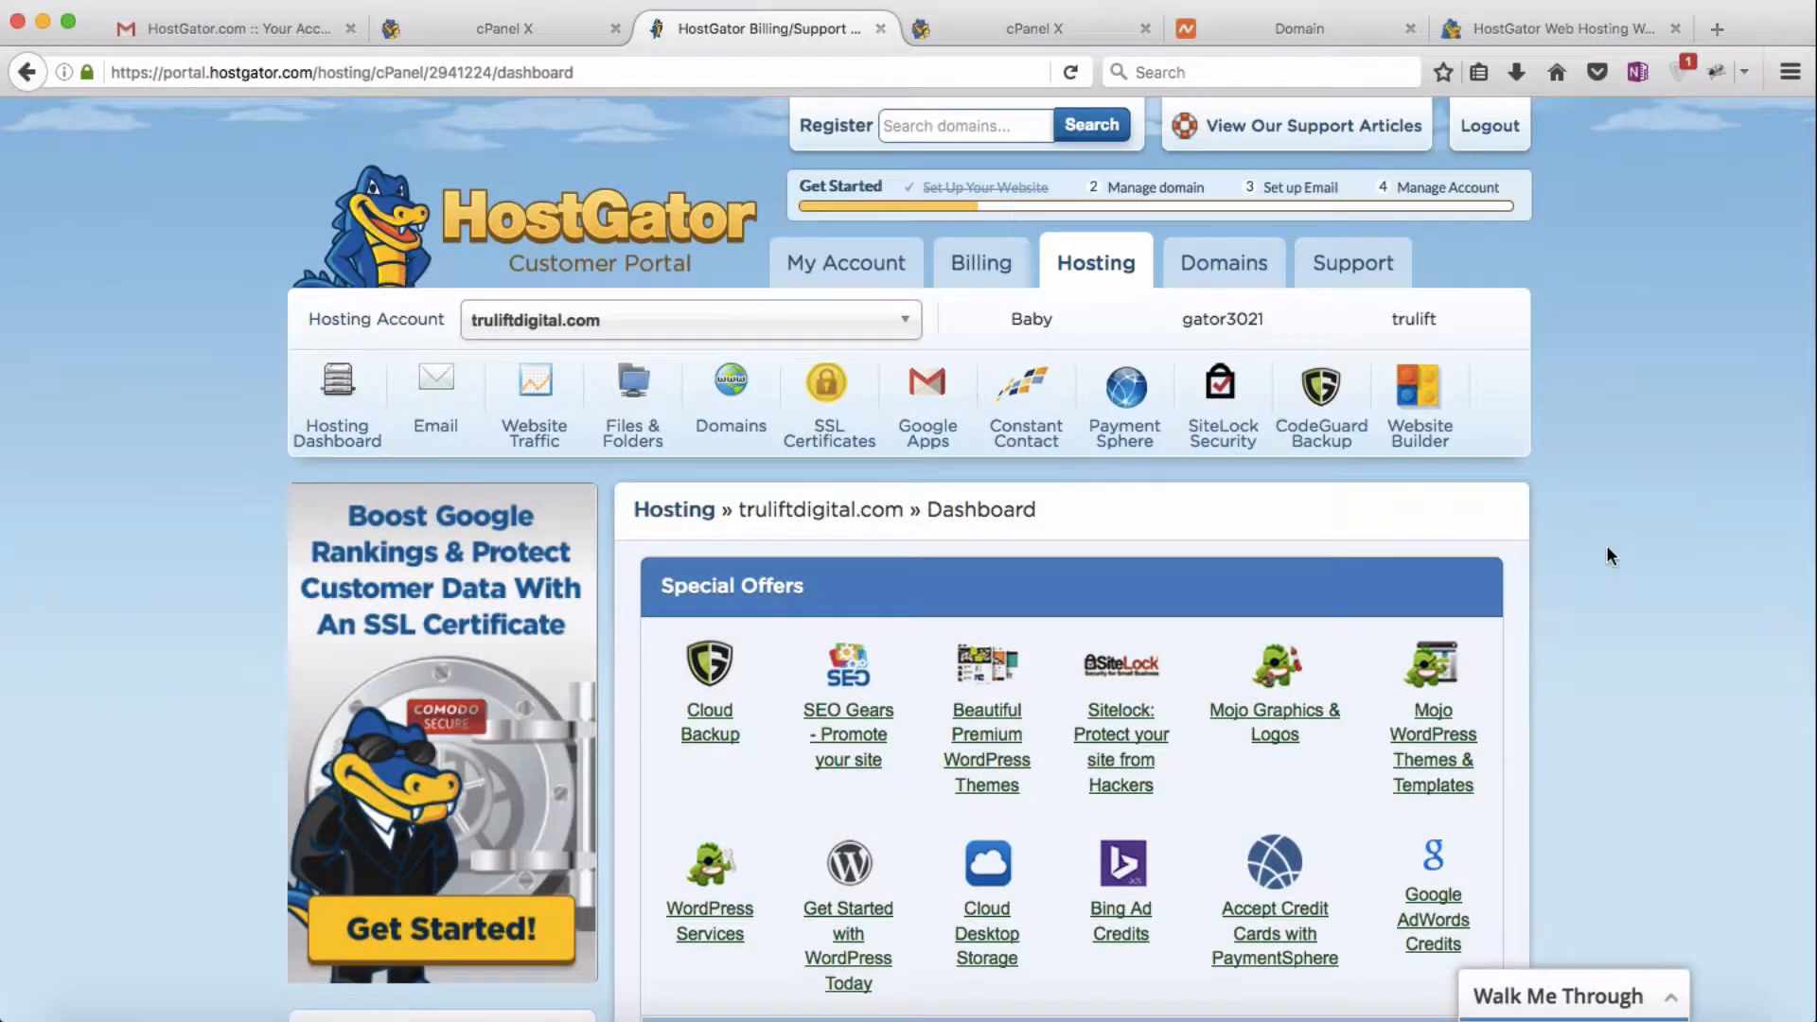
Scroll the Customer Portal dashboard down to the Most Popular Links section.
scroll(down, 3)
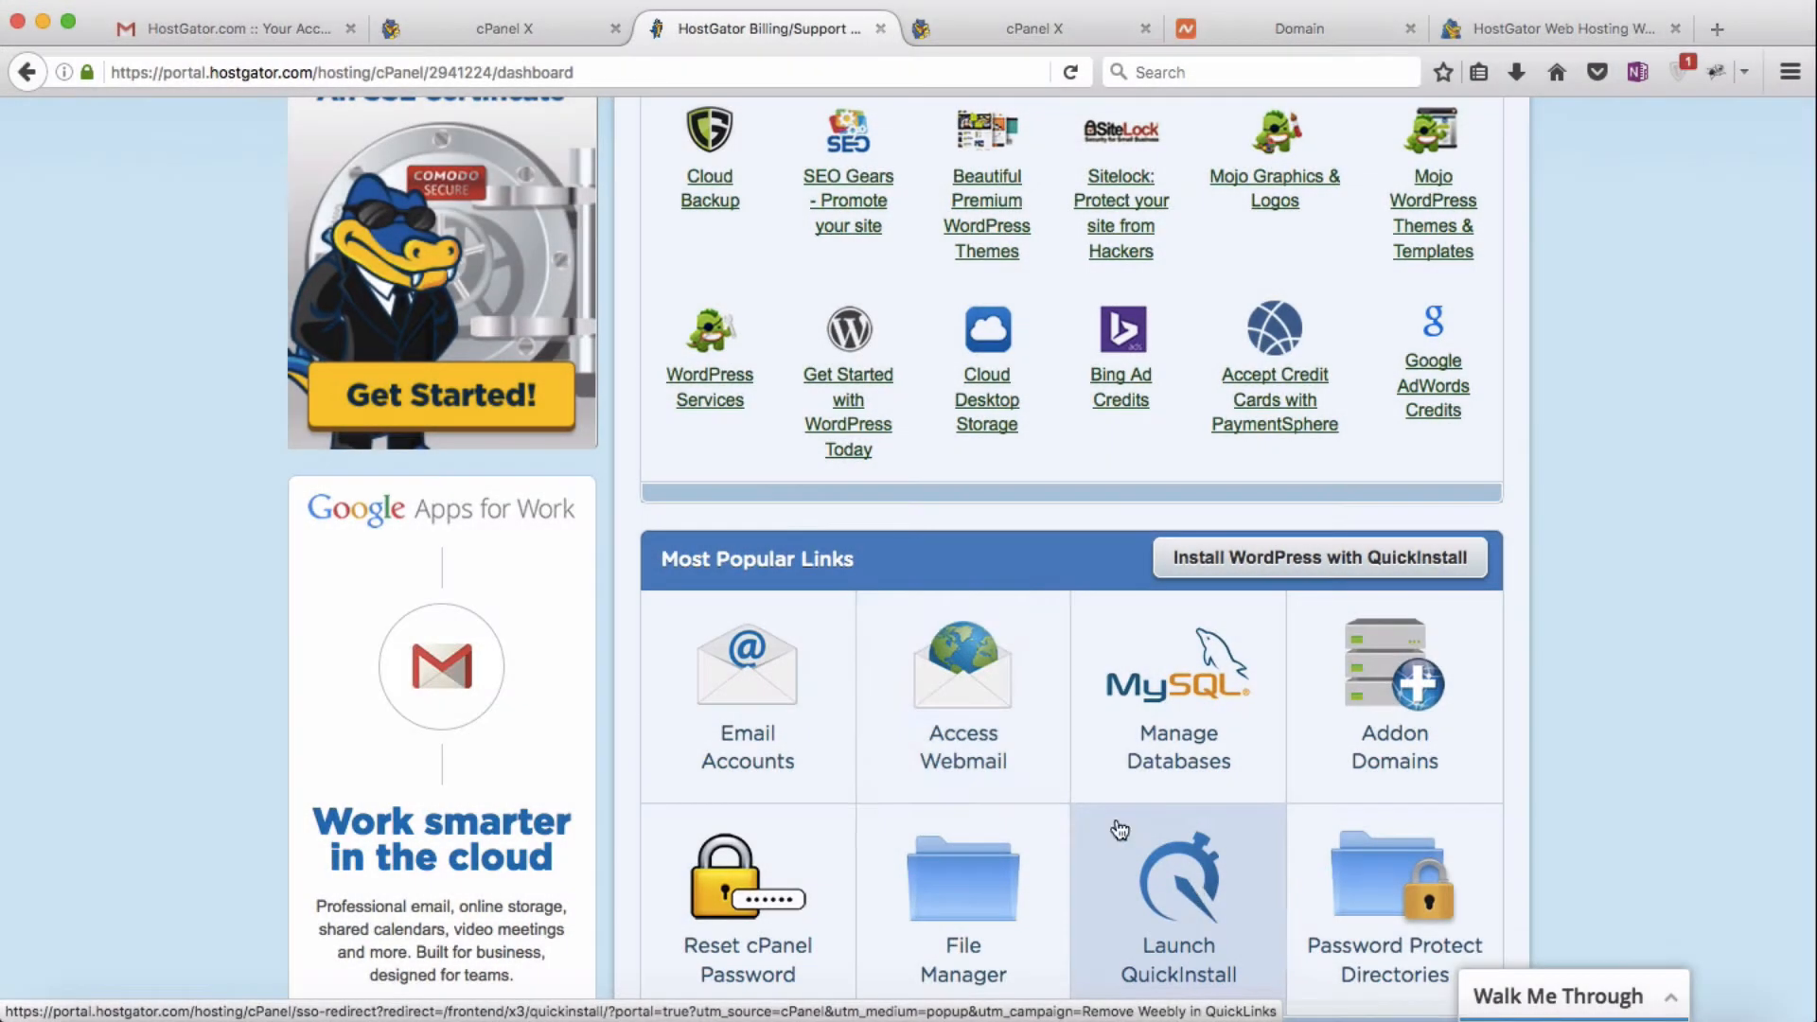
mouse_move(856, 380)
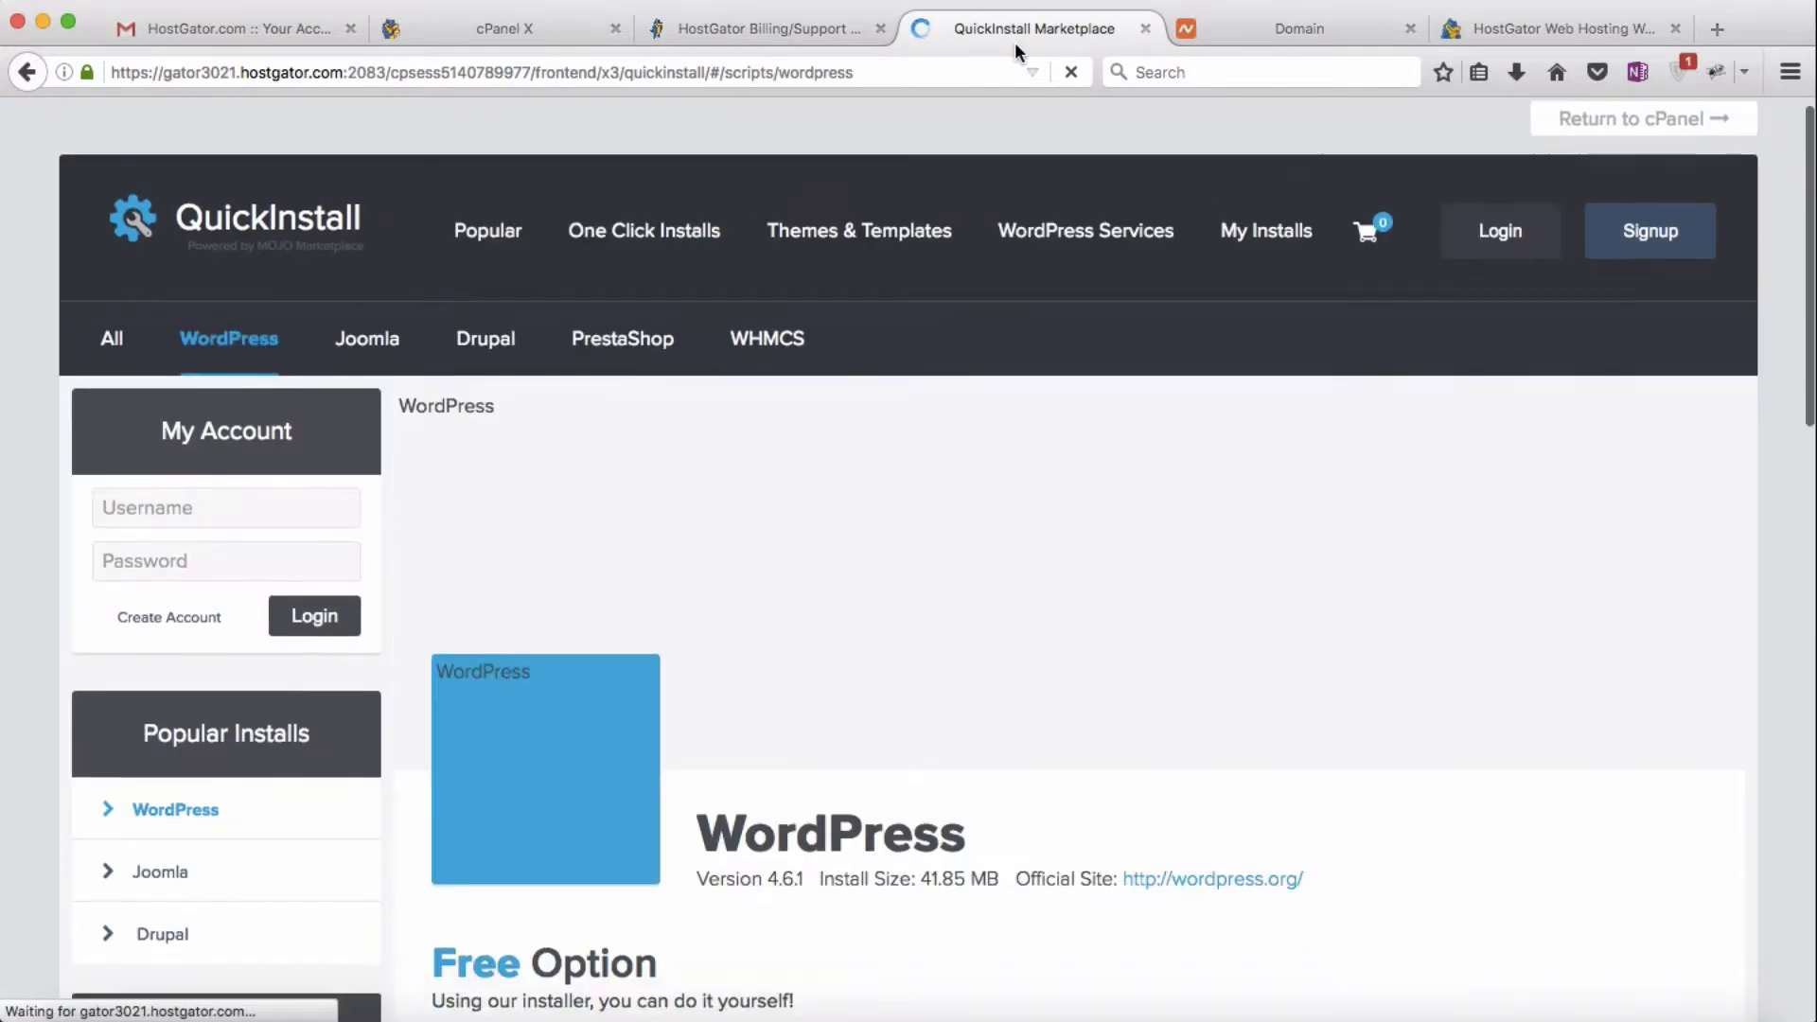
Scroll to the Free Option and start the free WordPress installation.
scroll(down, 3)
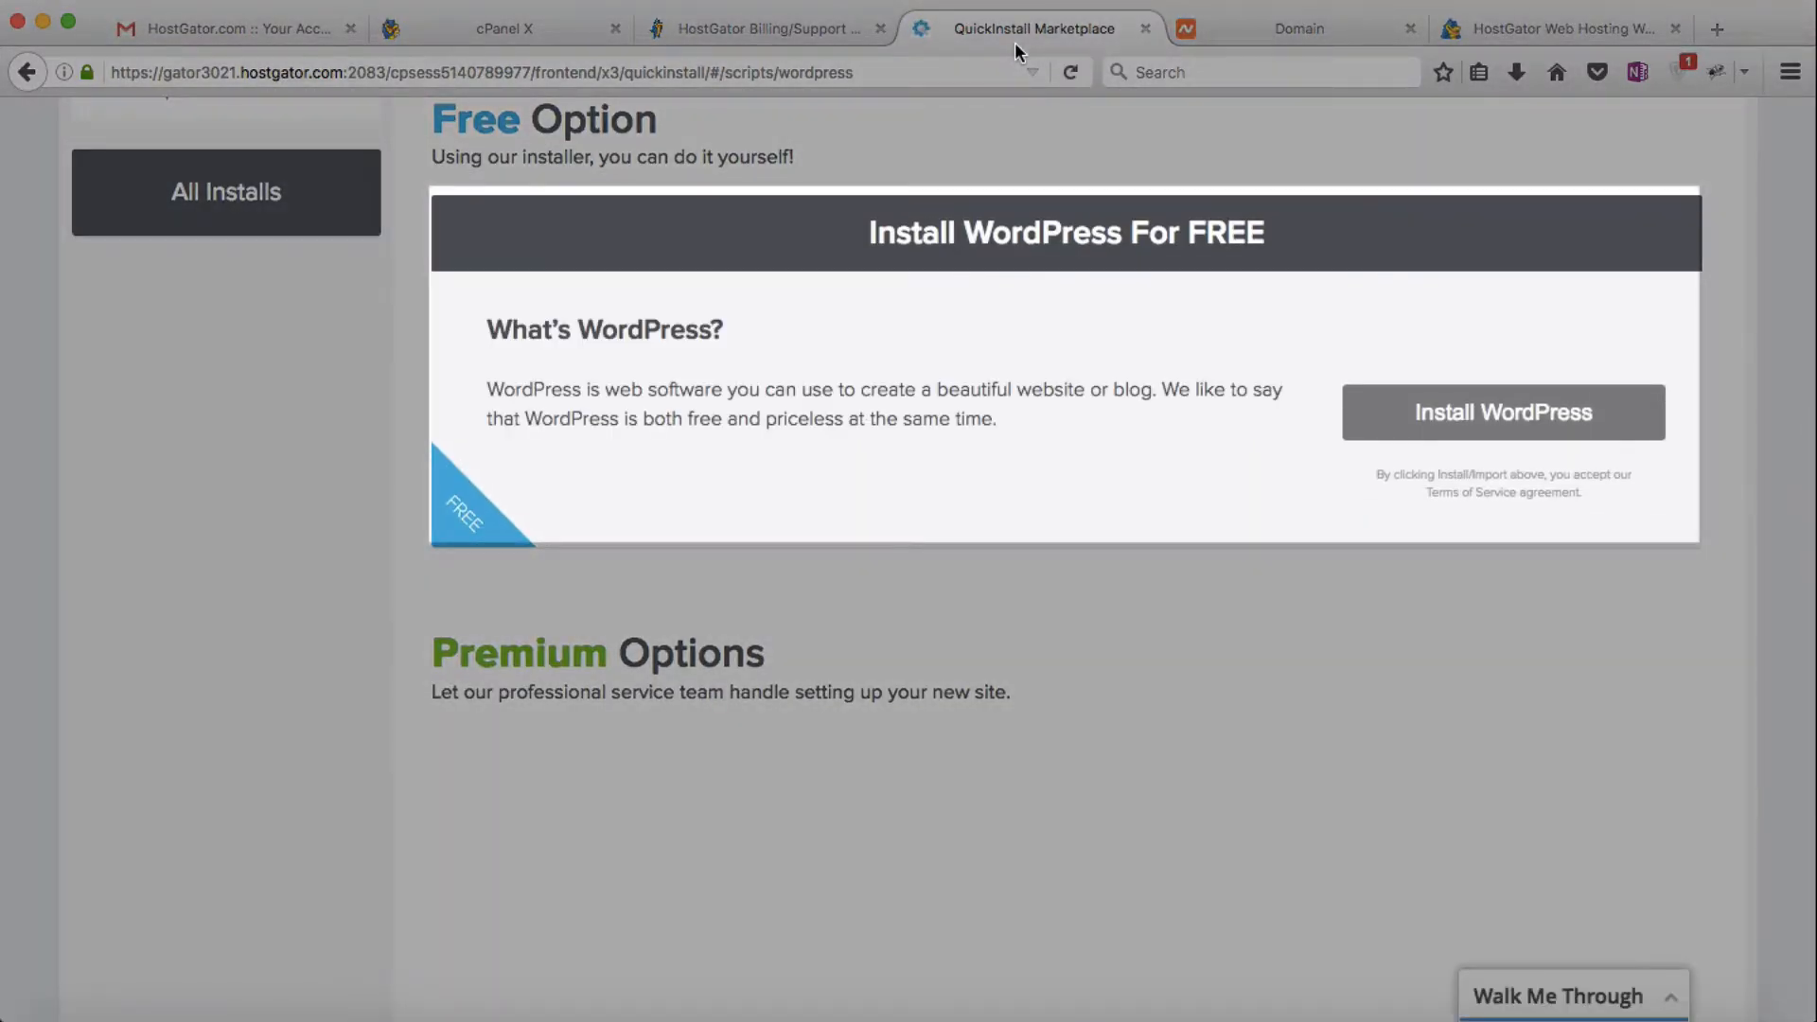
mouse_move(1467, 435)
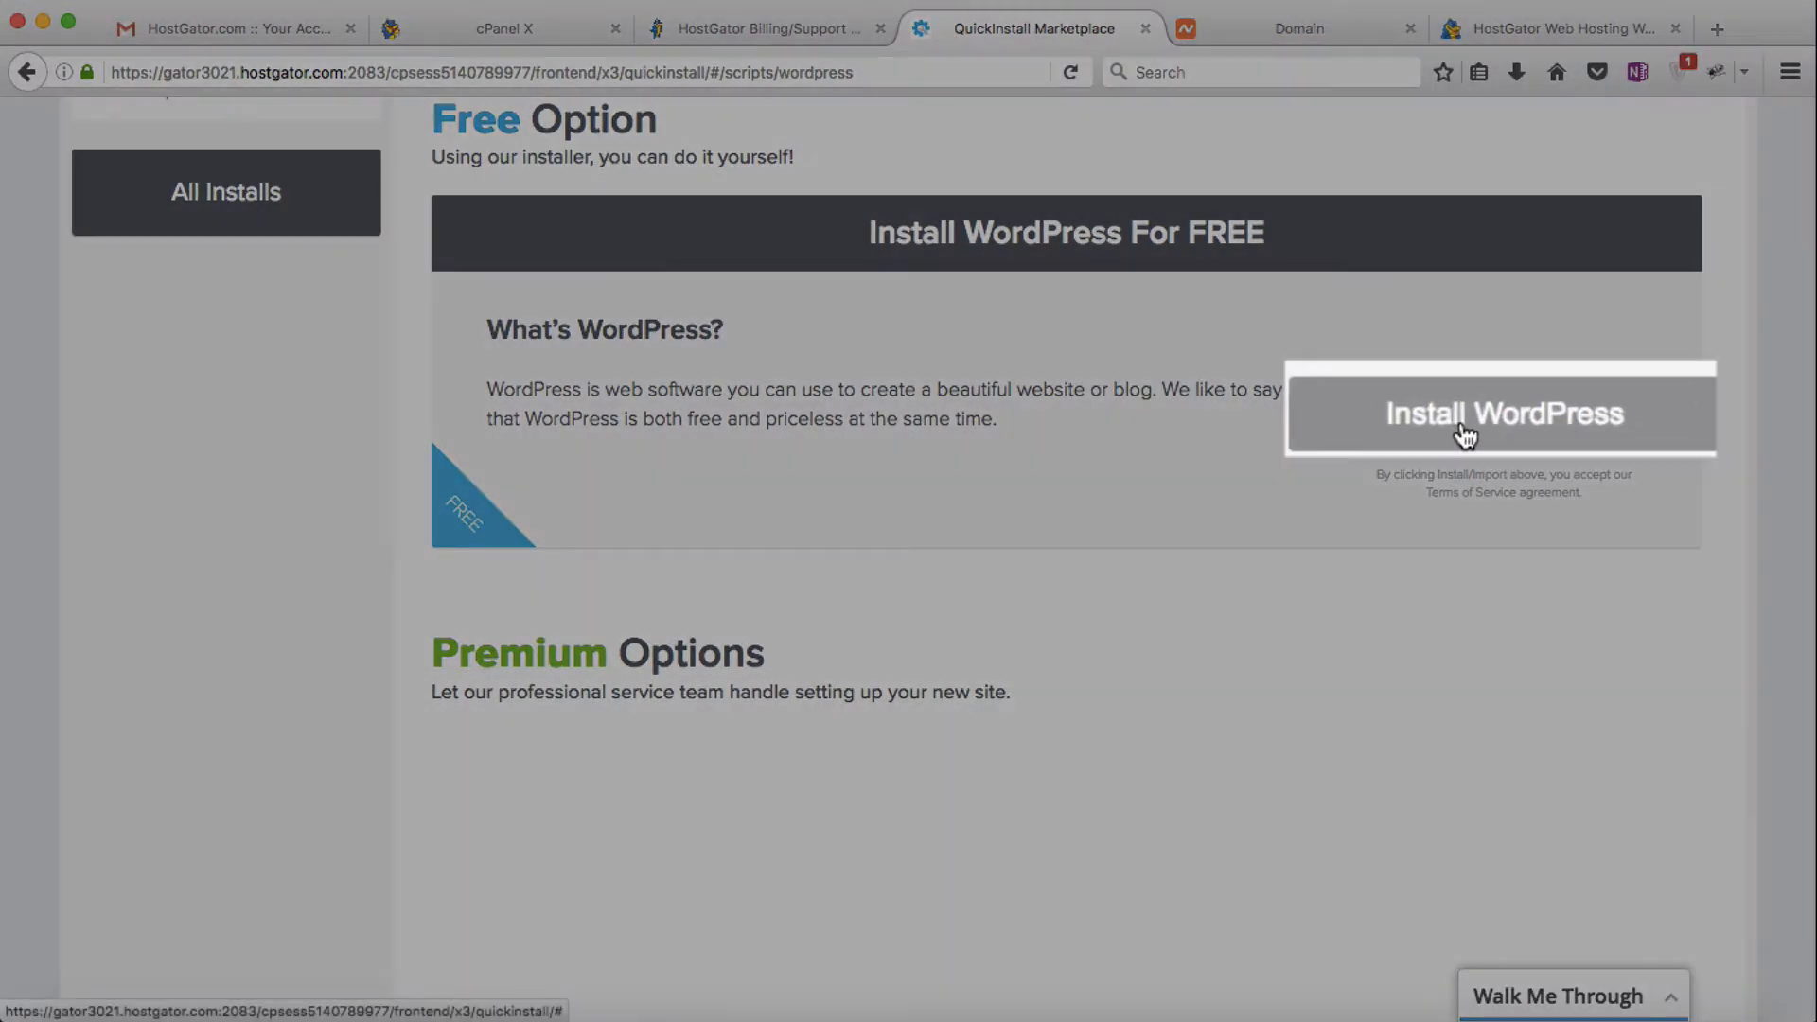
click(1465, 428)
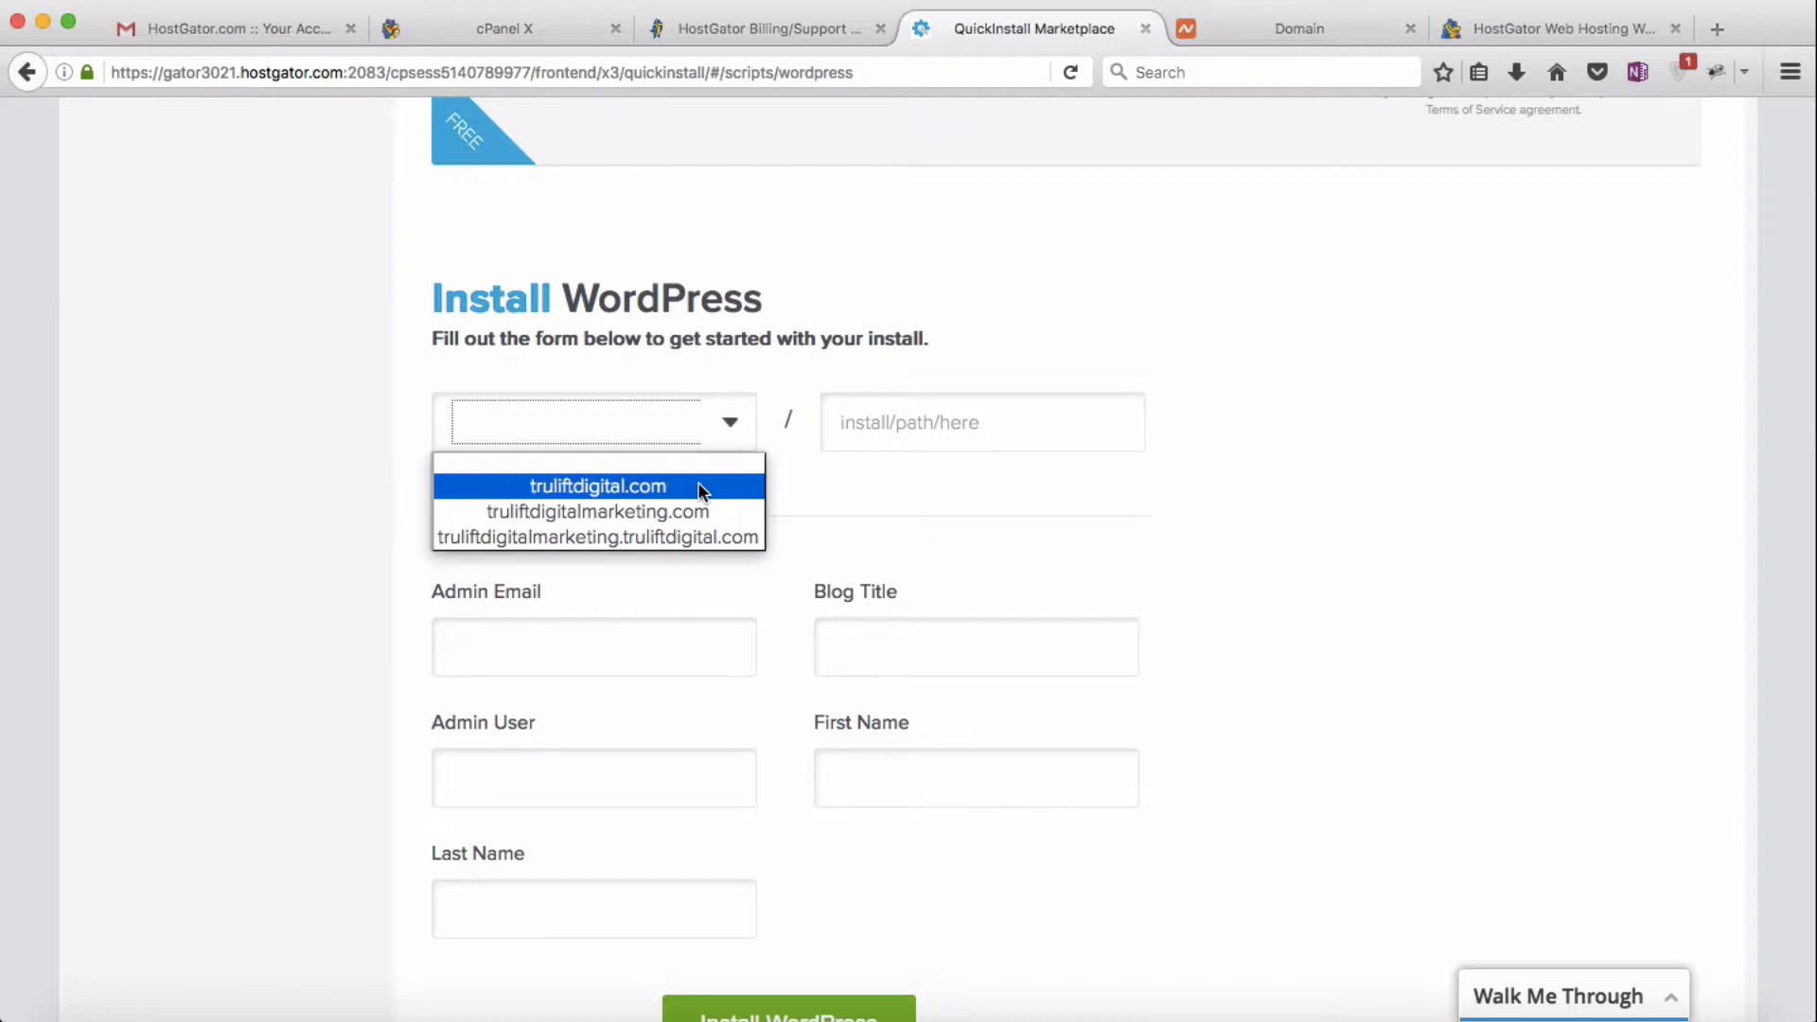
Choose truliftdigital.com, then enter the admin email and blog title TruLiftDigital.com.
click(597, 486)
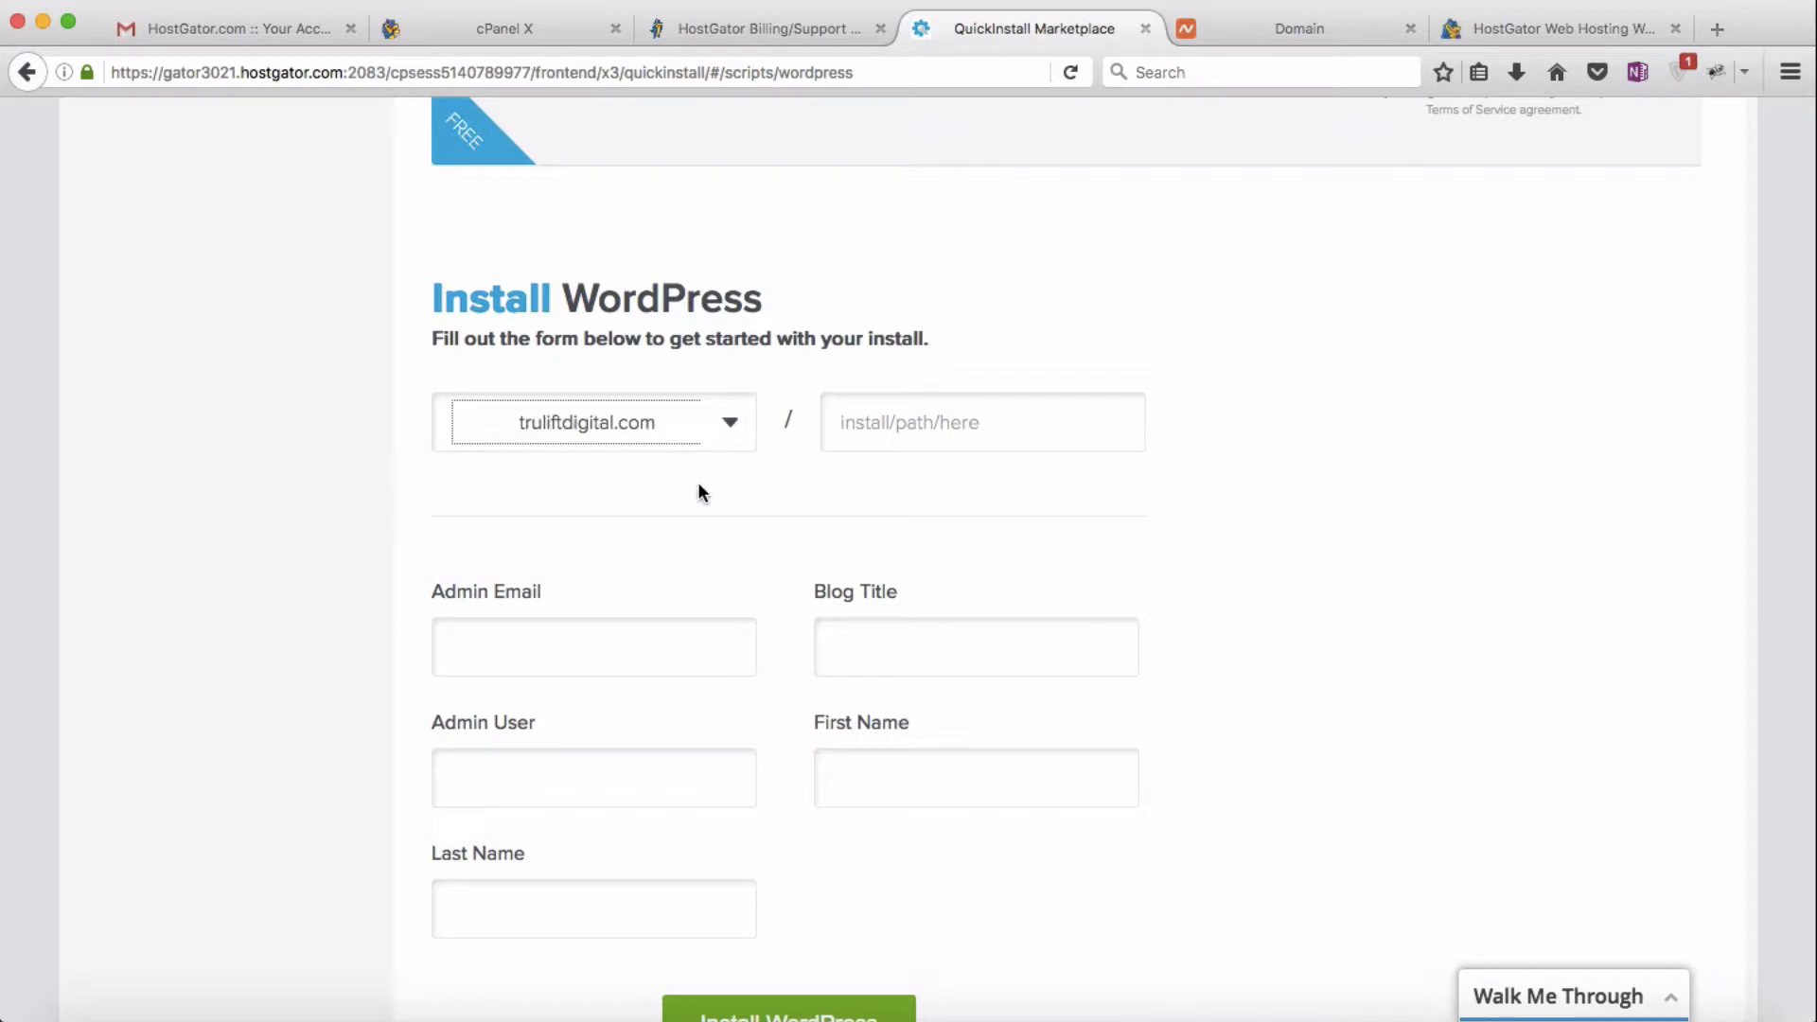
click(982, 422)
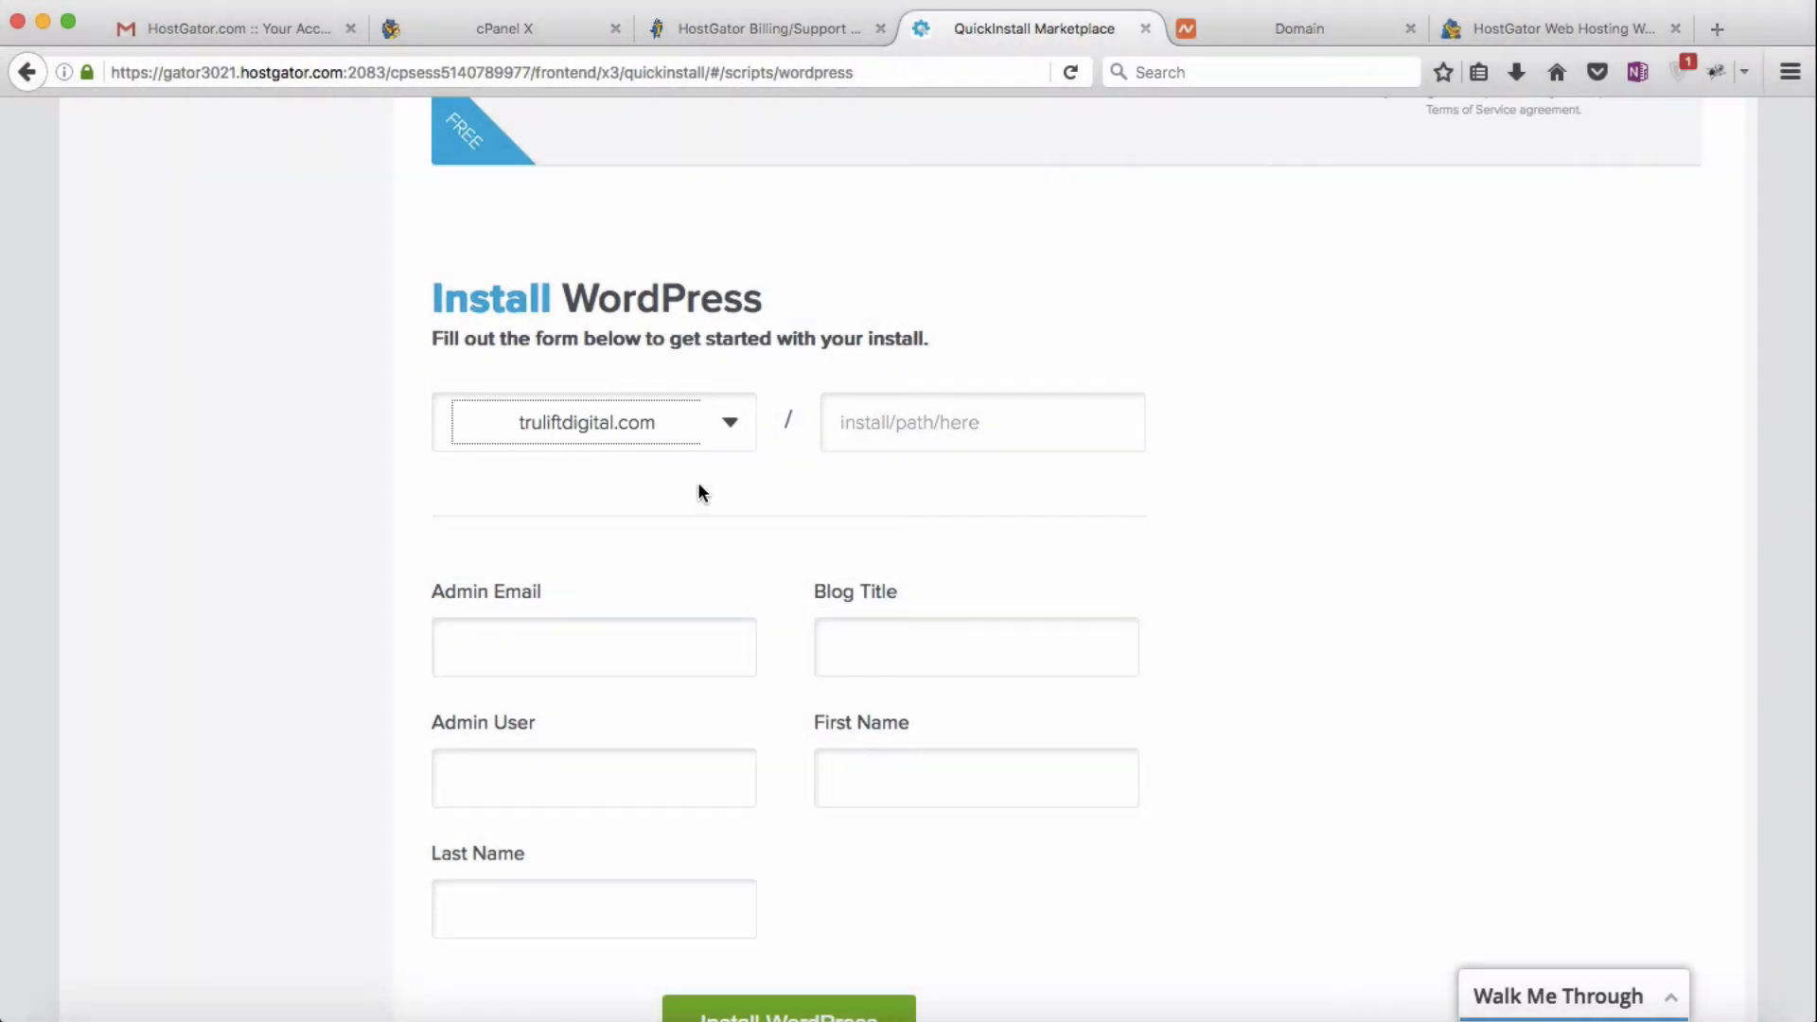
click(983, 422)
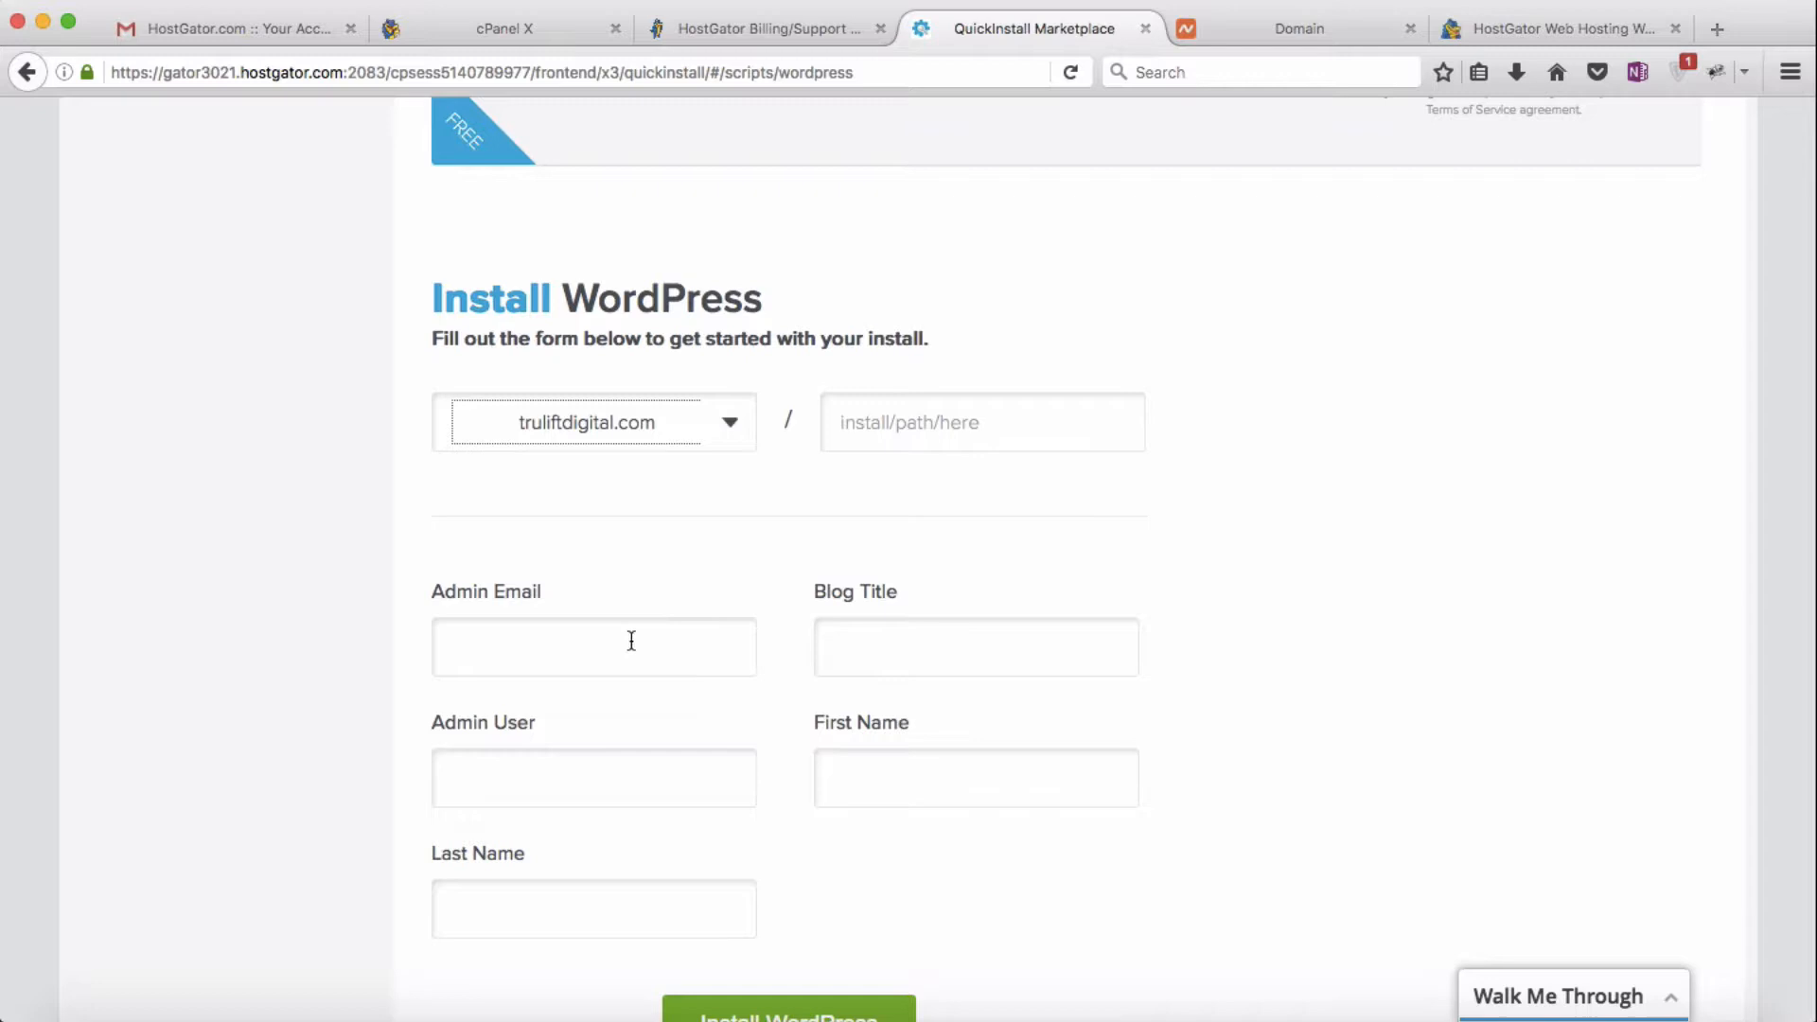
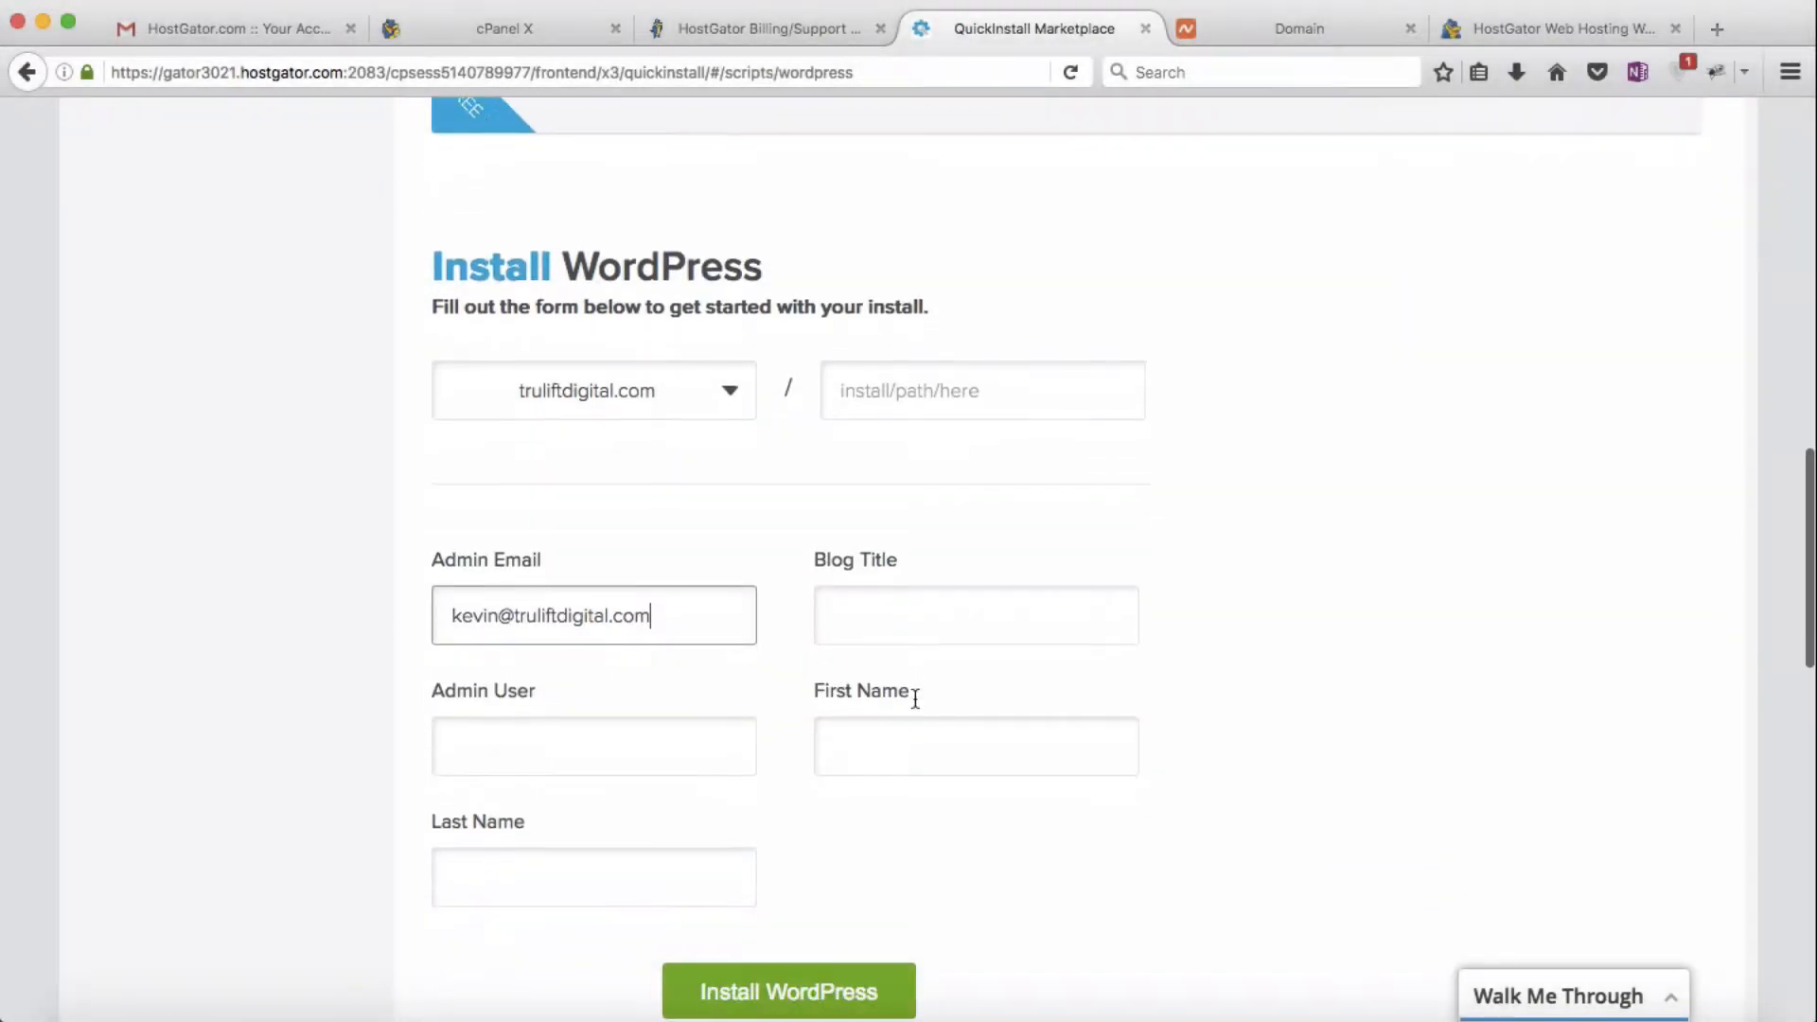
text(TruLiftDigital.com)
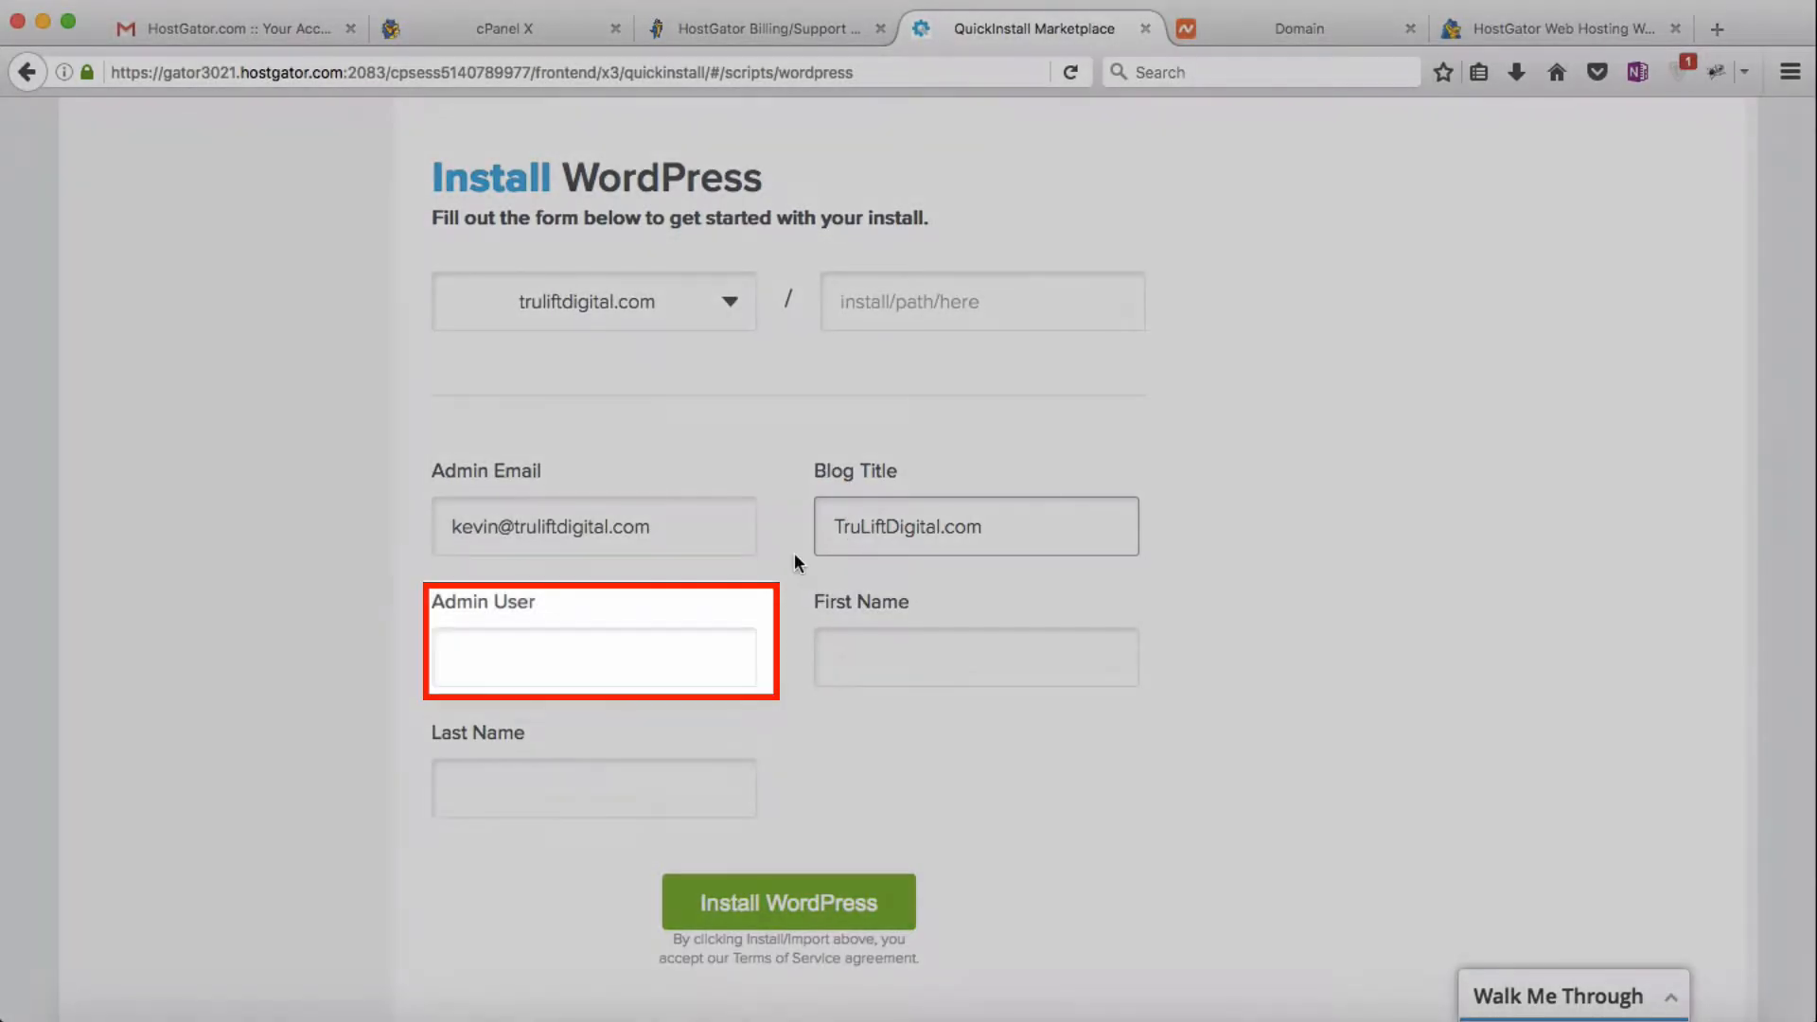
Enter the admin username, first name Kevin and last name, then launch the install.
click(592, 659)
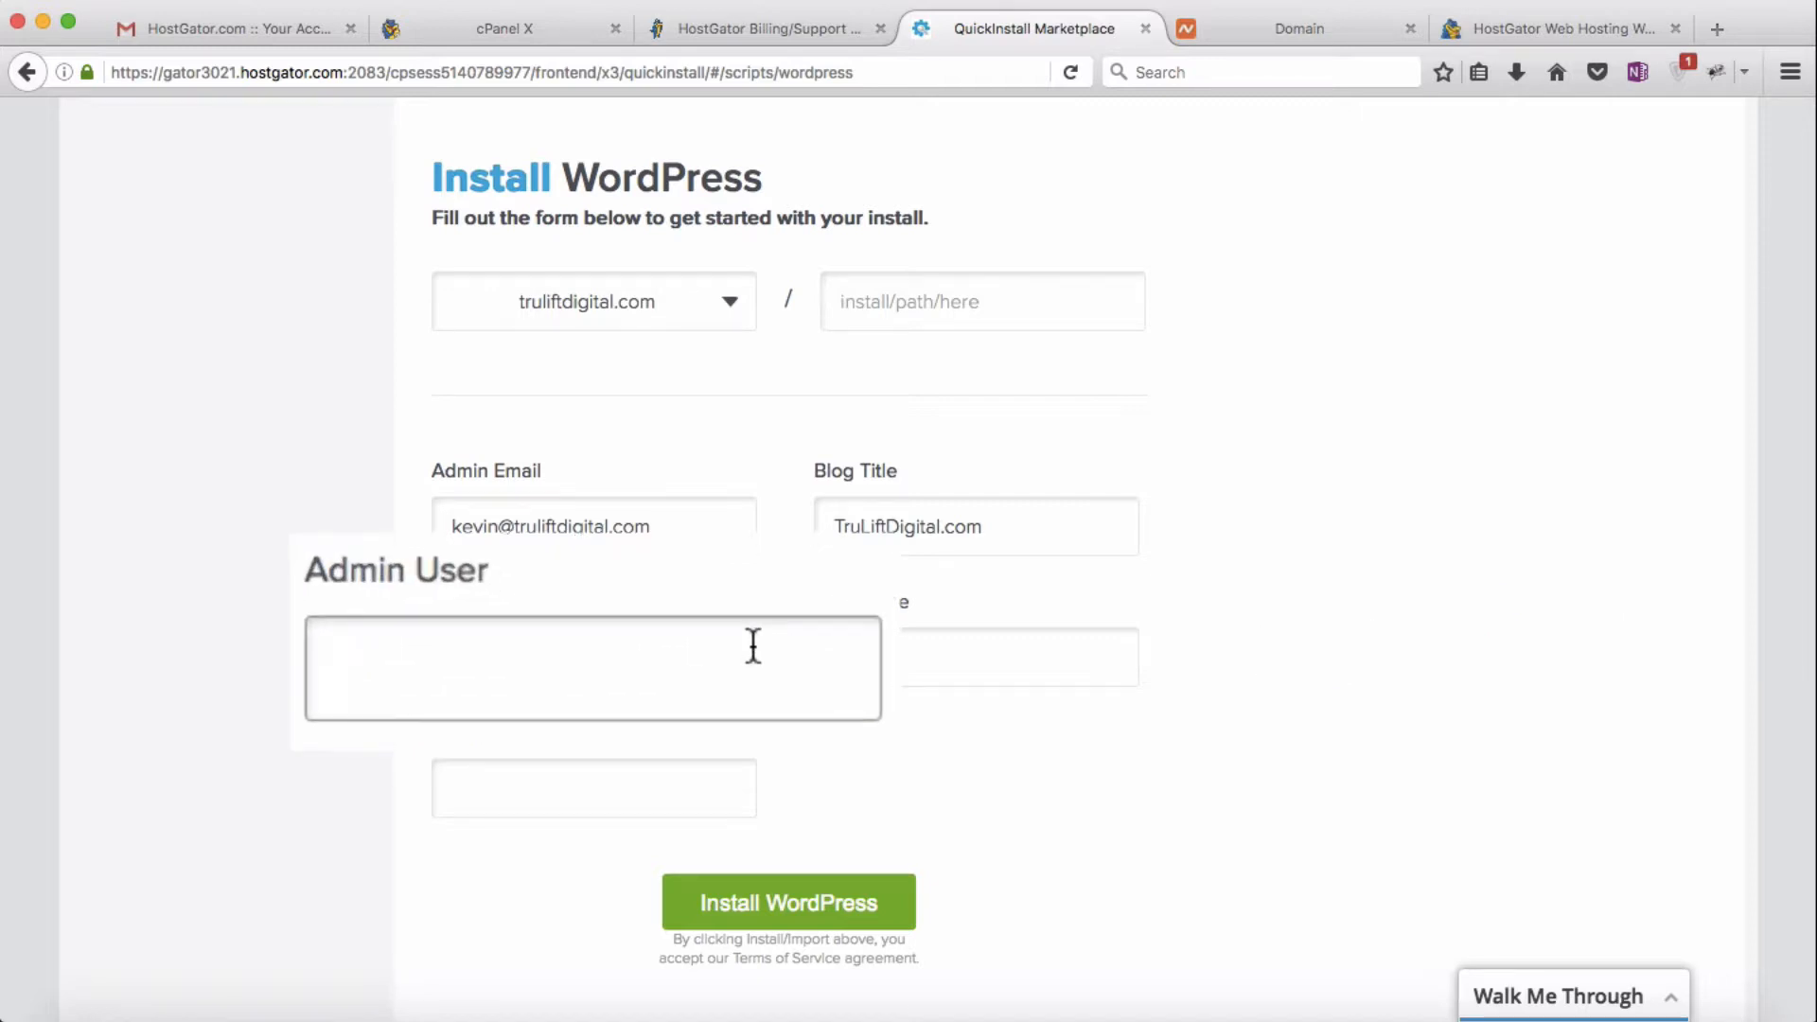
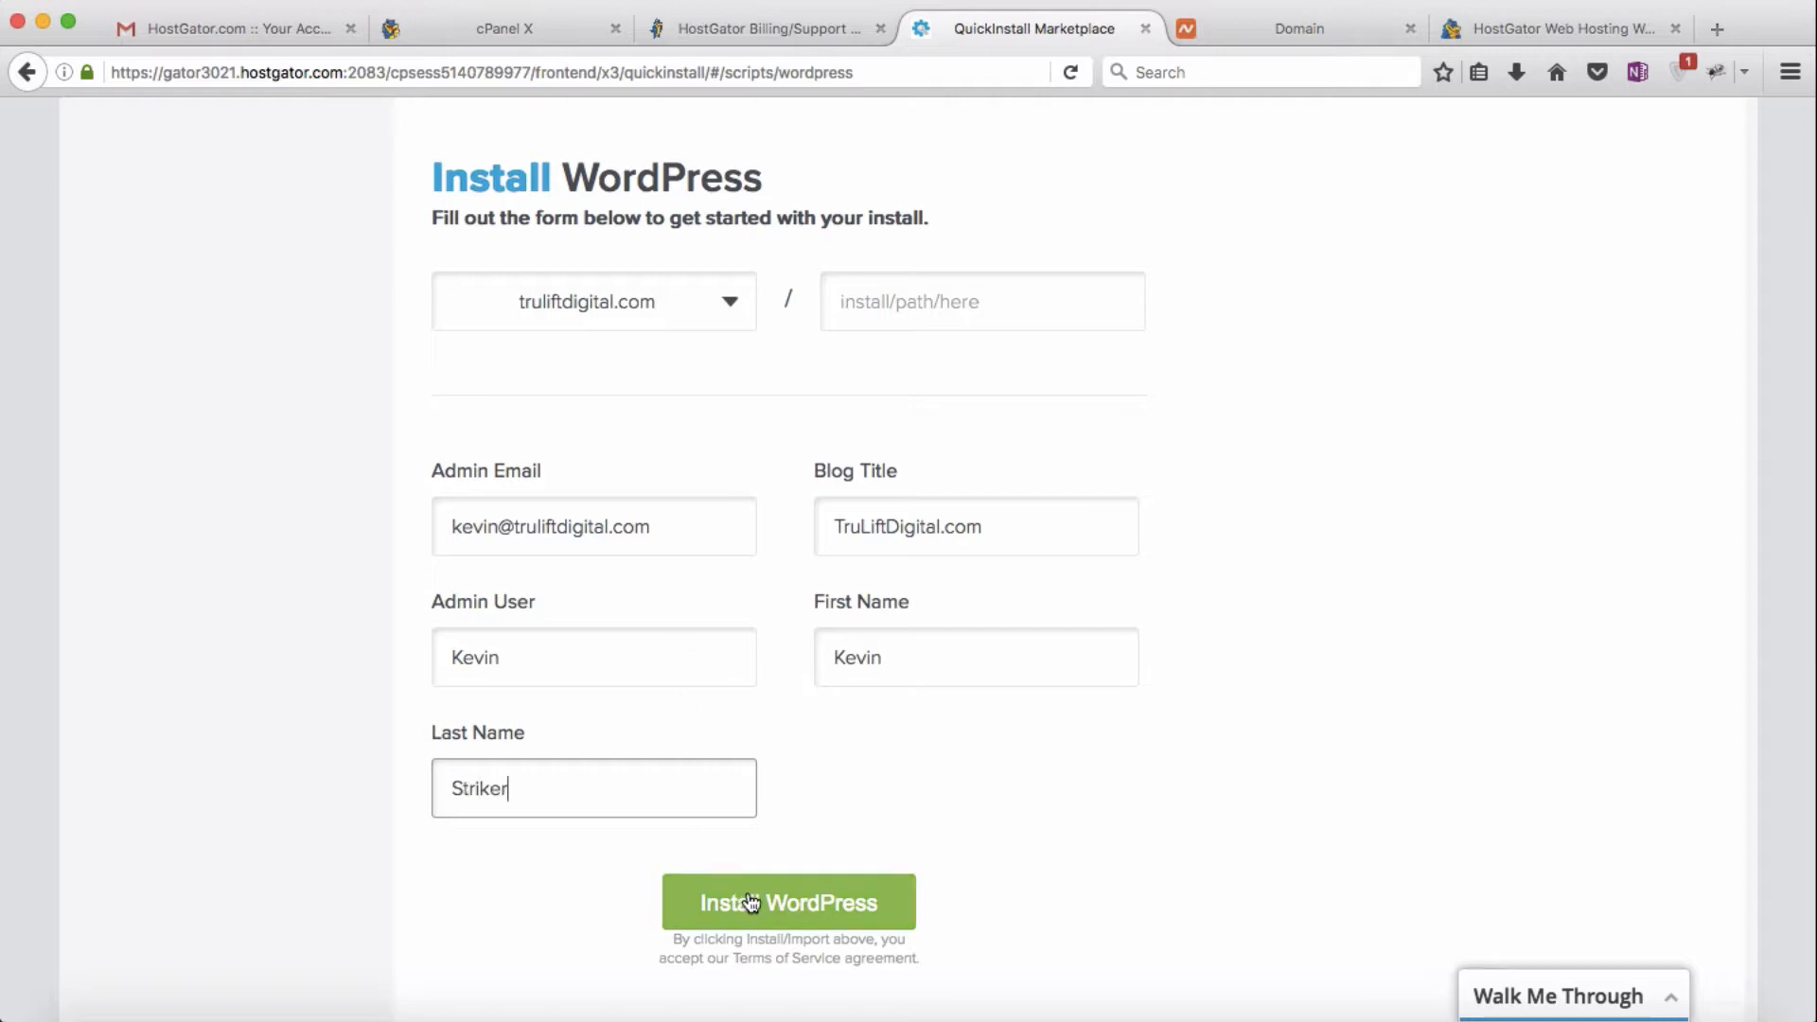
click(789, 901)
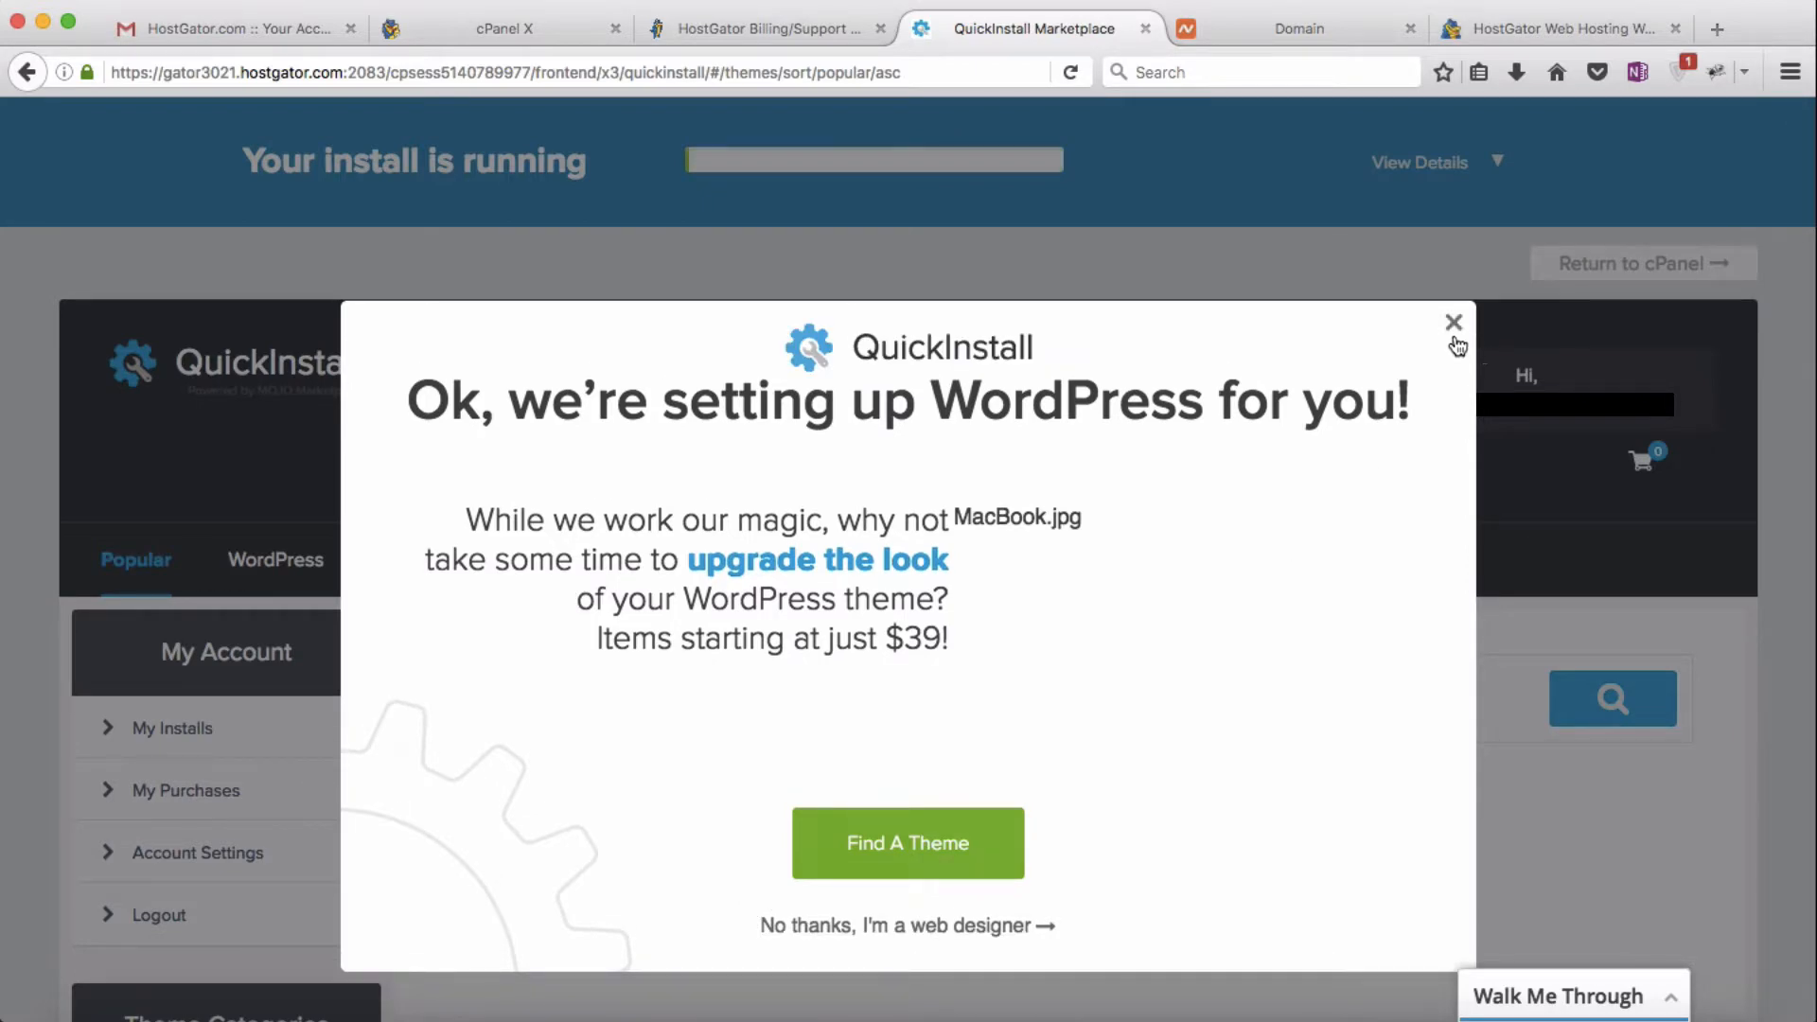
click(1453, 322)
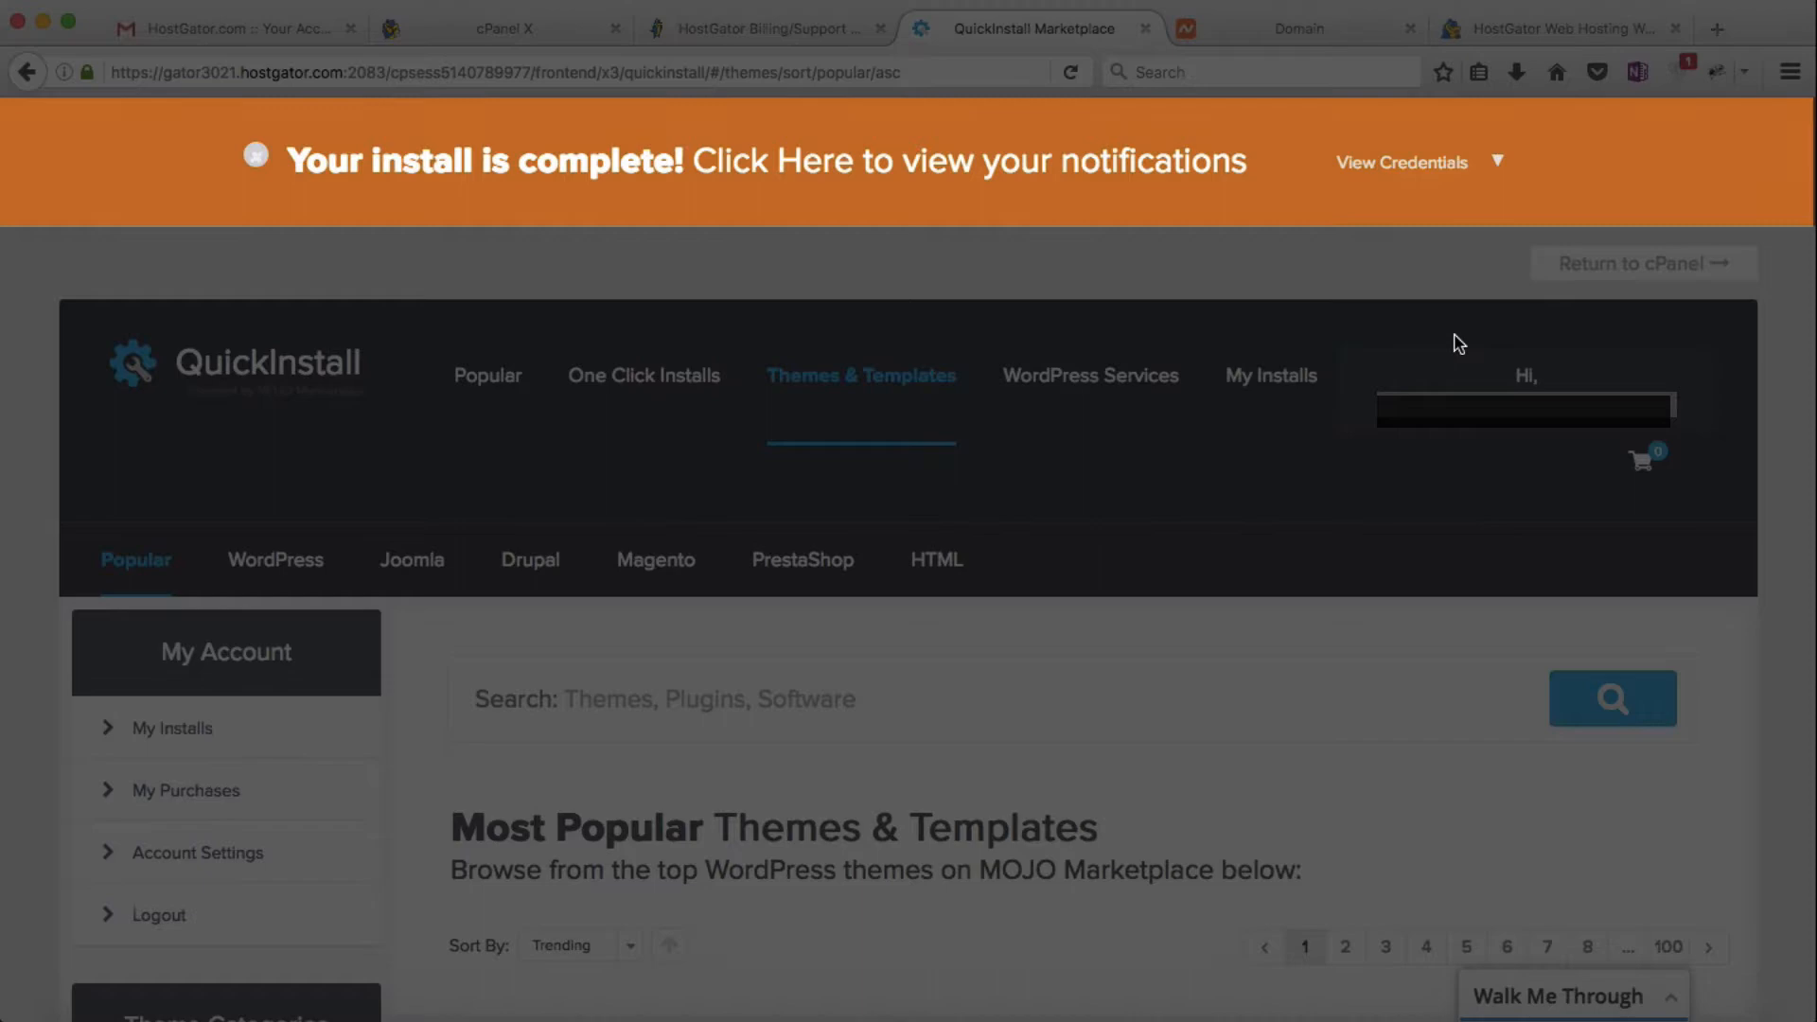
scroll(down, 3)
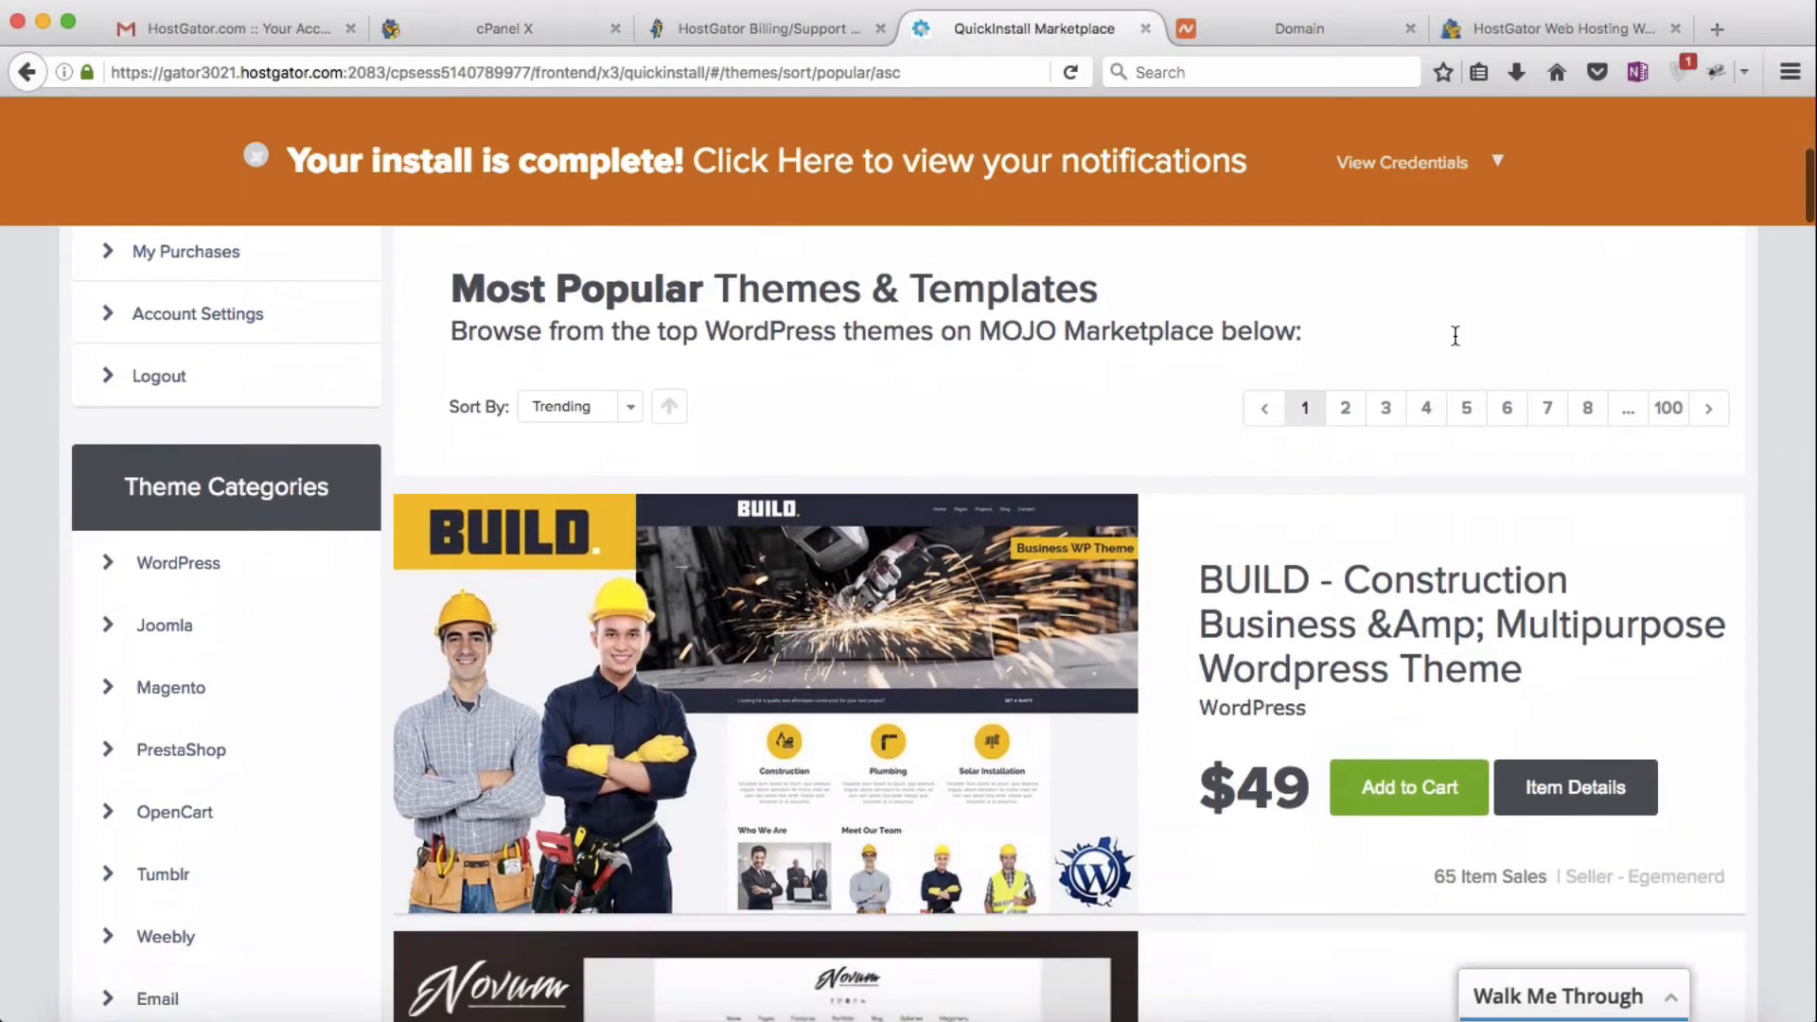
scroll(down, 3)
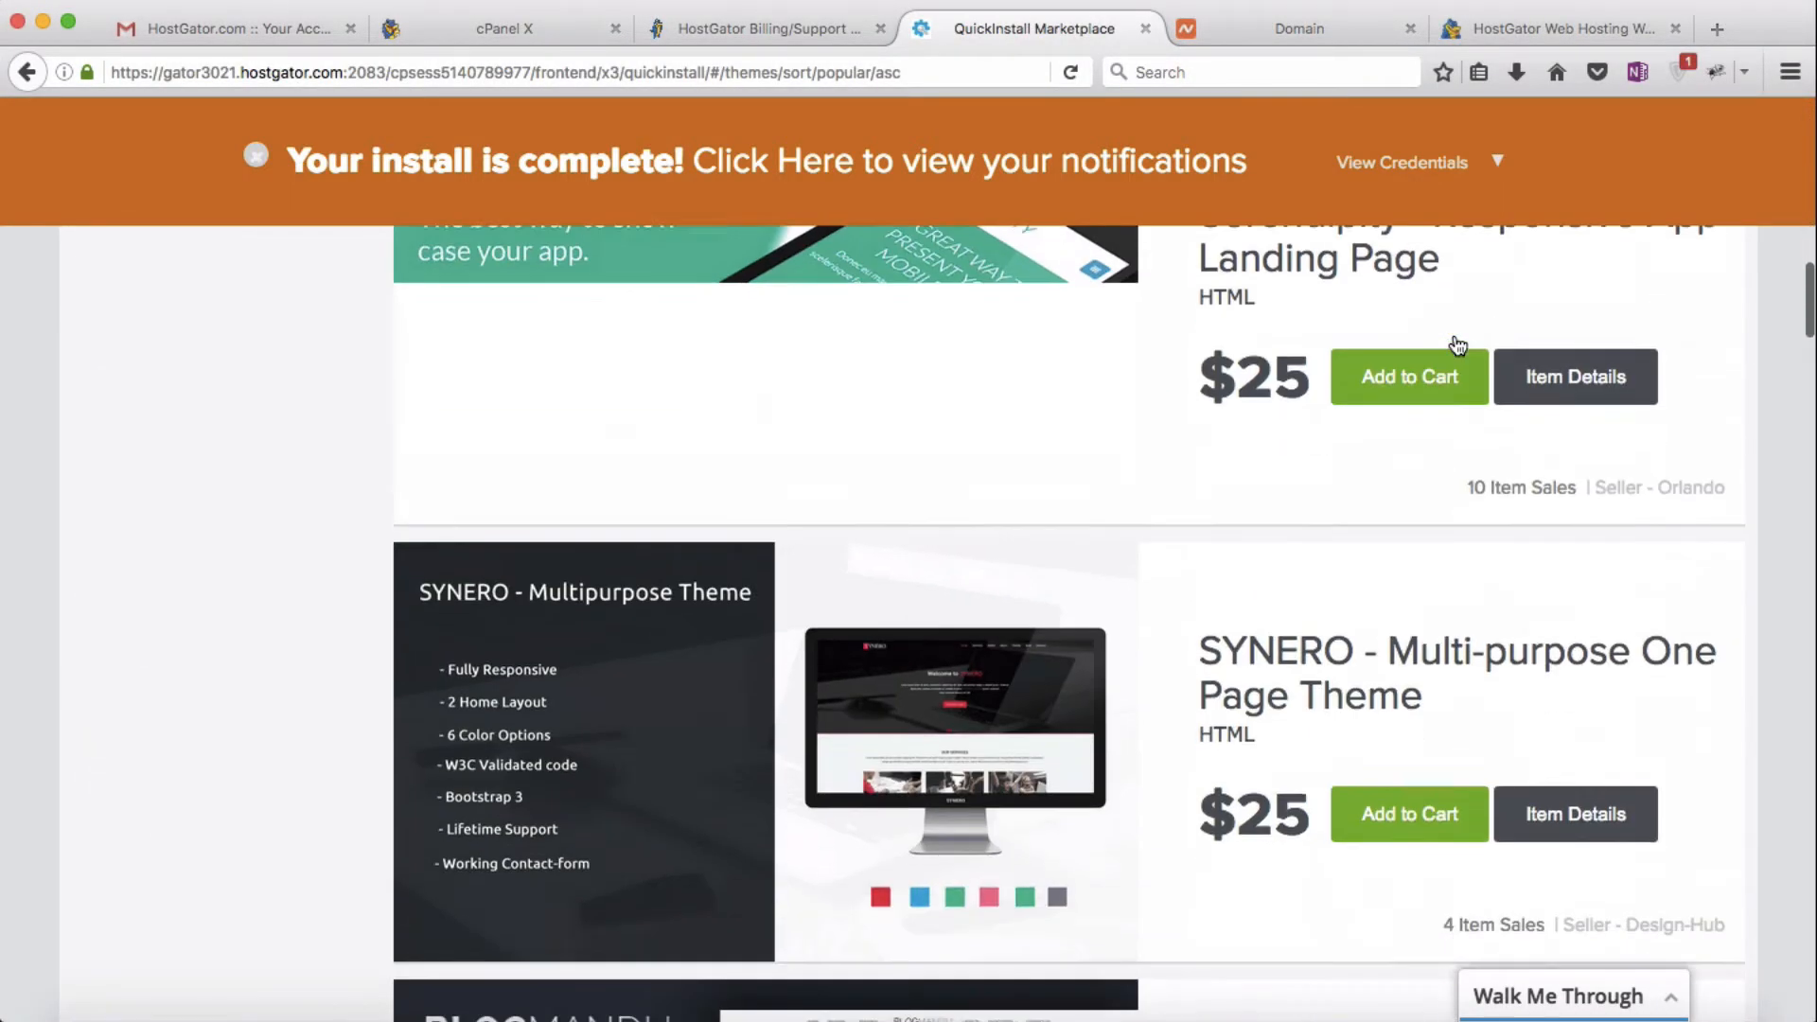
scroll(down, 3)
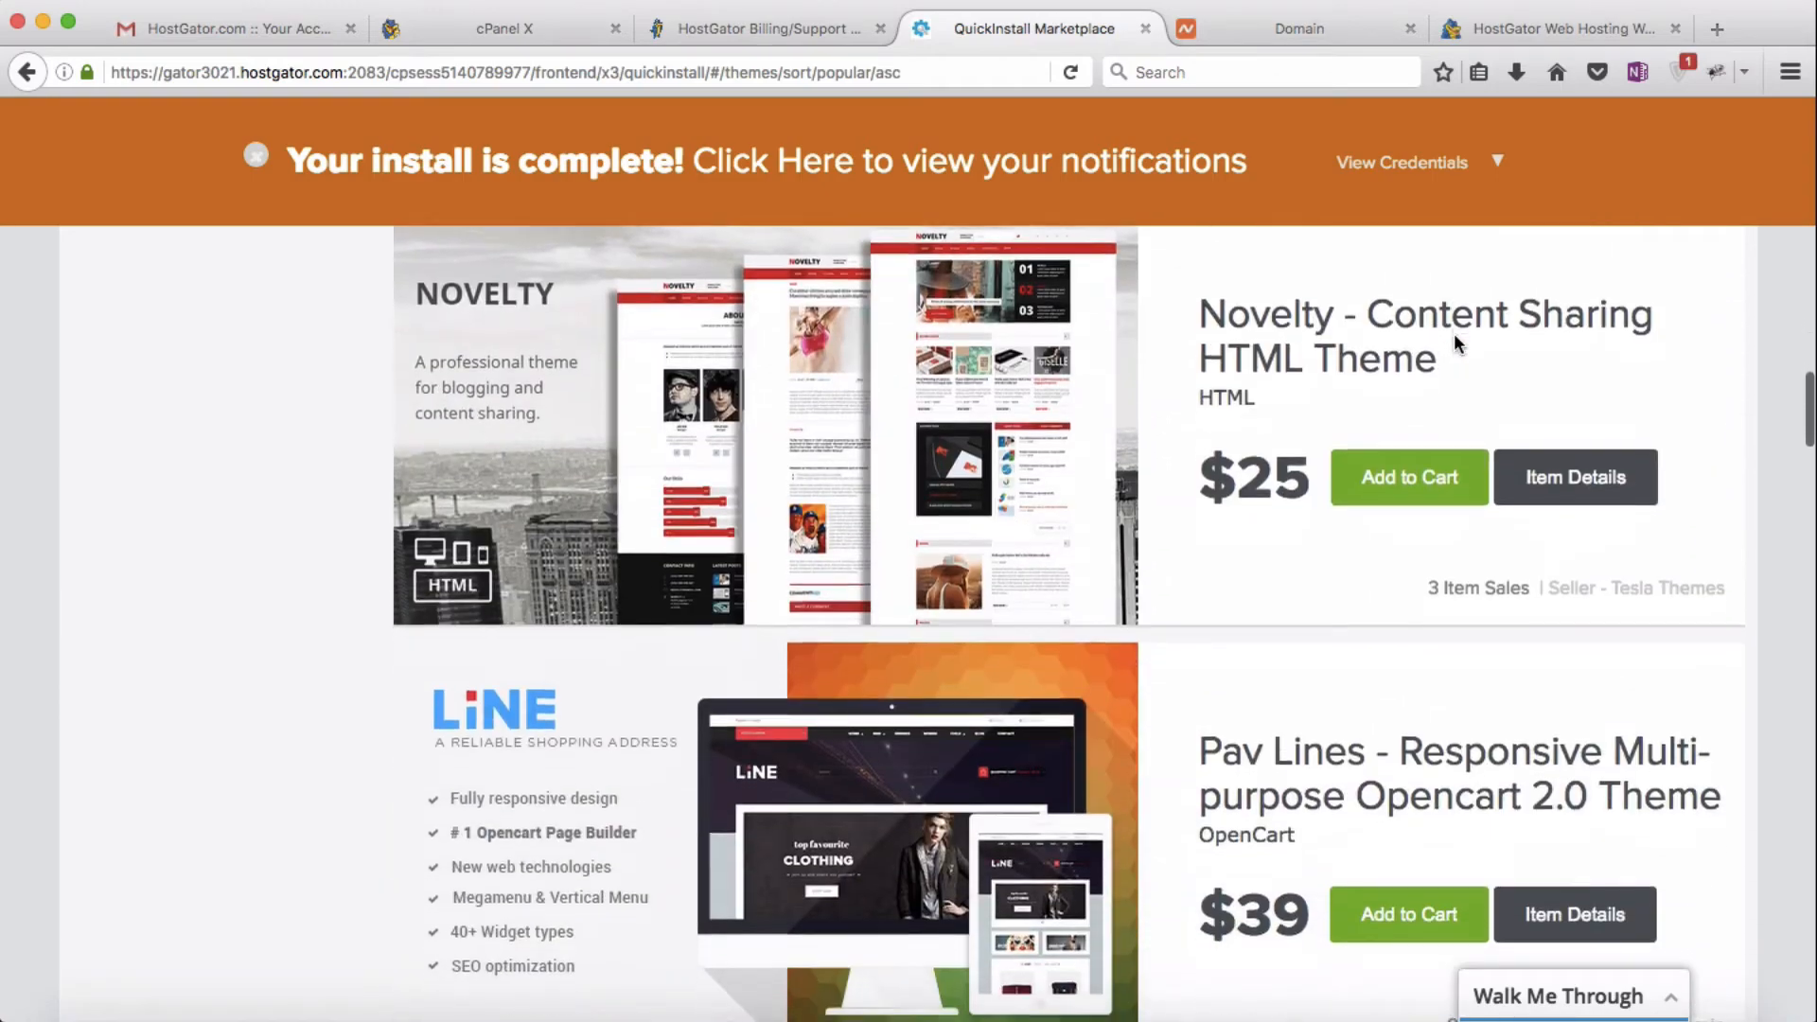
scroll(up, 3)
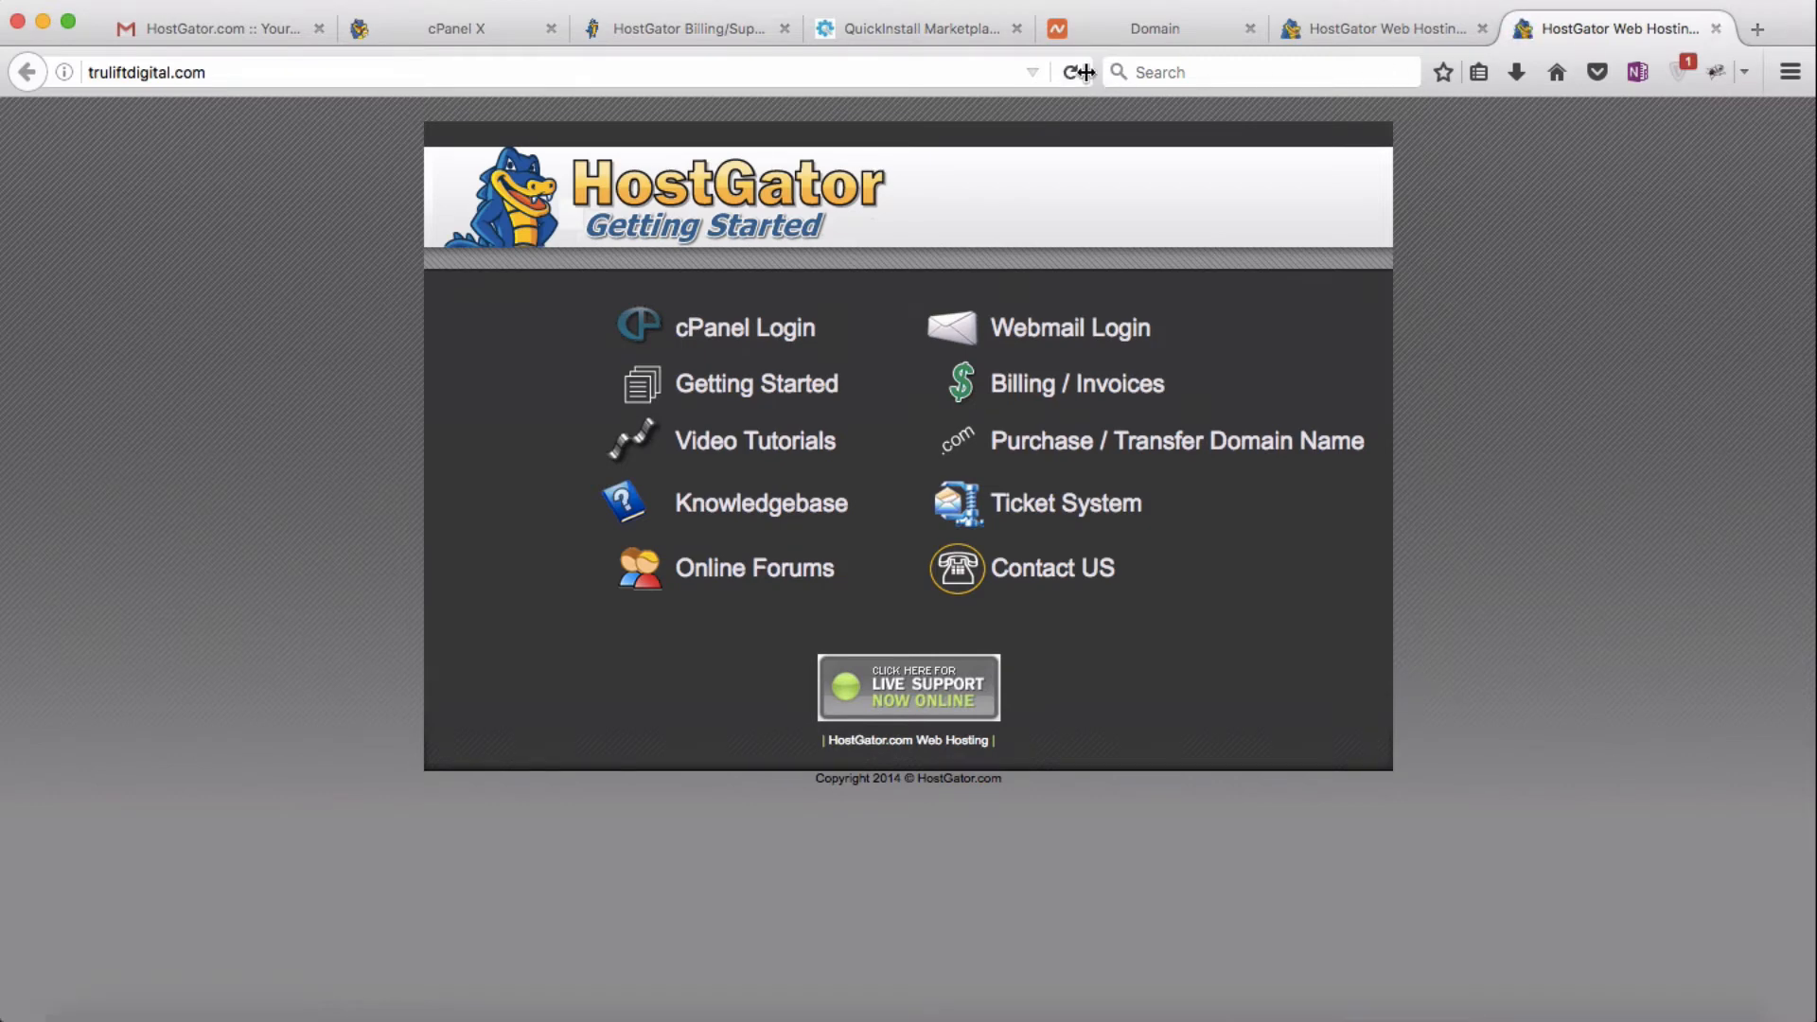
Reload truliftdigital.com and scroll through the Website Coming Soon page.
click(1069, 72)
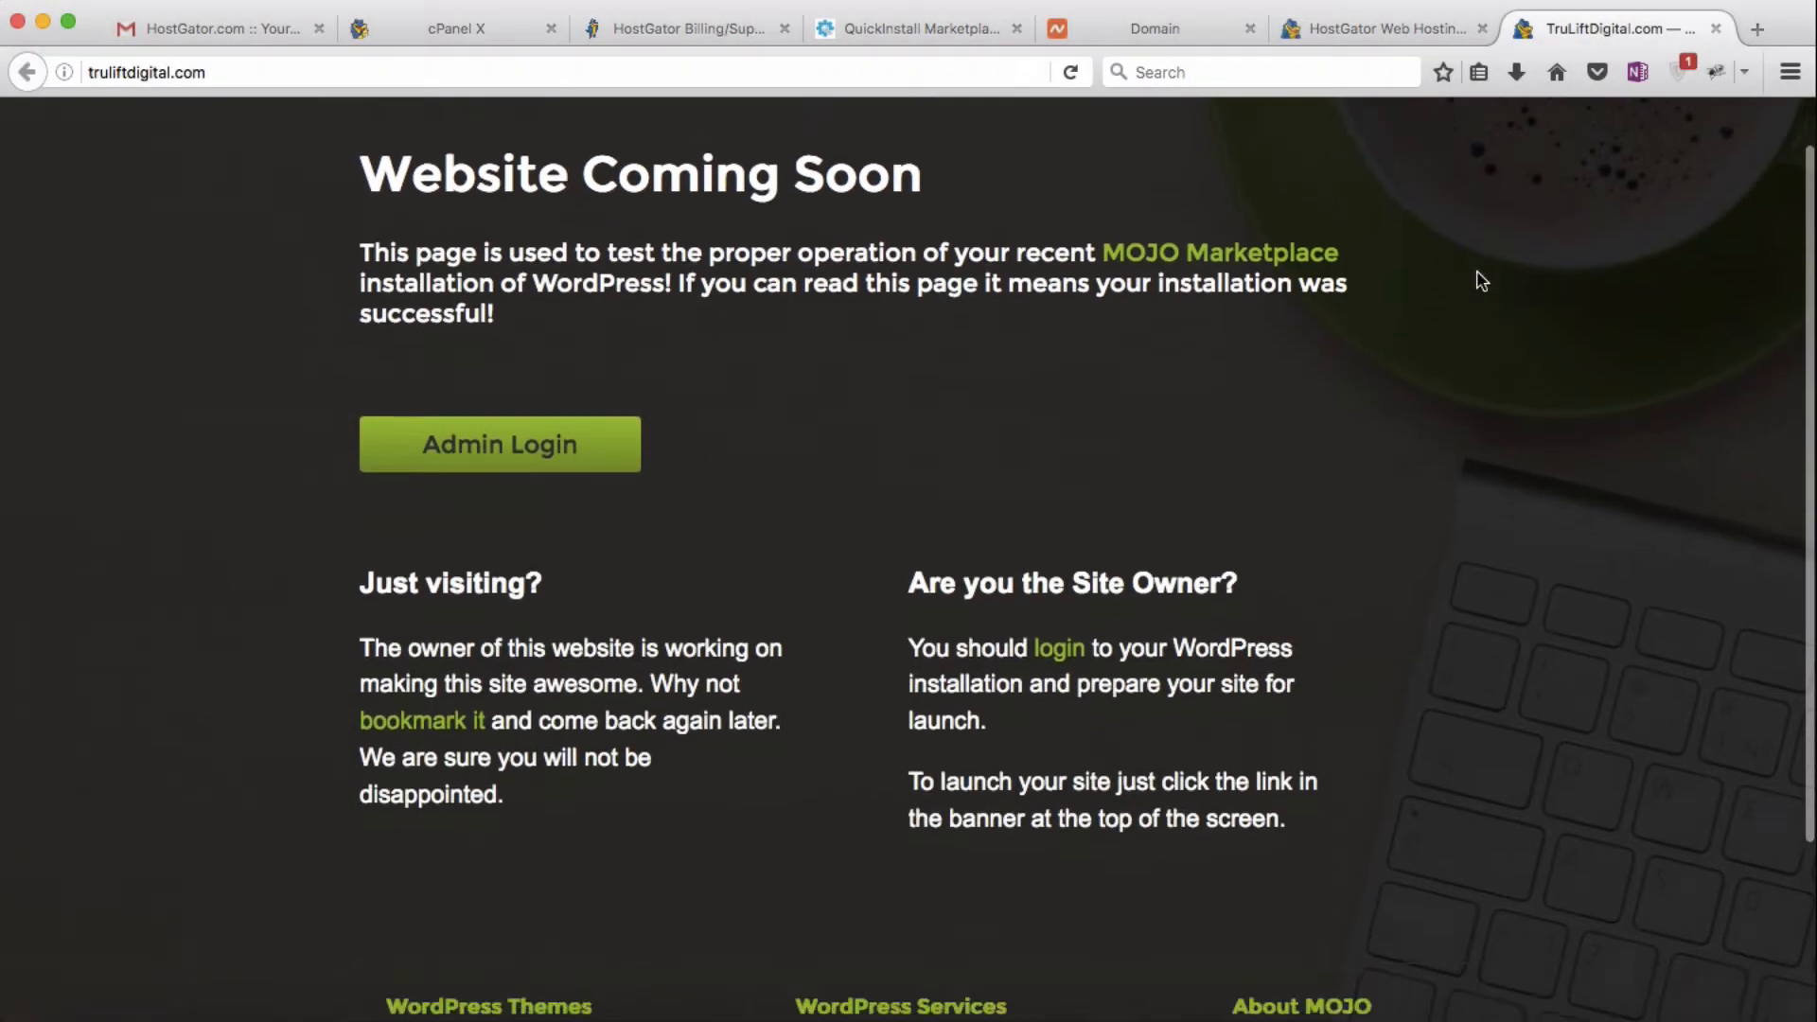
scroll(down, 3)
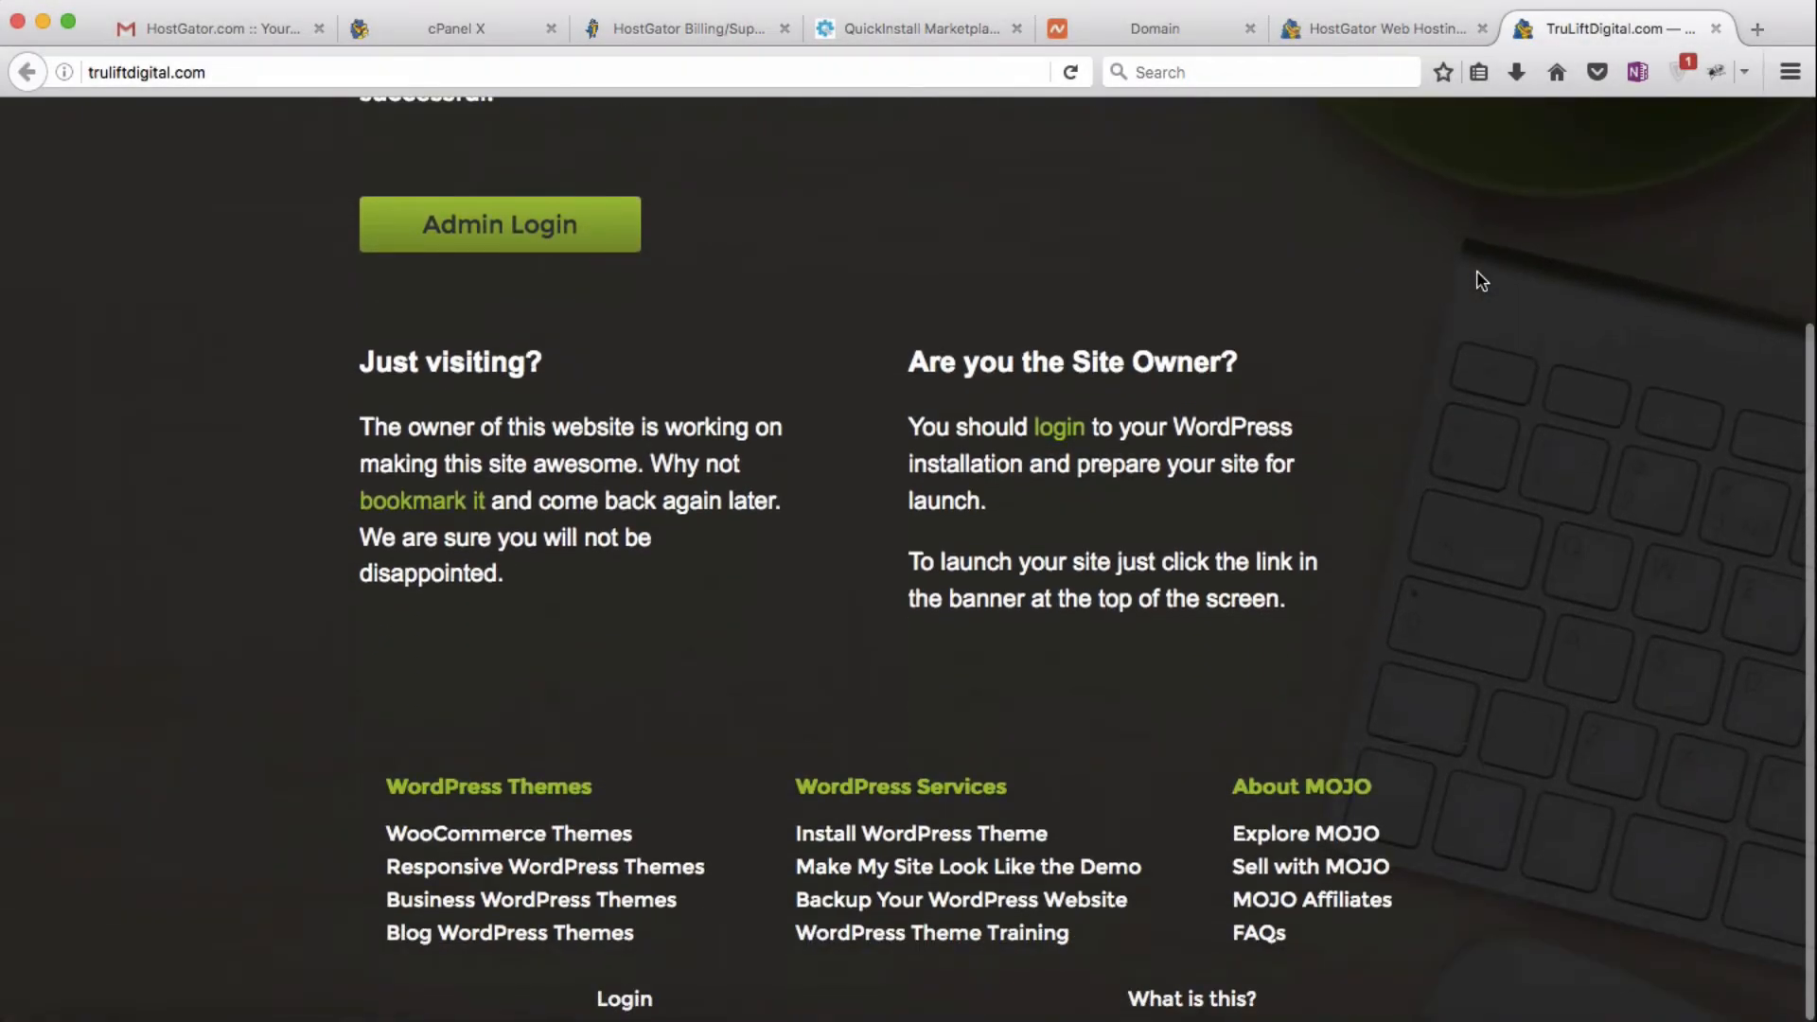
scroll(up, 3)
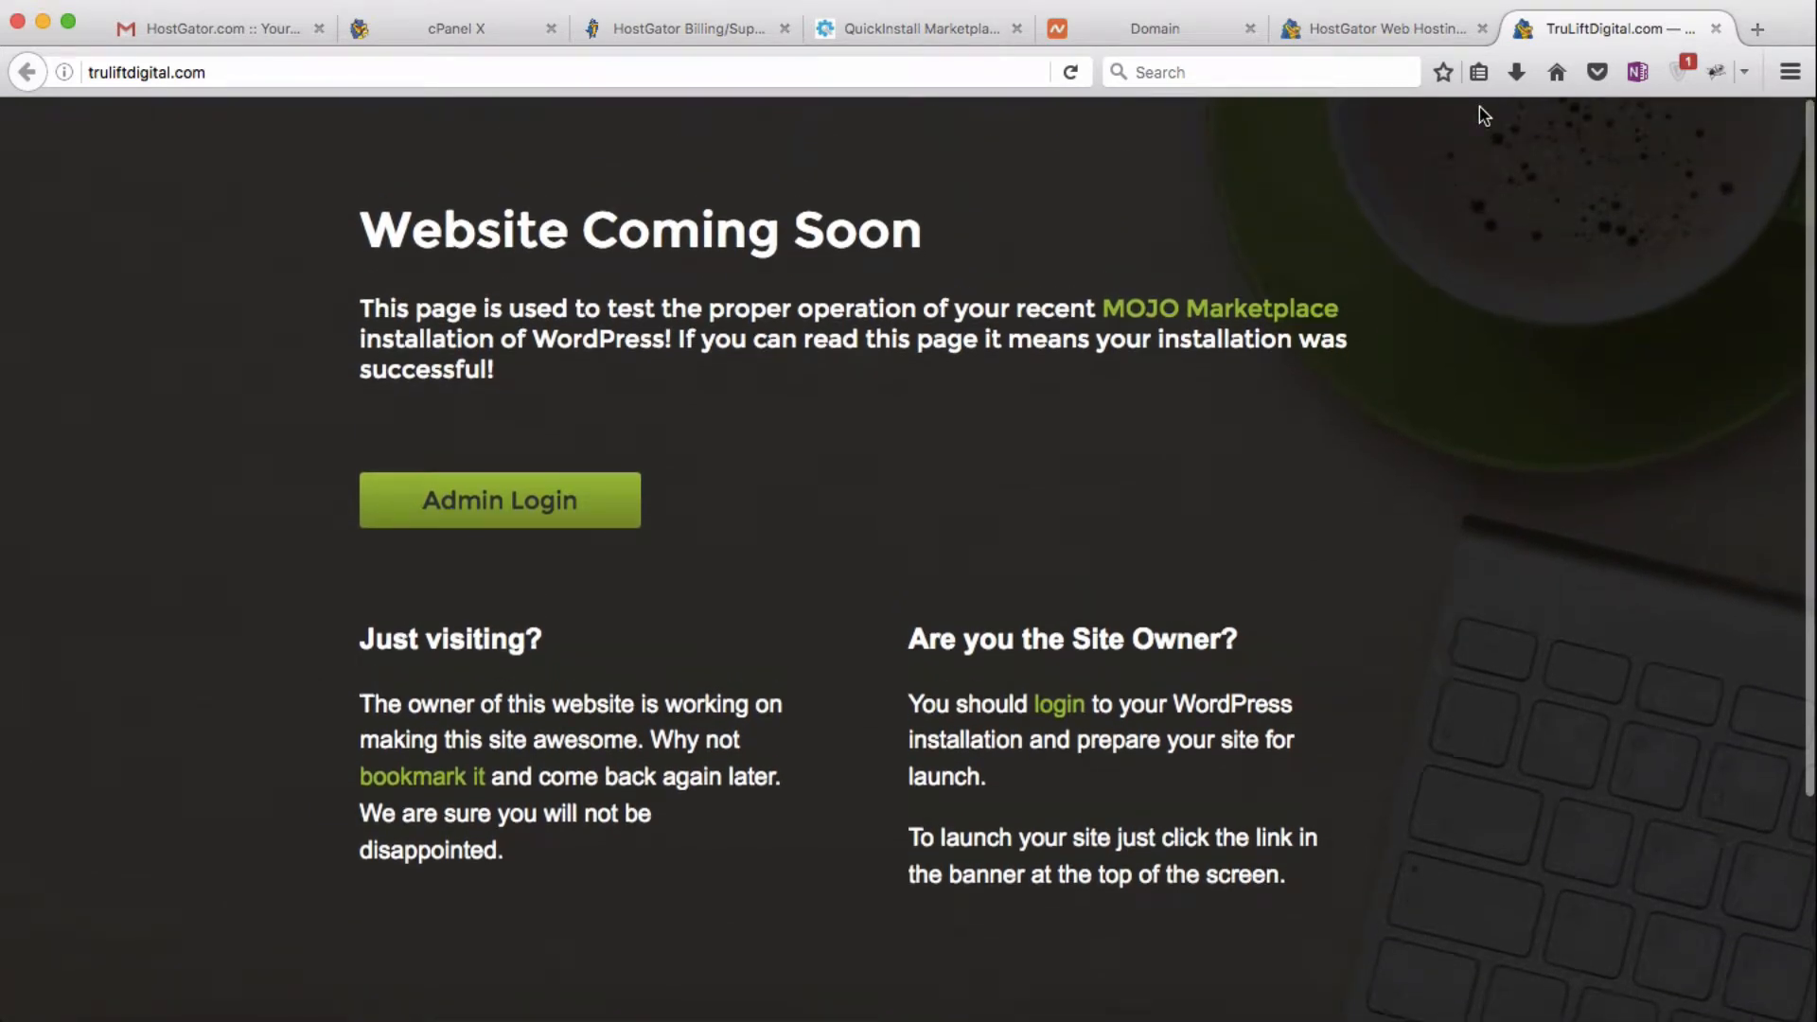
Return to QuickInstall and view the new install's wp-admin address and login credentials.
click(924, 29)
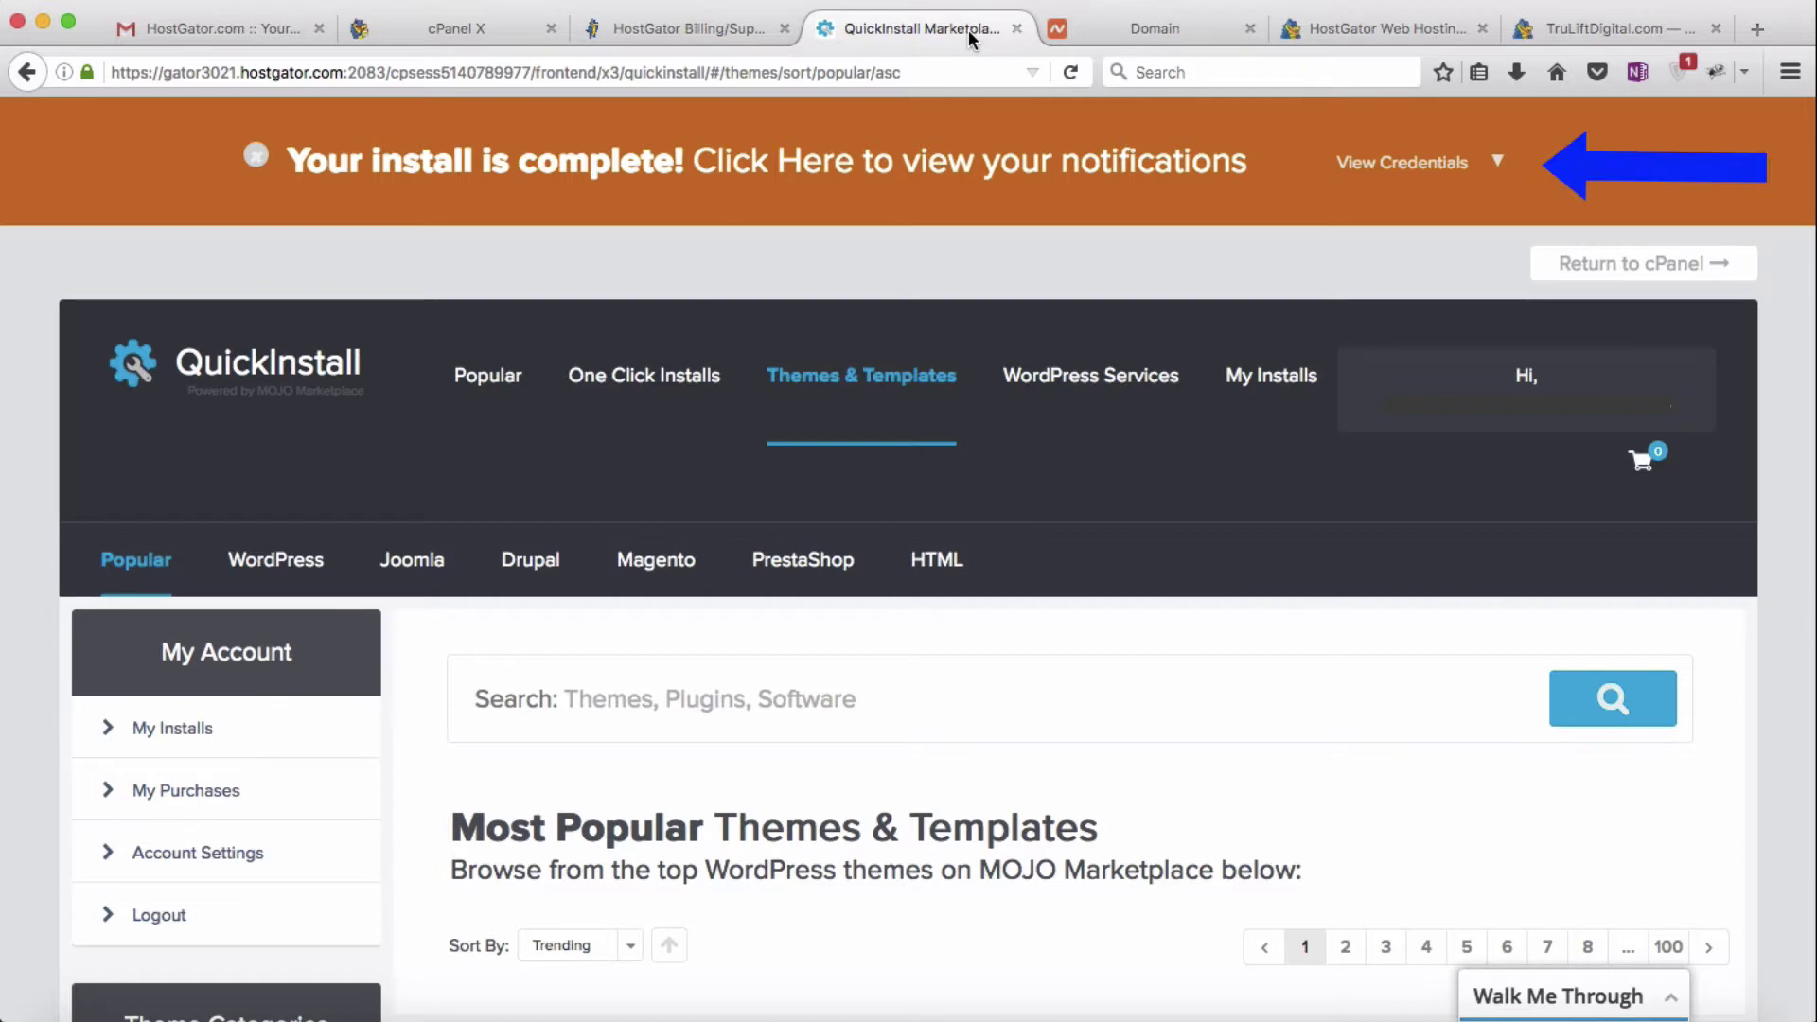
click(1402, 163)
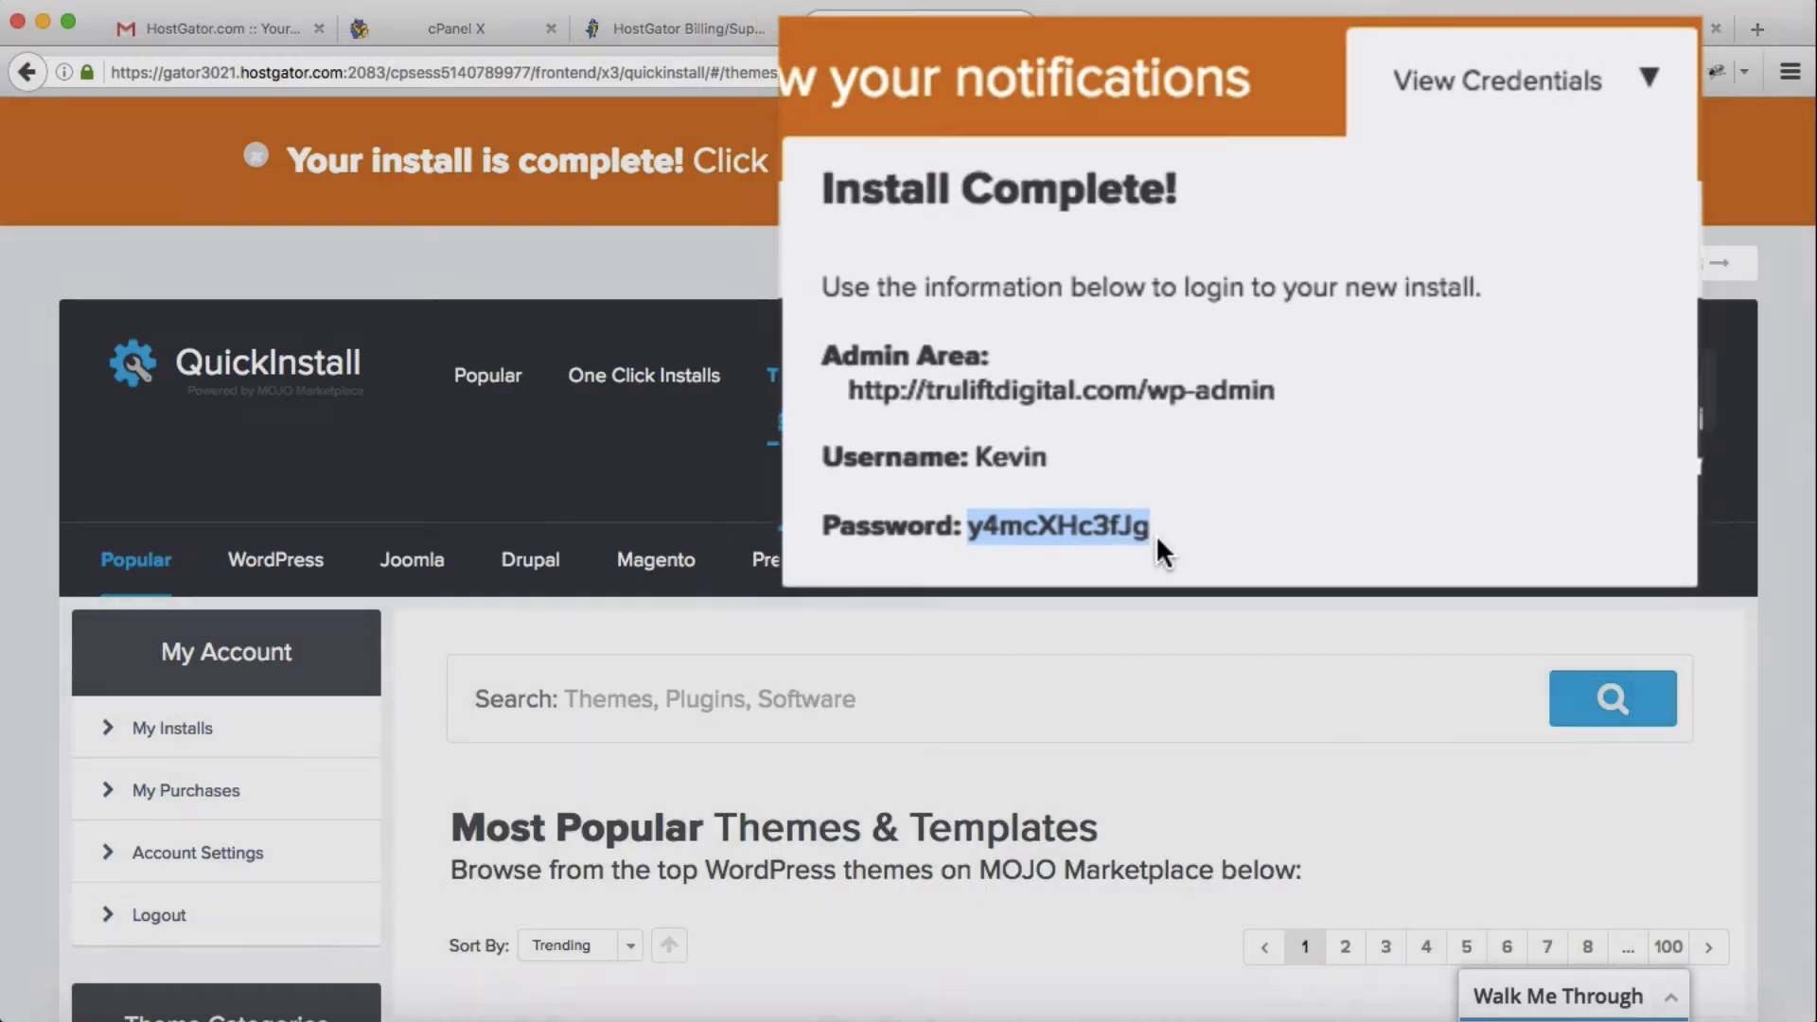
click(1758, 28)
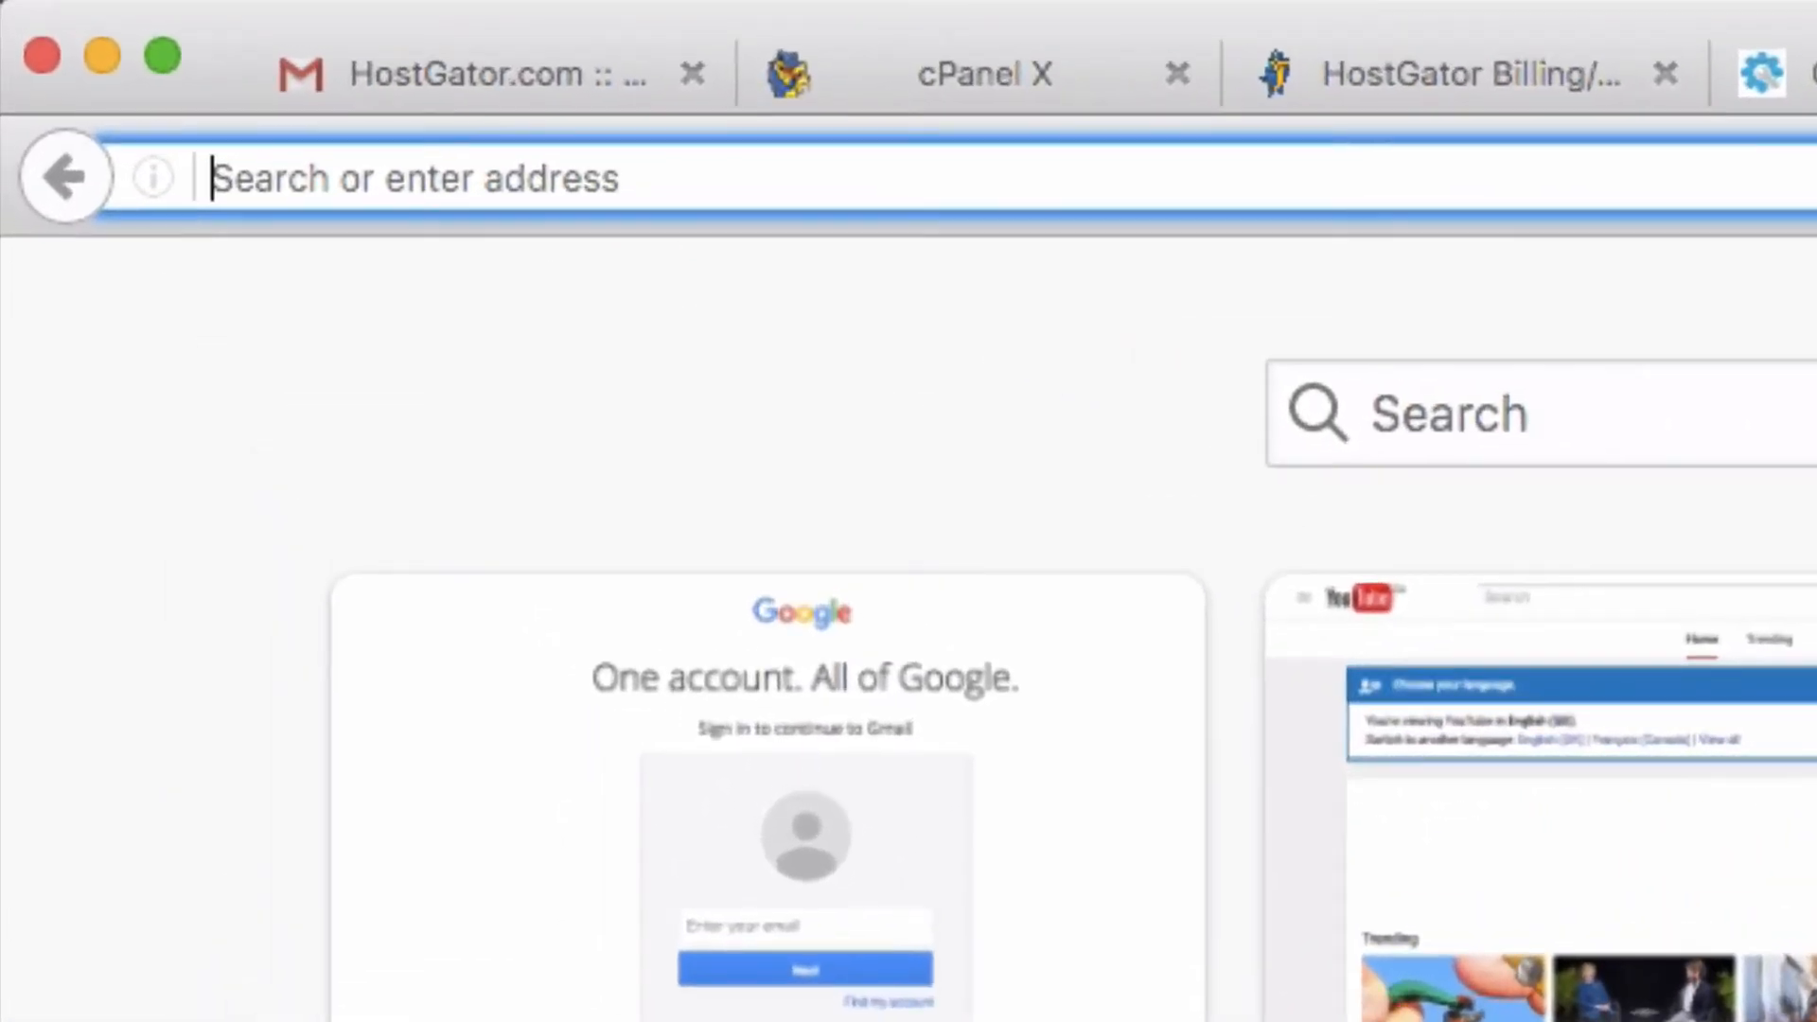
Go to truliftdigital.com/wp-admin to load the WordPress login page.
text(truliftdigital.com/)
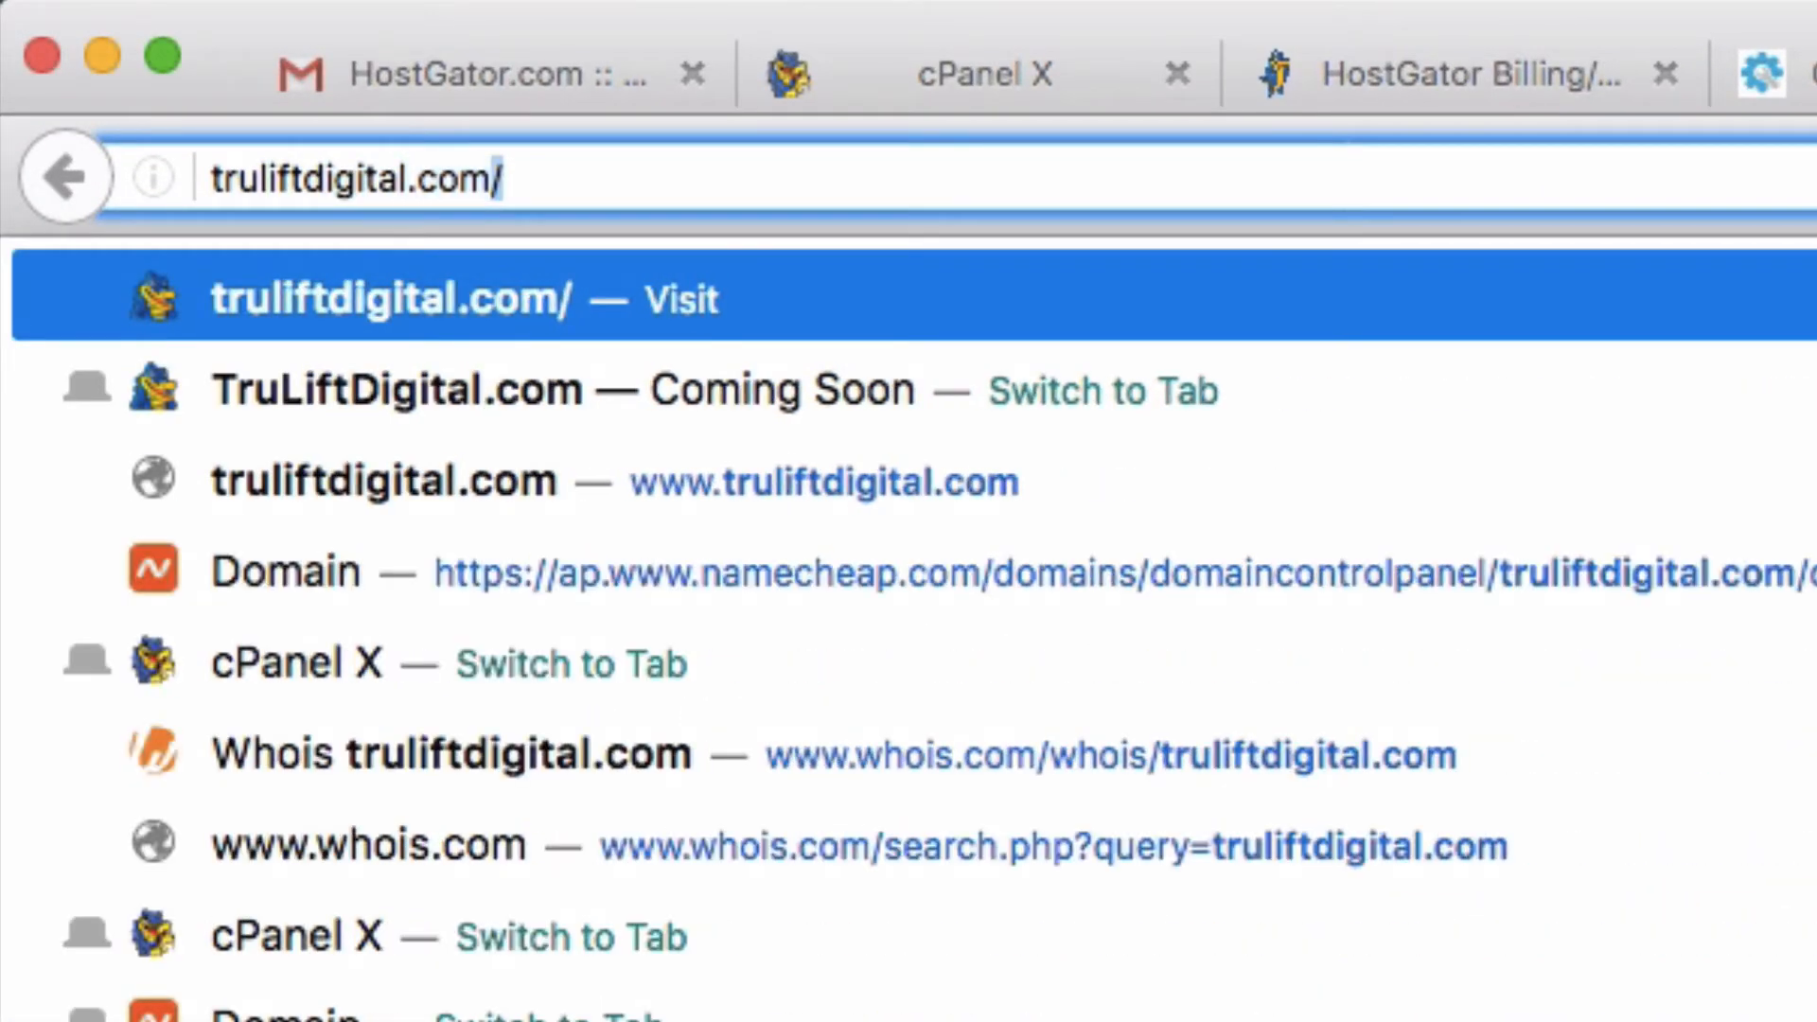
text(w)
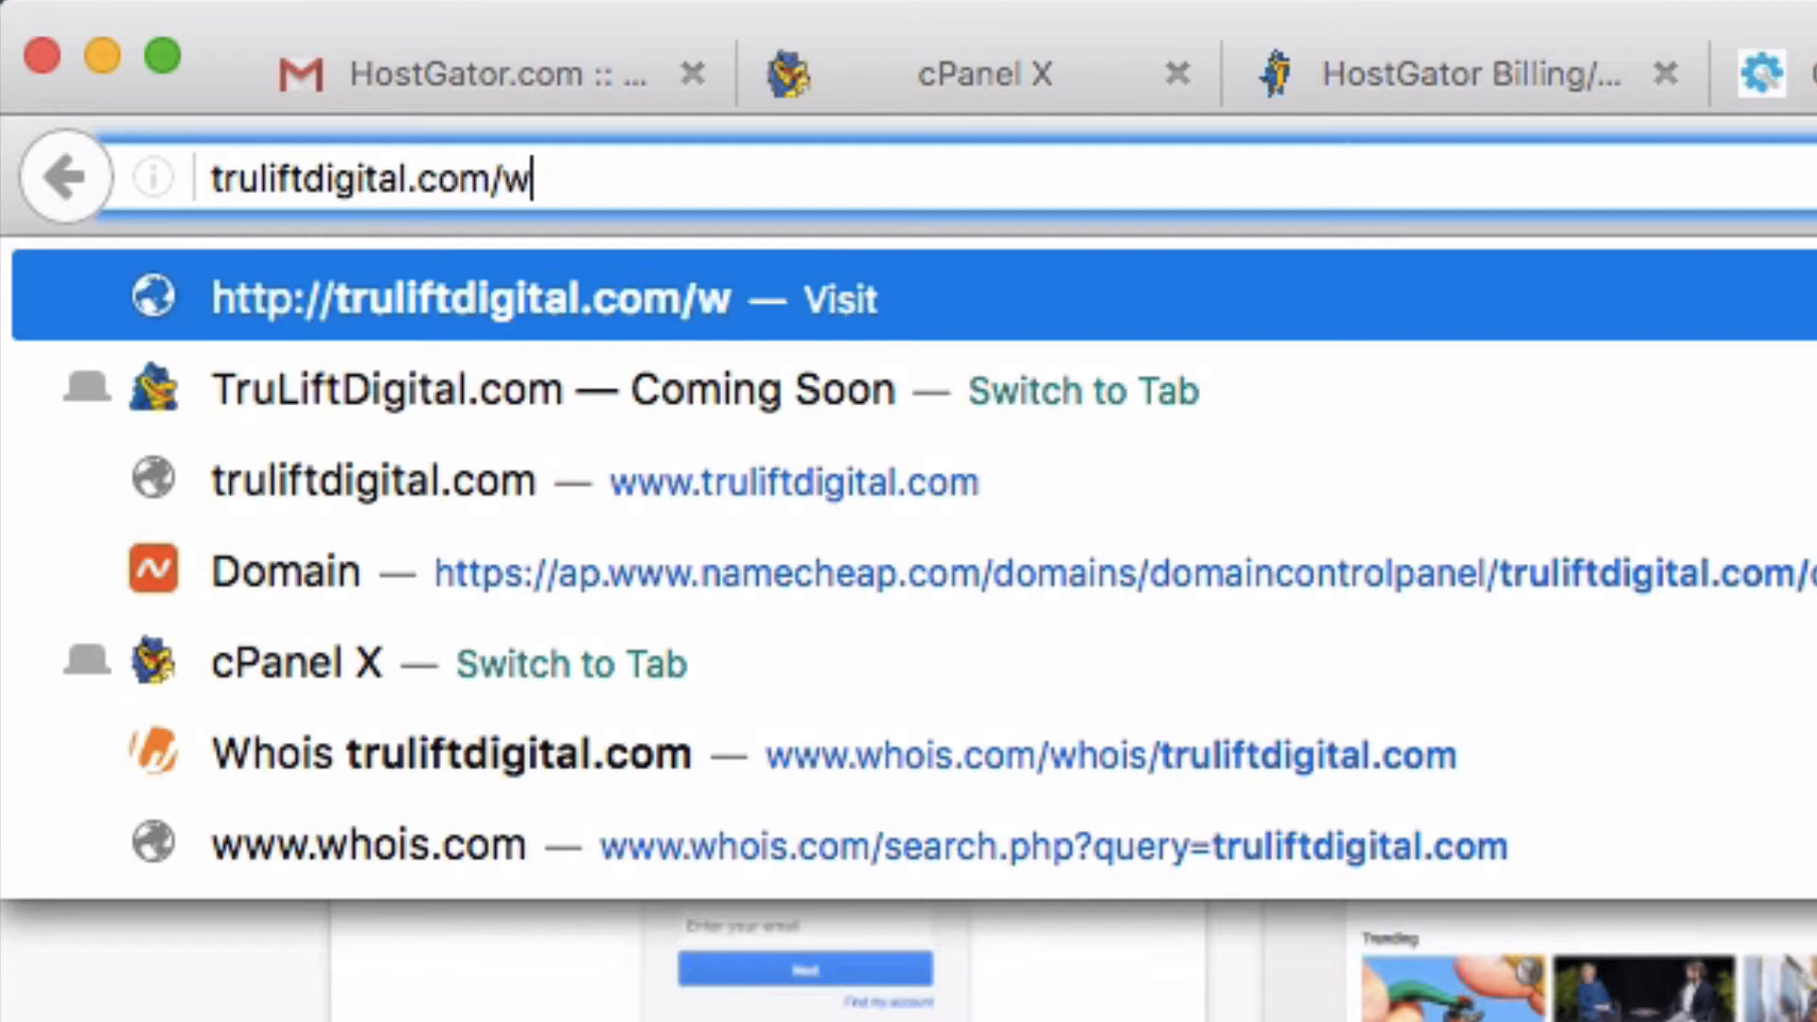
text(p-admin%2F&reauth=1)
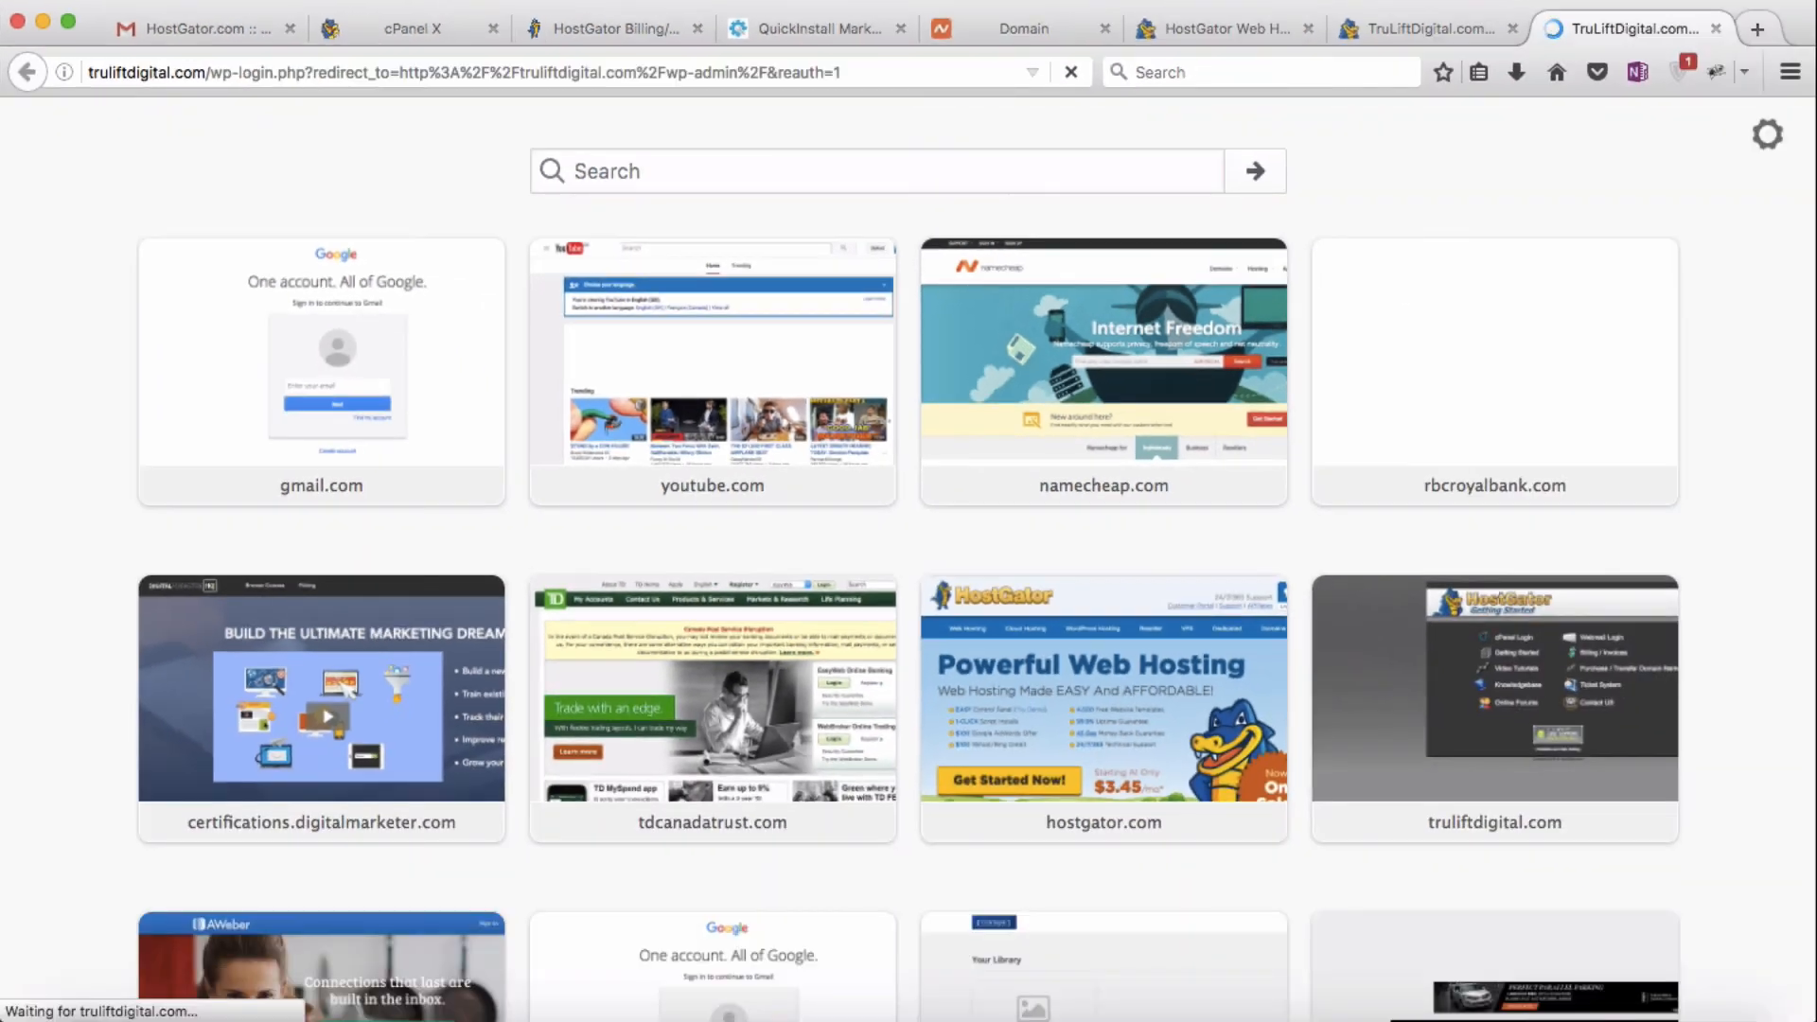
Log in with the username and pasted password, declining Firefox's save-login prompt.
text(kevin)
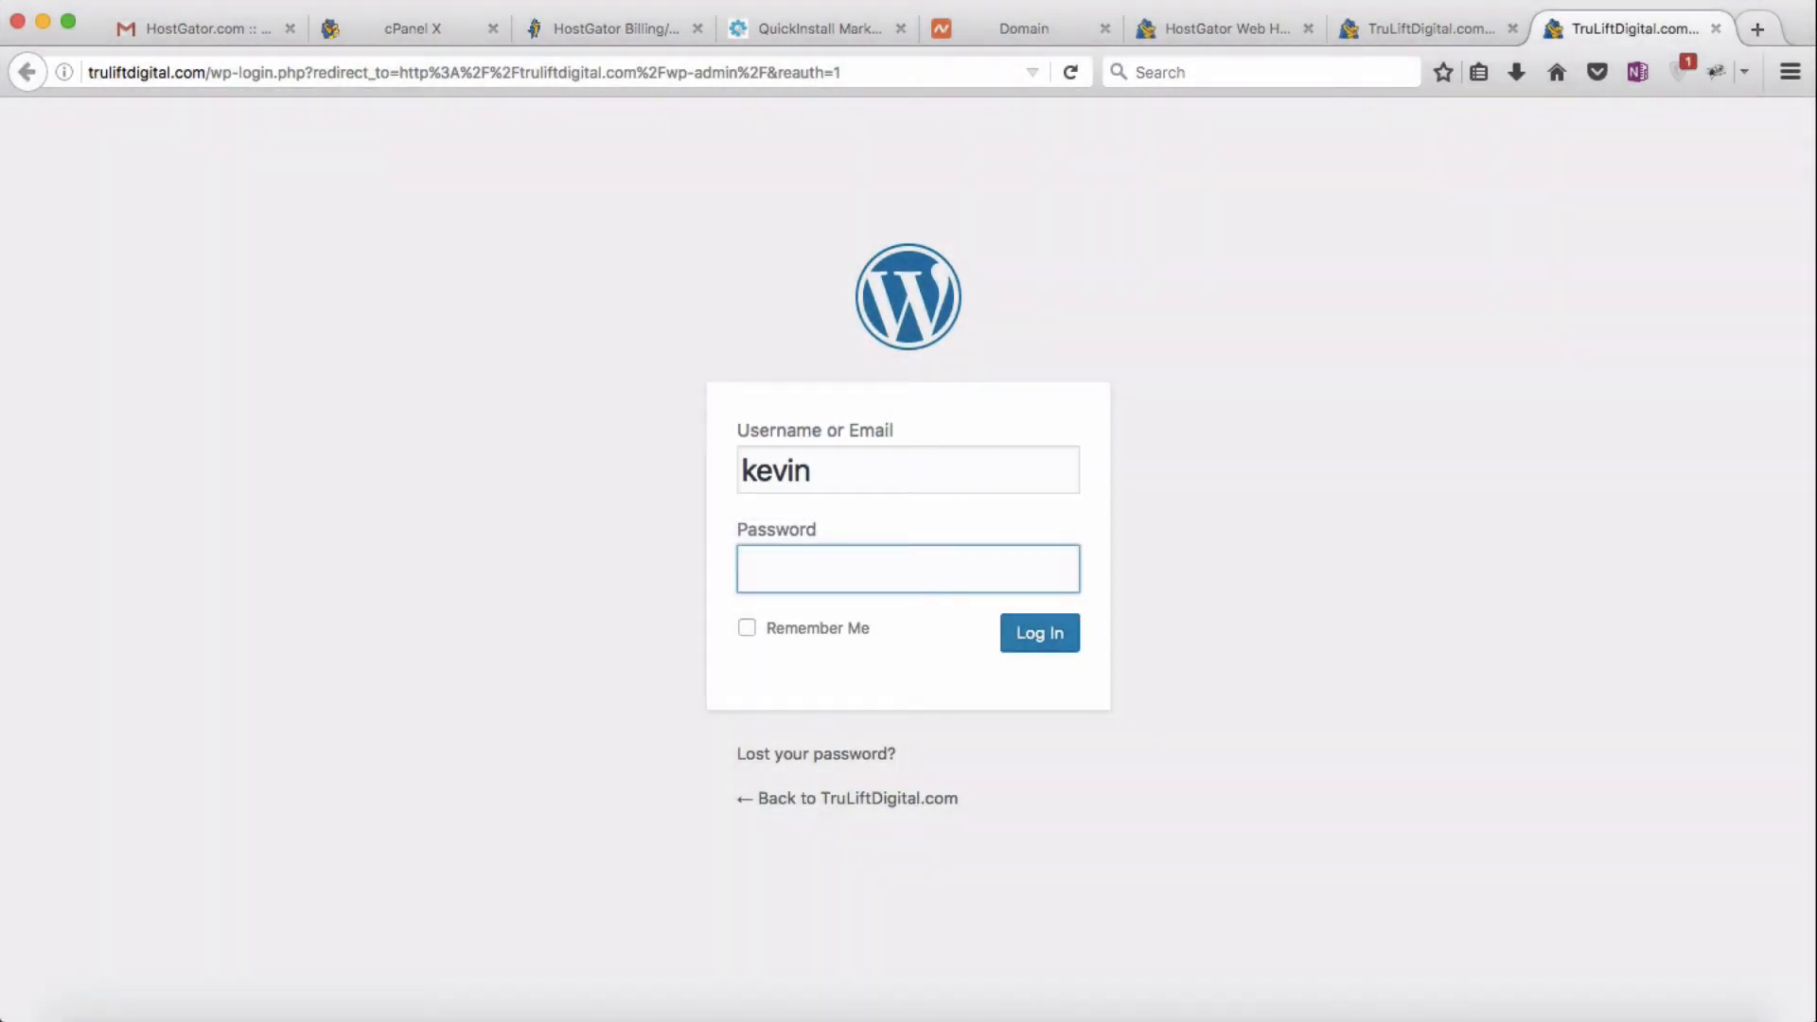
click(906, 569)
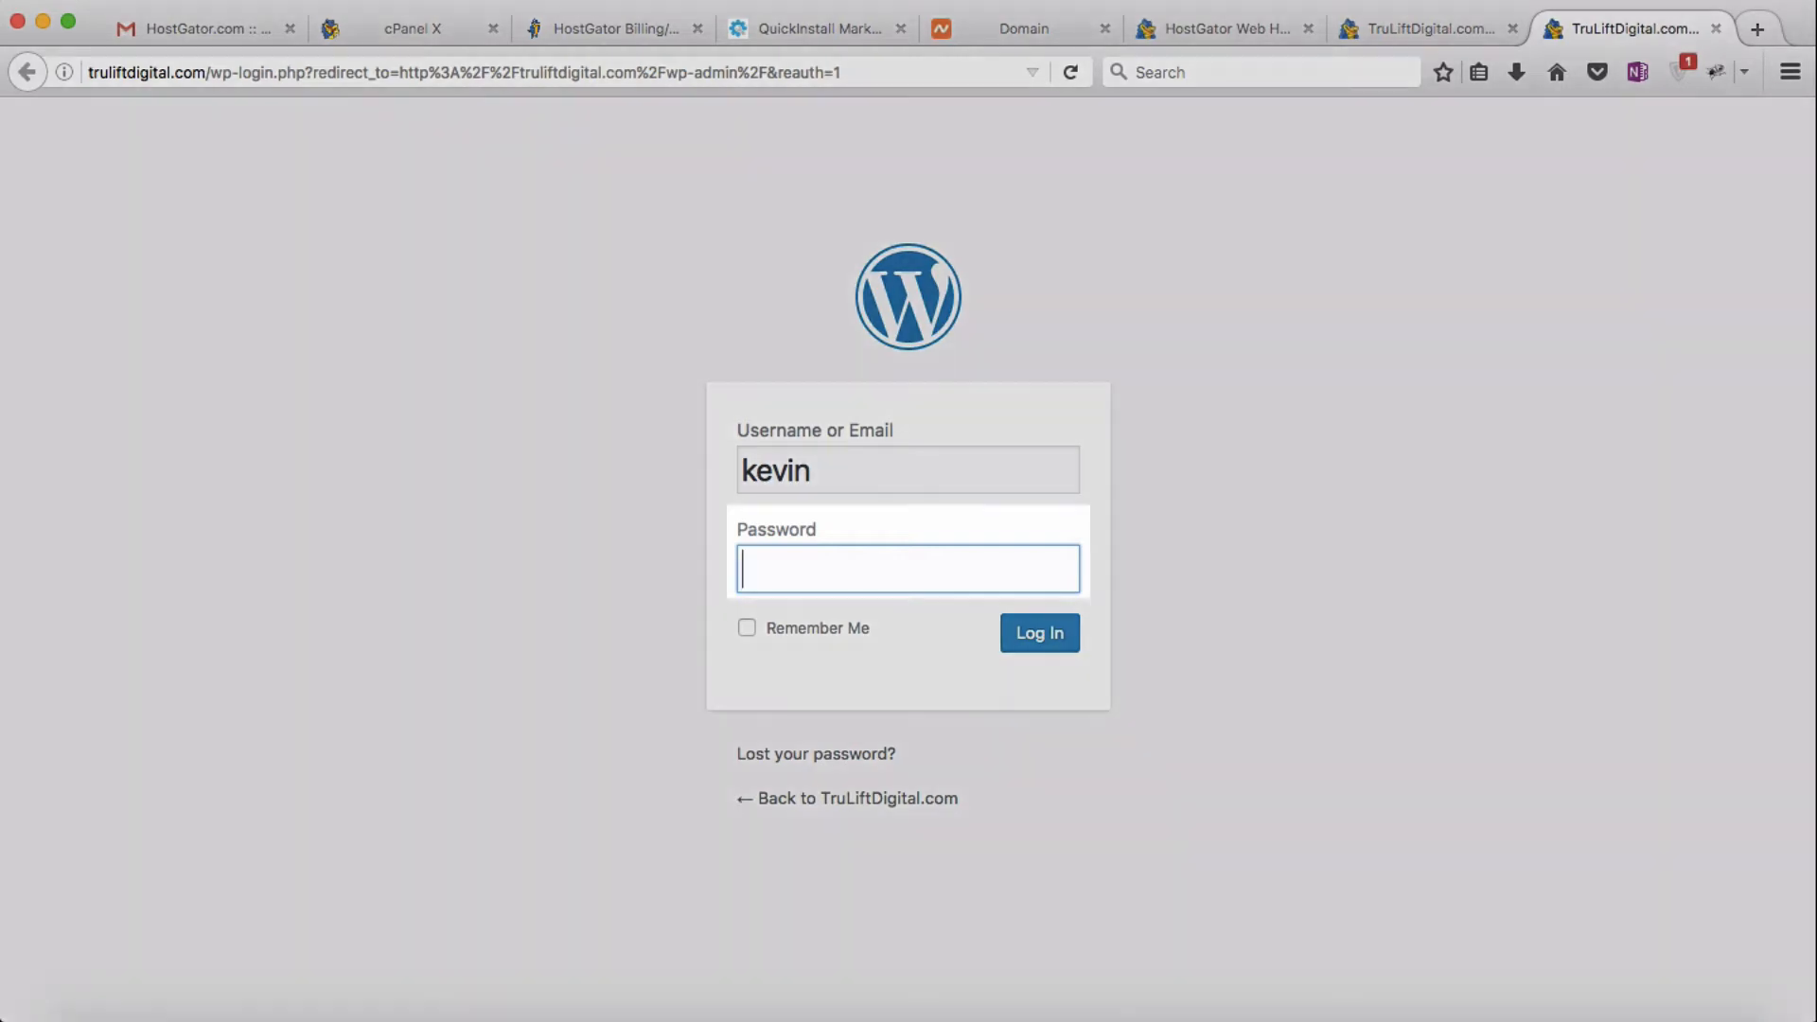
key(cmd+v)
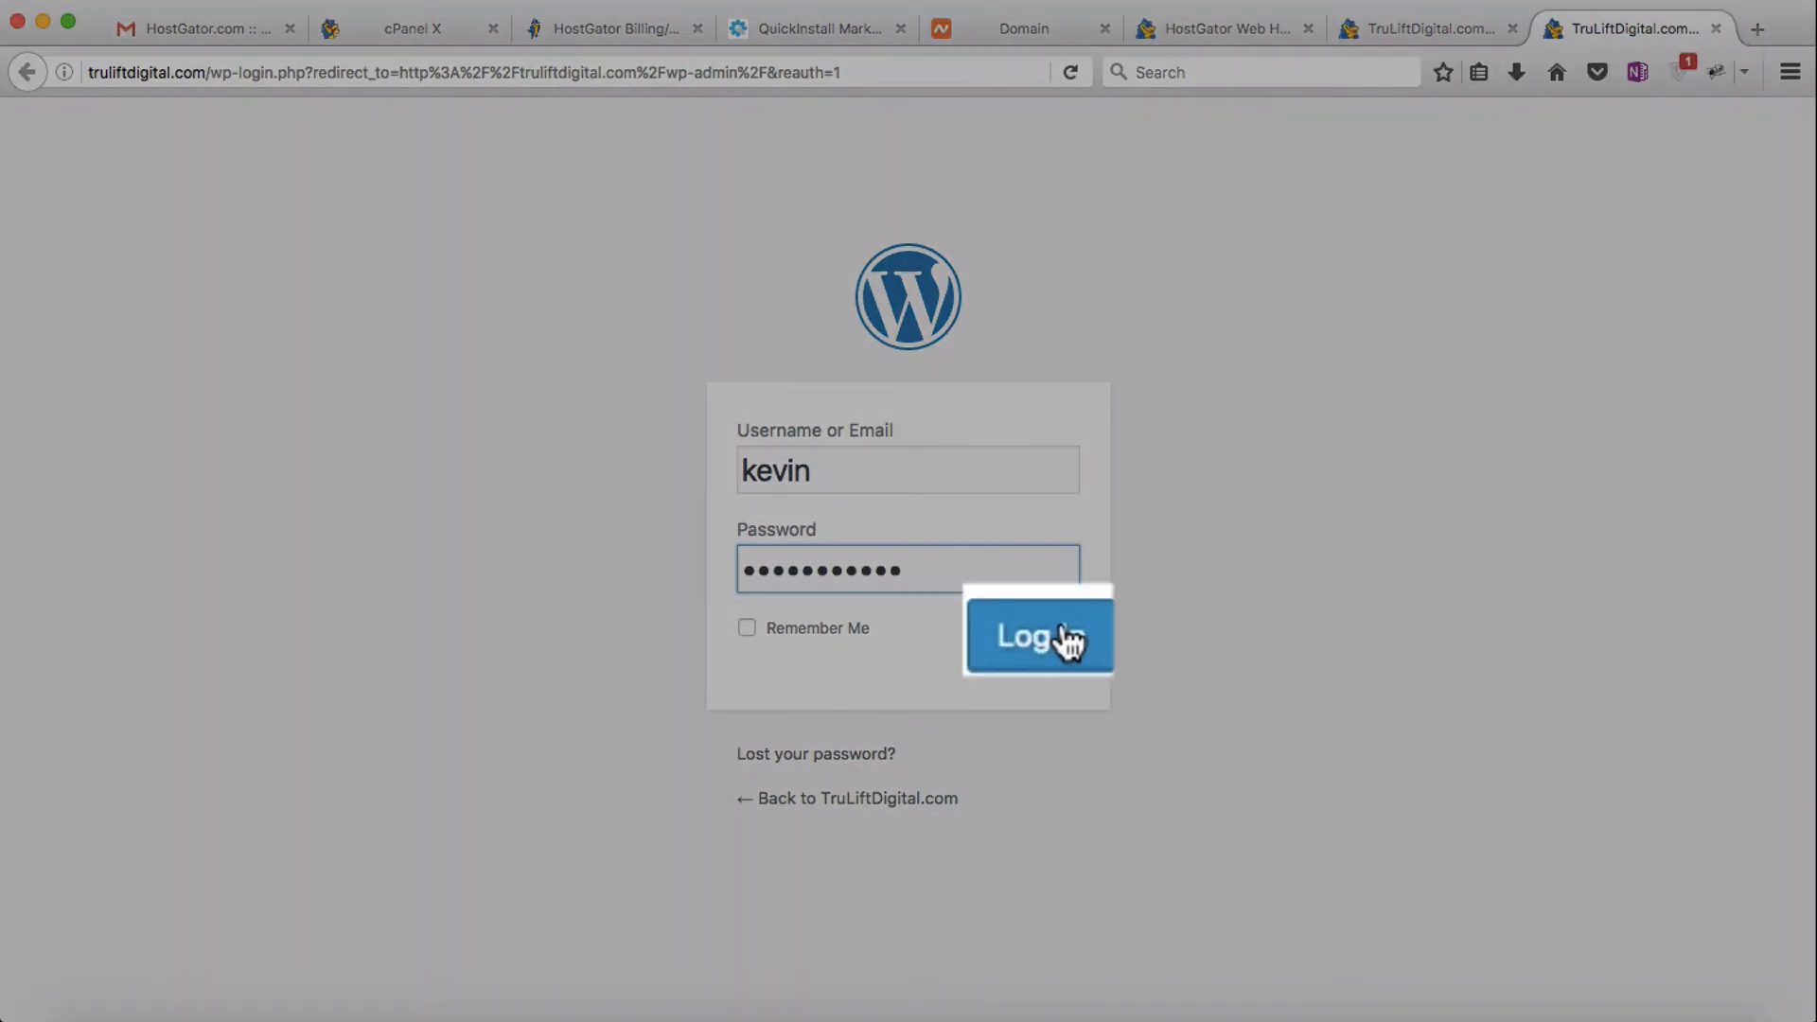
click(1039, 633)
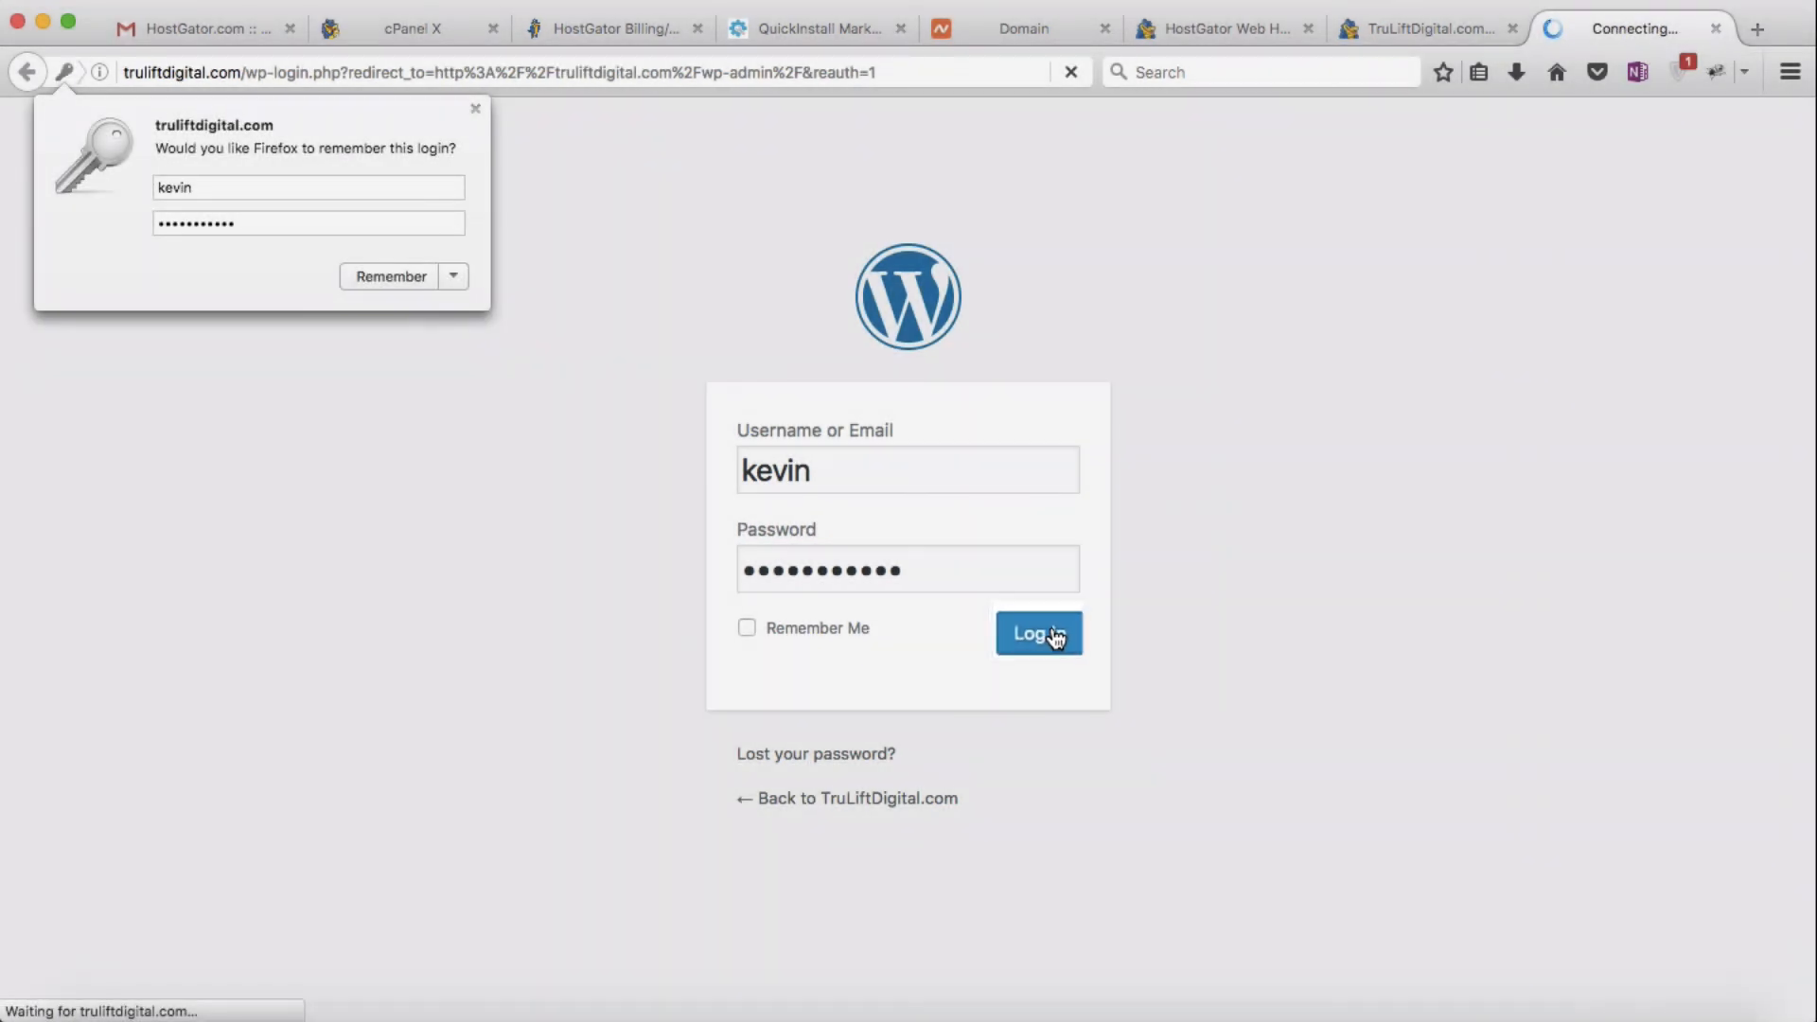
click(1039, 633)
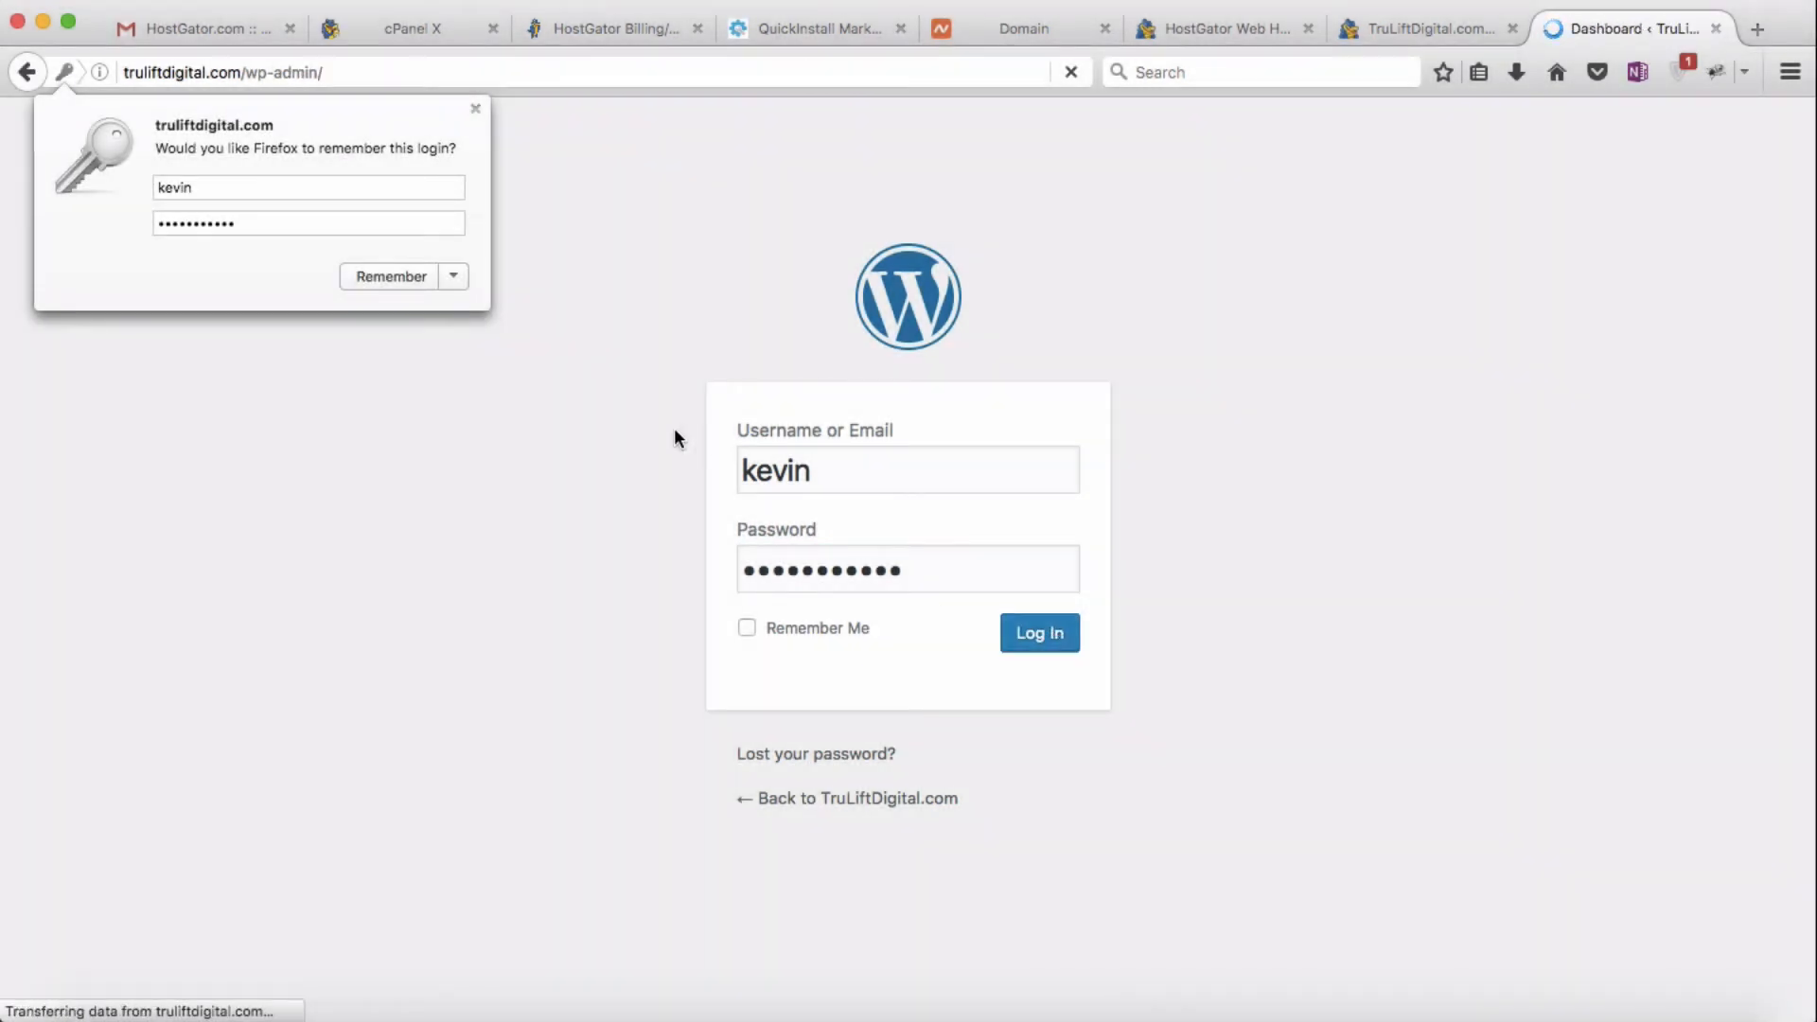
click(1039, 633)
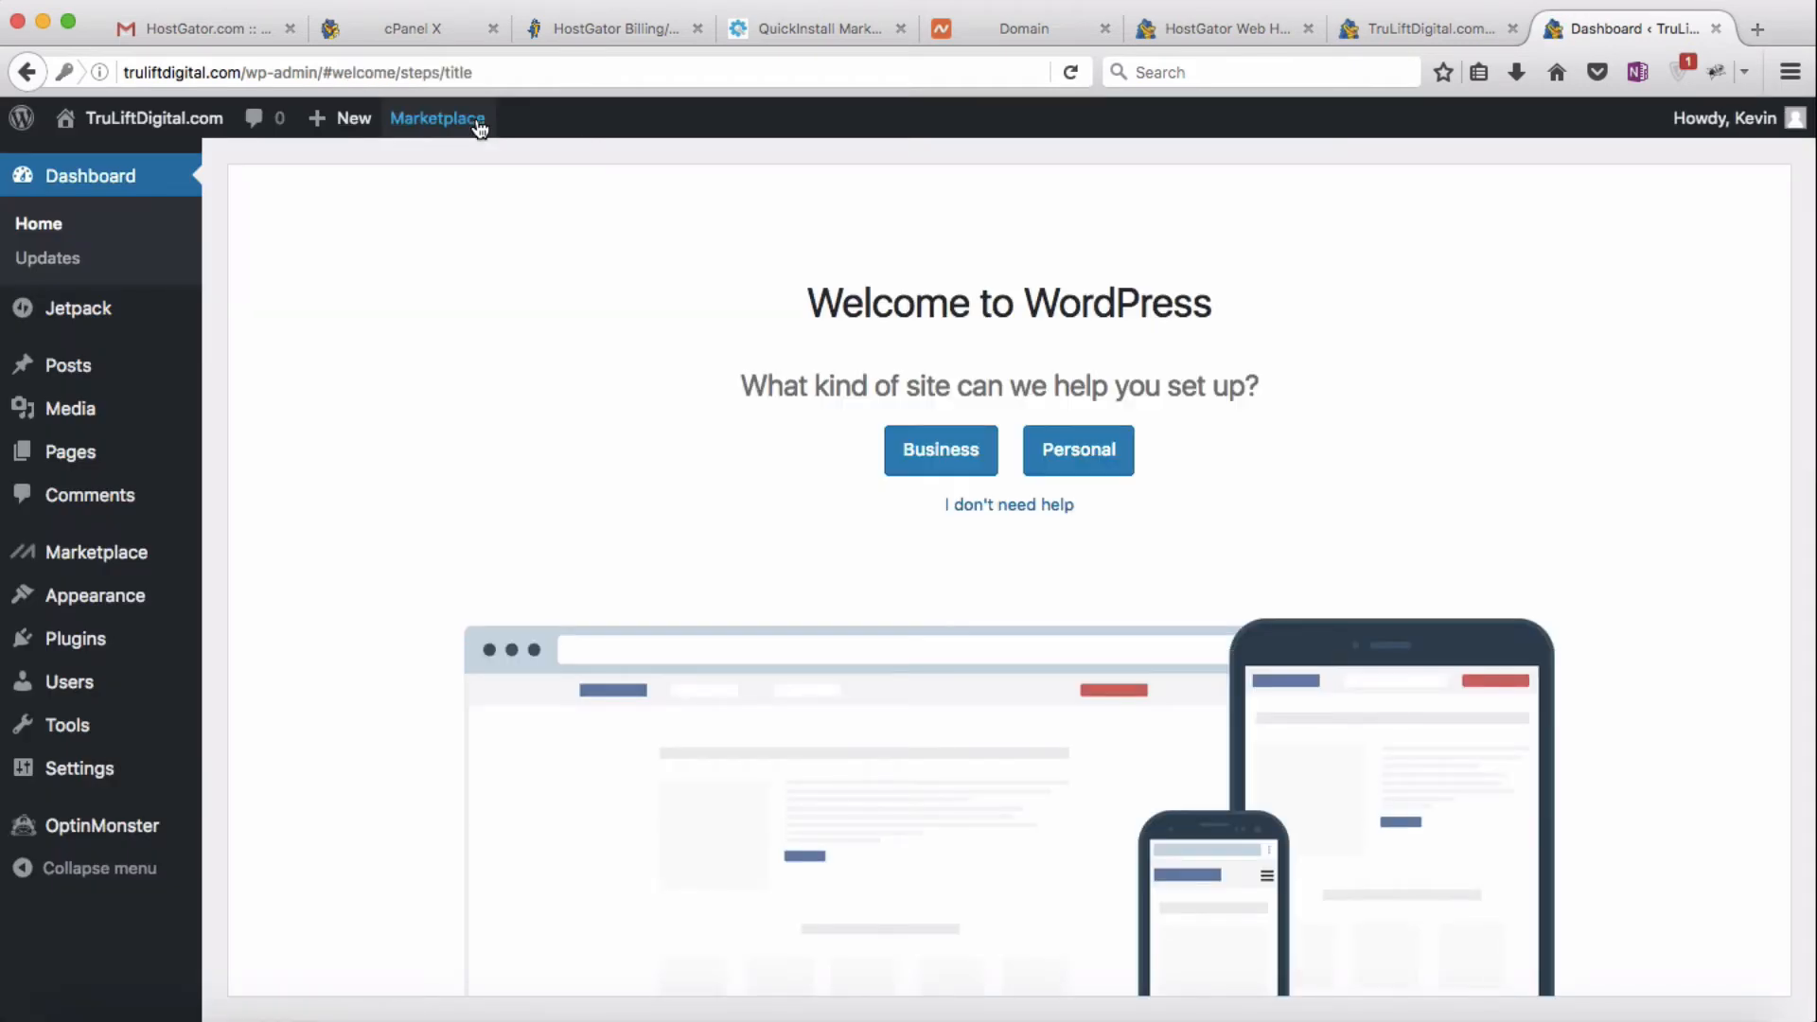
mouse_move(532, 130)
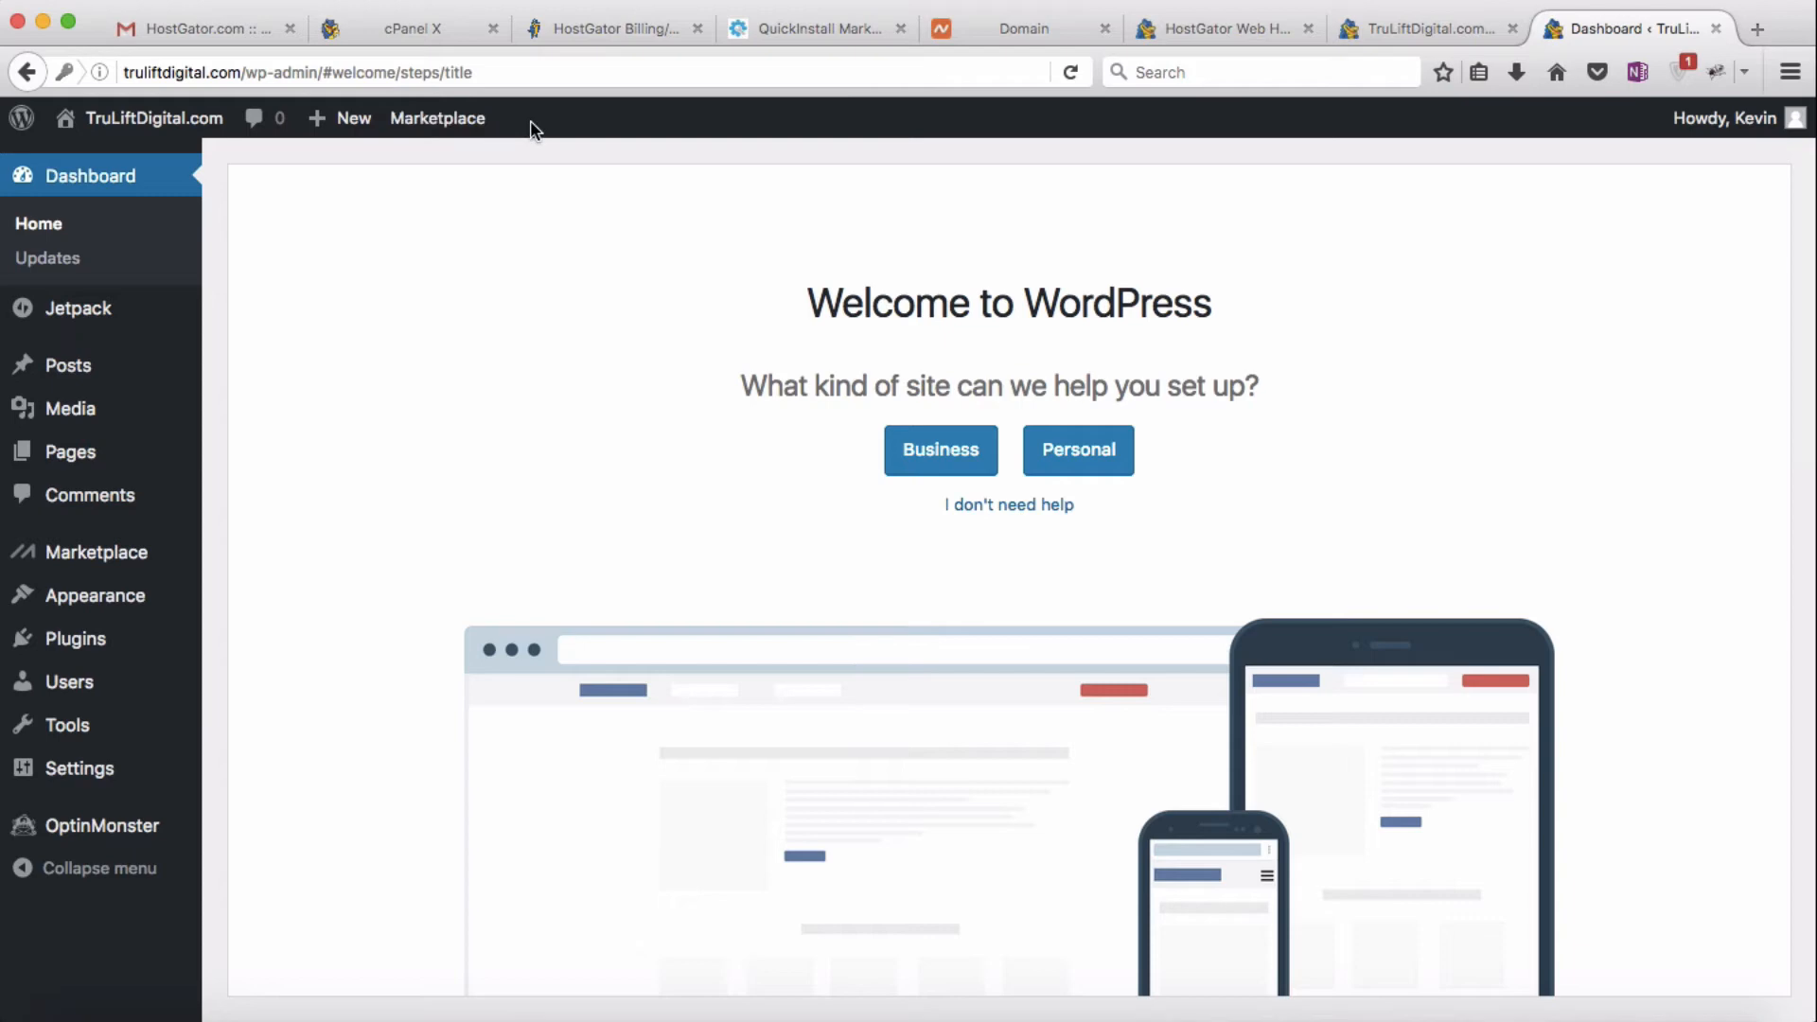